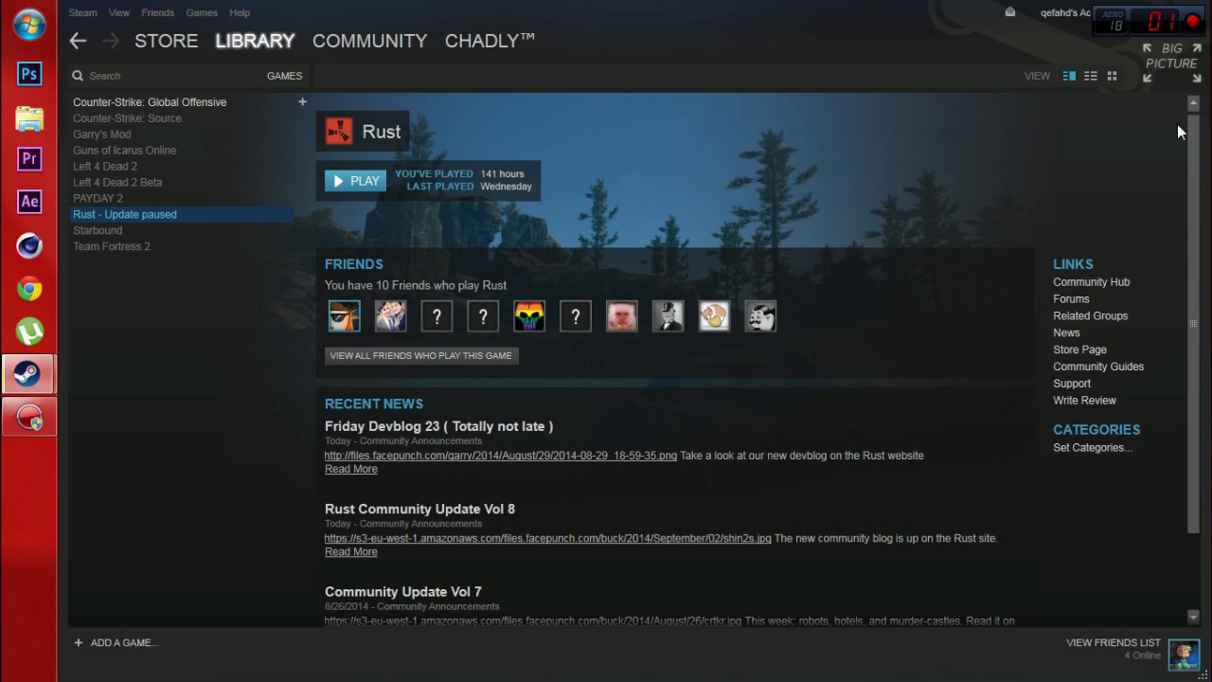
mouse_move(975, 75)
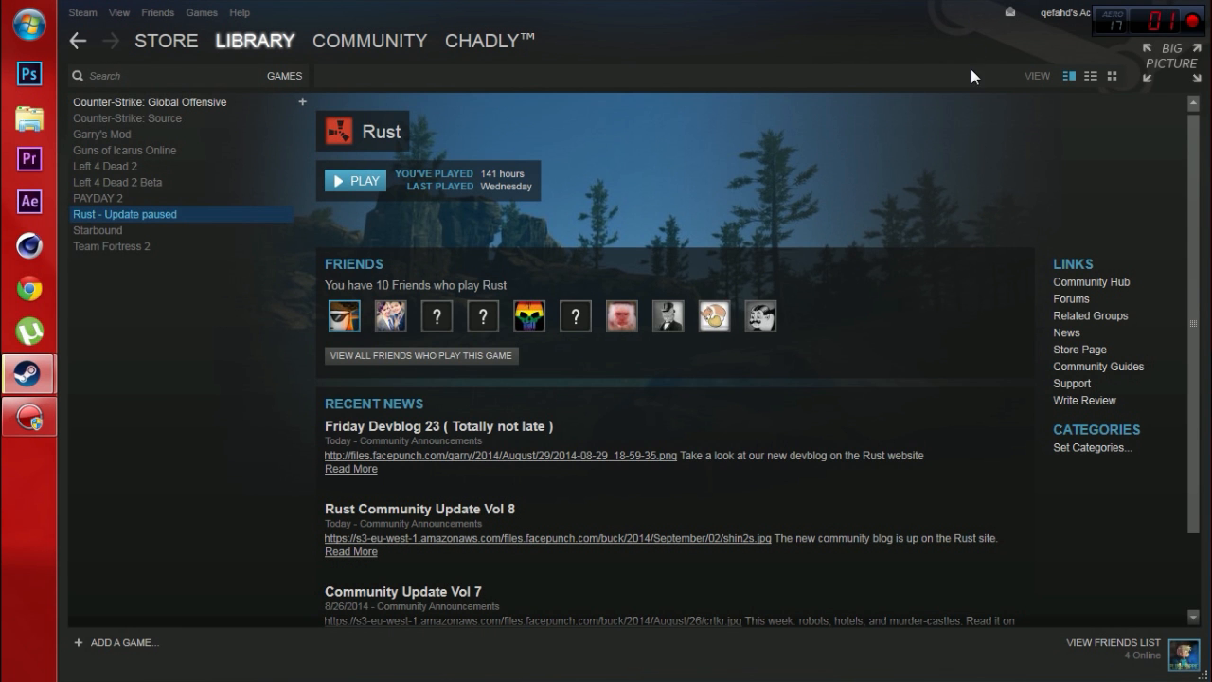
mouse_move(973, 21)
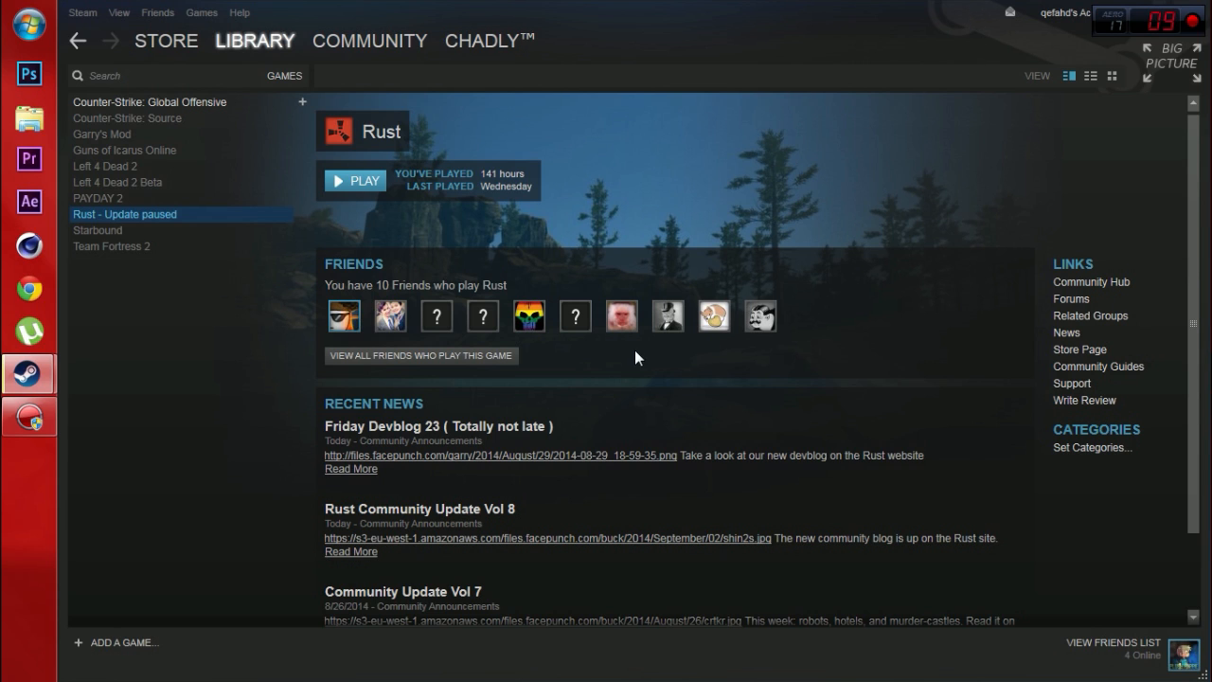
mouse_move(875, 218)
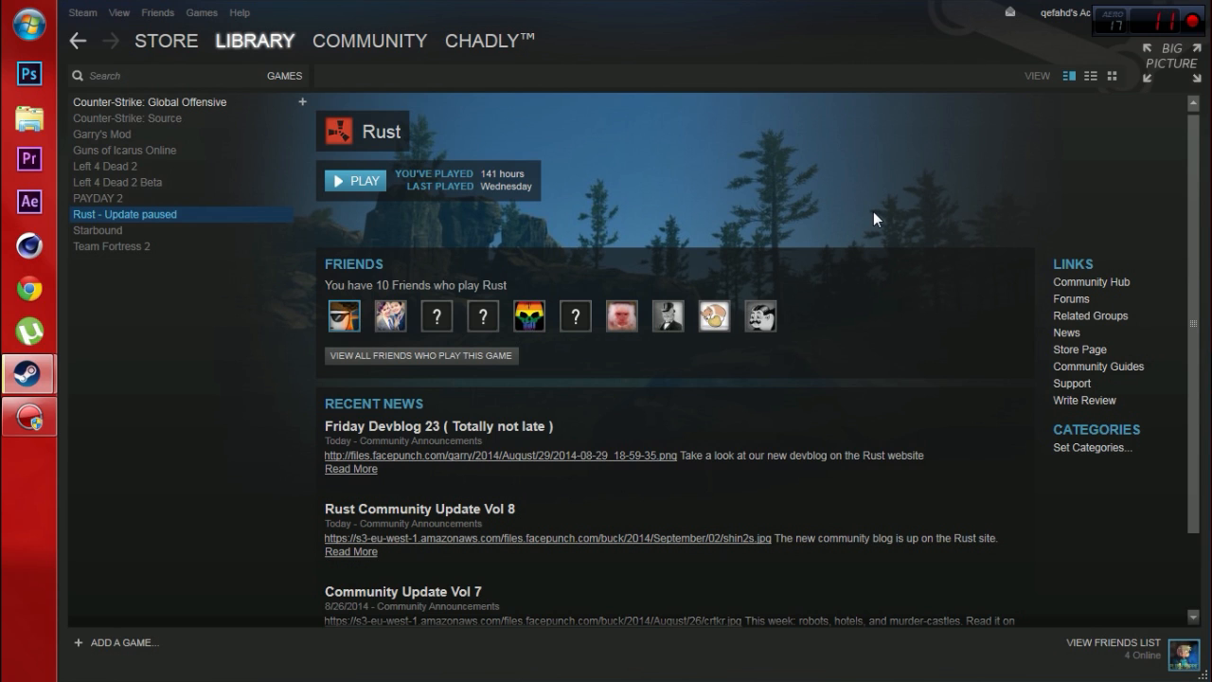
mouse_move(890, 174)
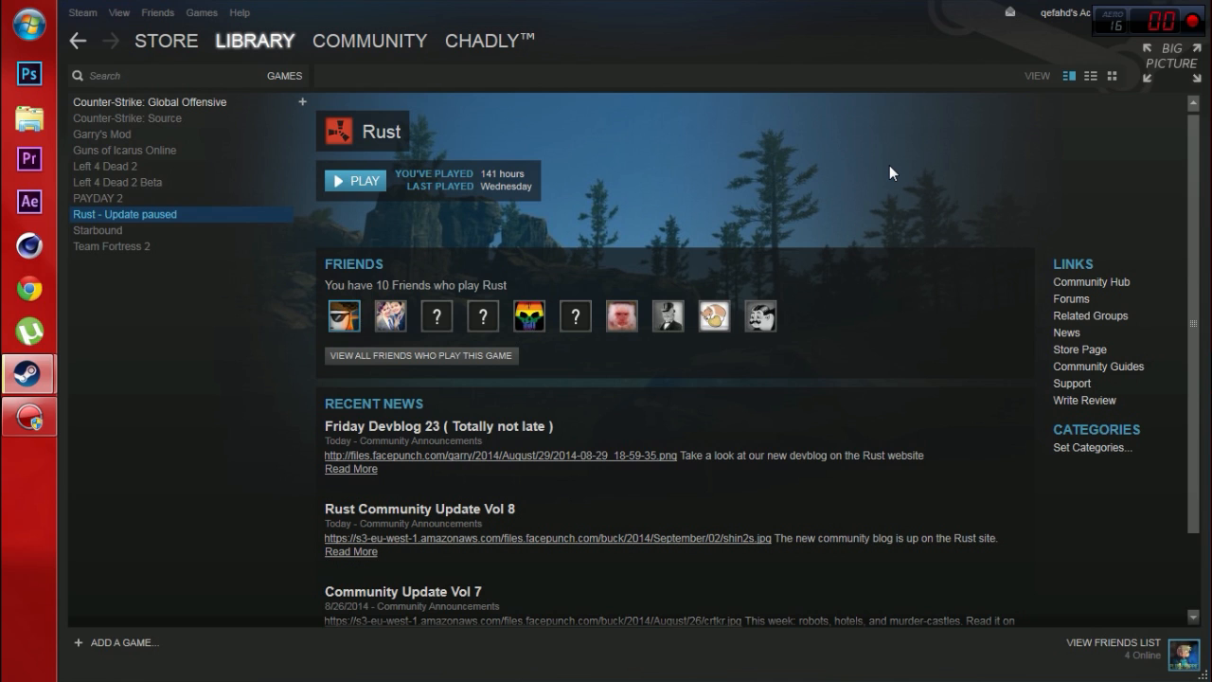
mouse_move(872, 178)
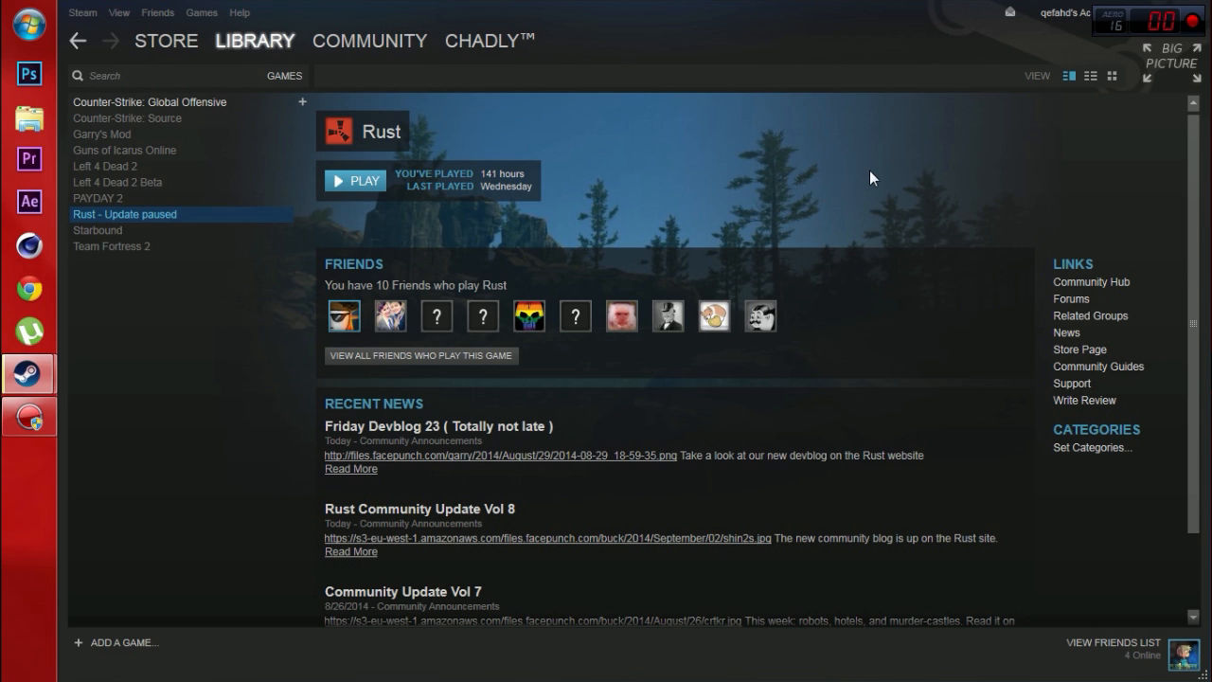
mouse_move(480, 226)
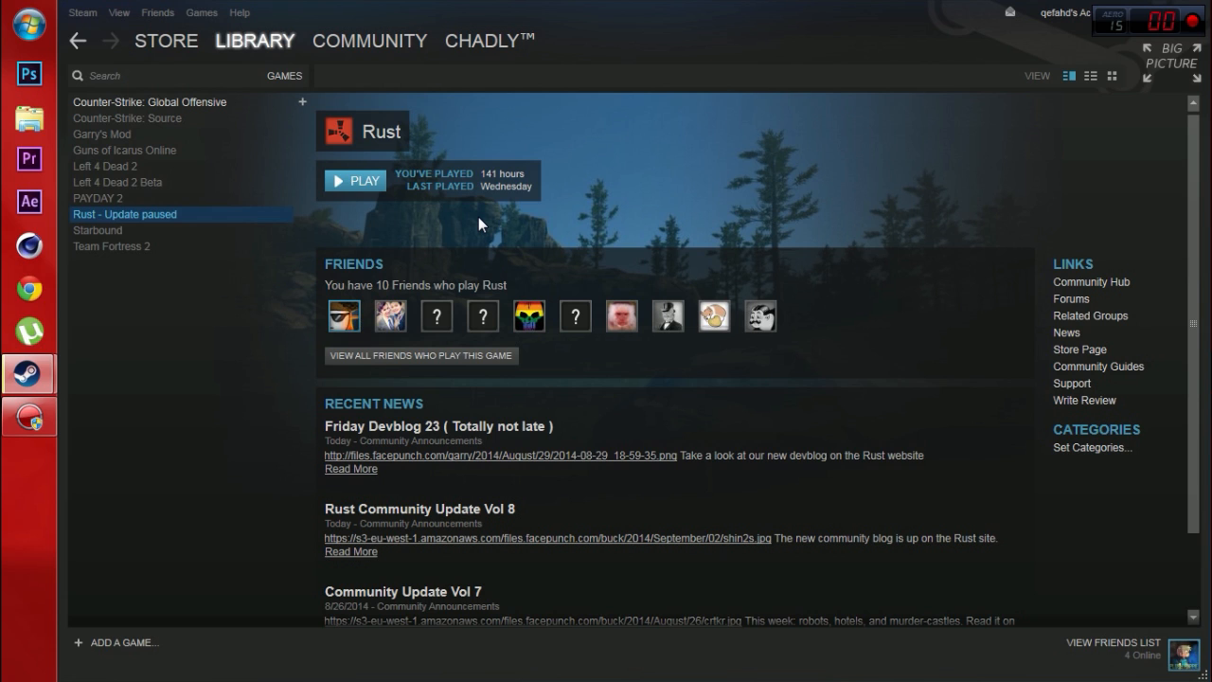
mouse_move(881, 149)
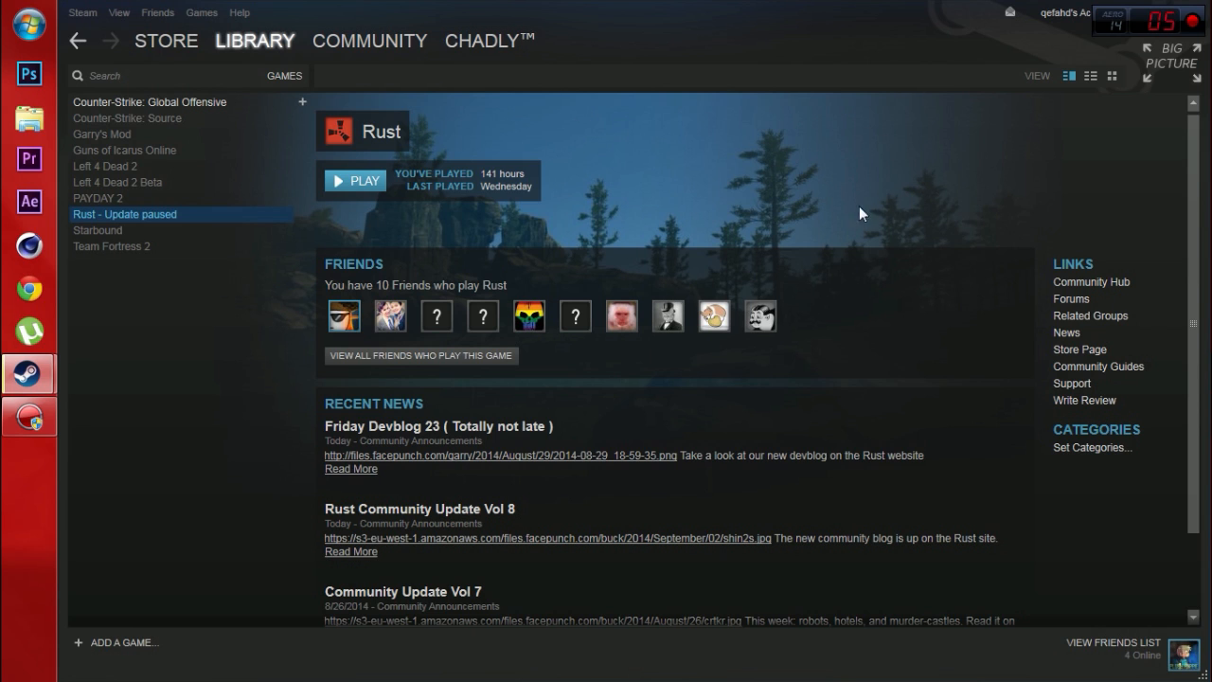
mouse_move(182, 104)
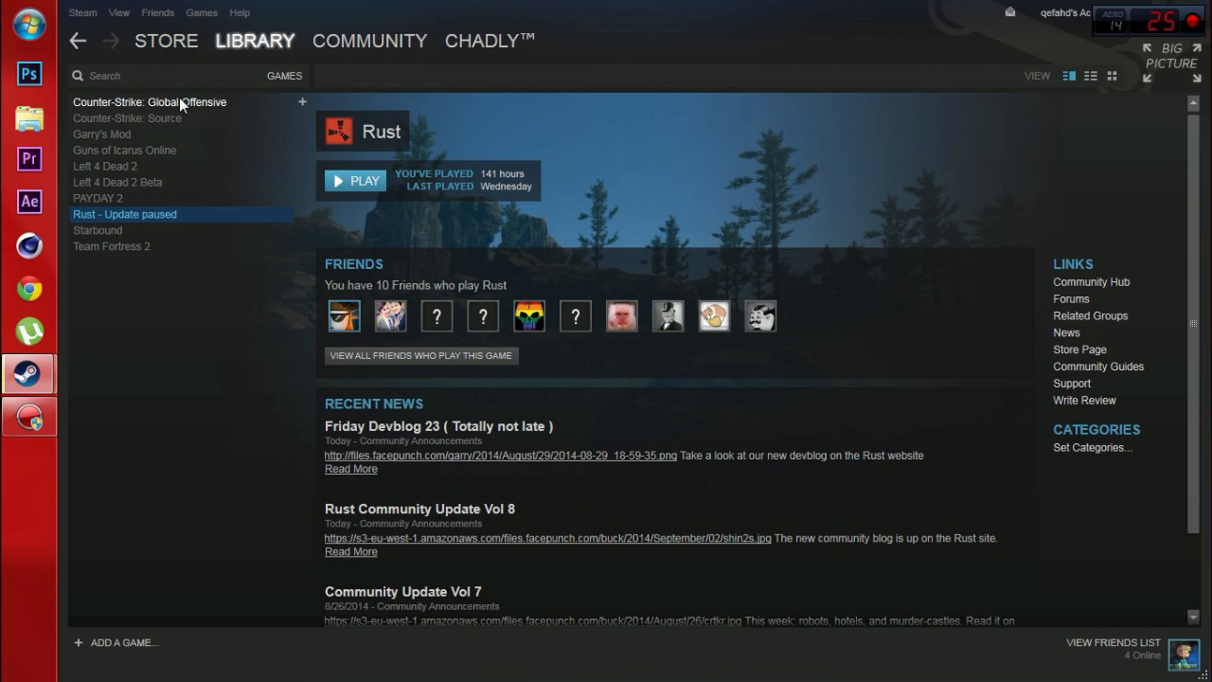
mouse_move(218, 239)
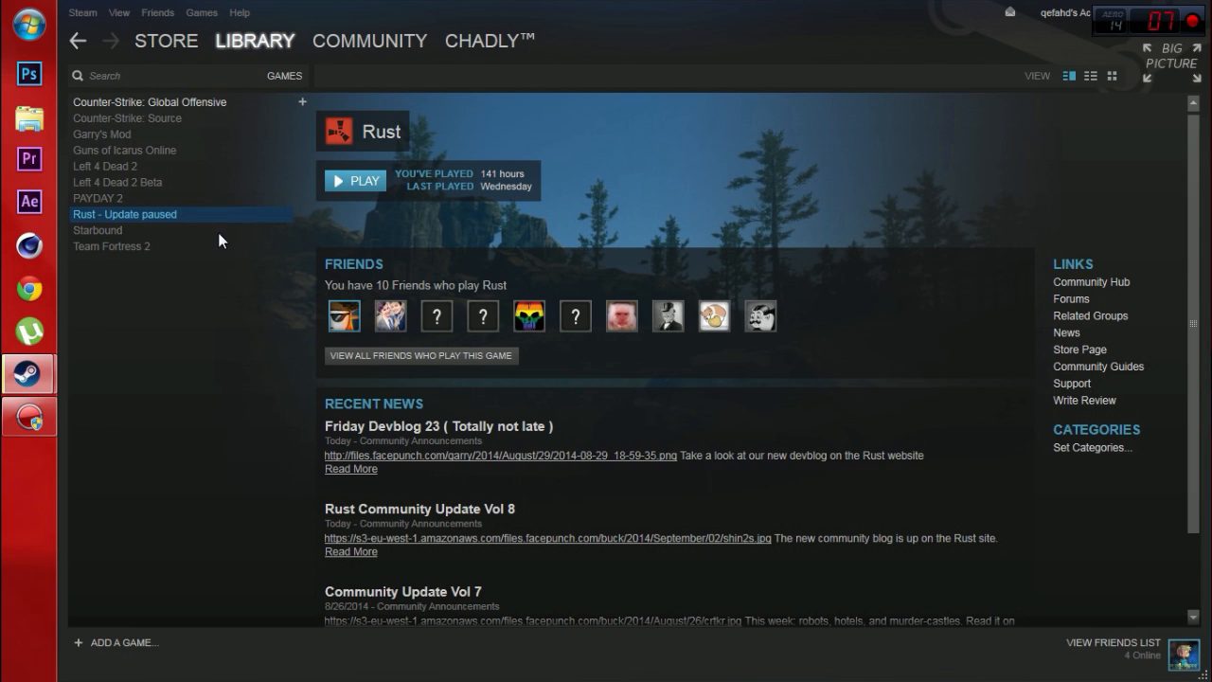
Launch the regular Rust version from Steam and dismiss the disk write error.
left_click(355, 180)
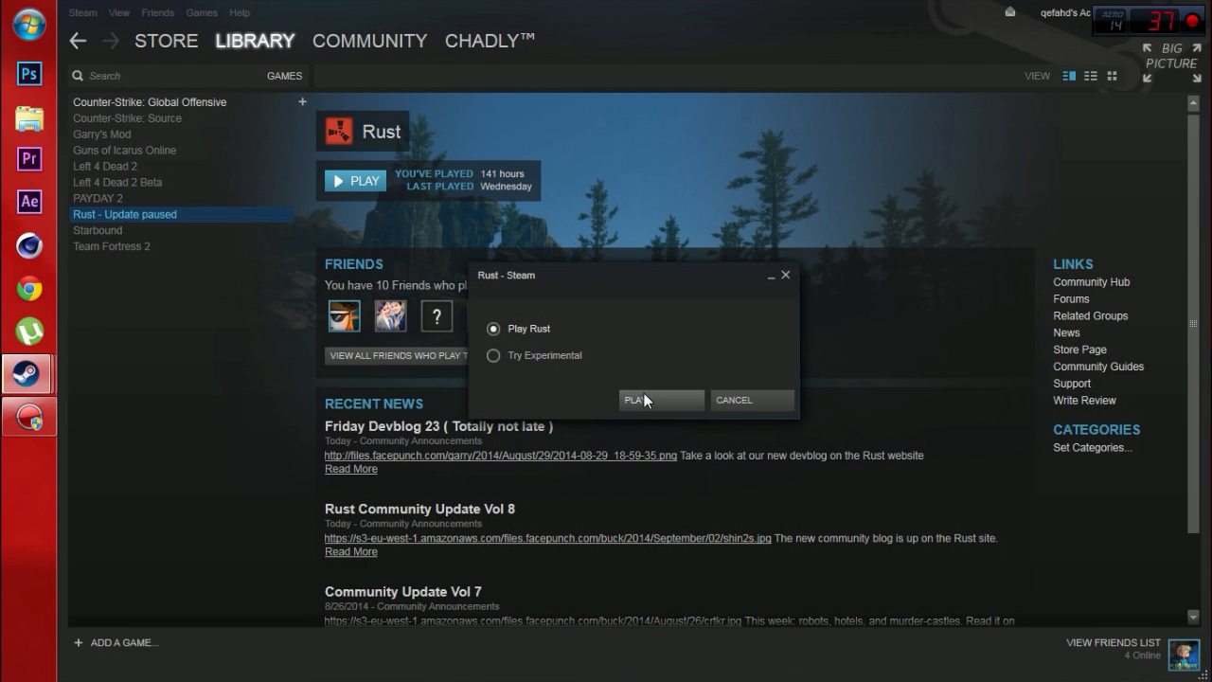
left_click(660, 399)
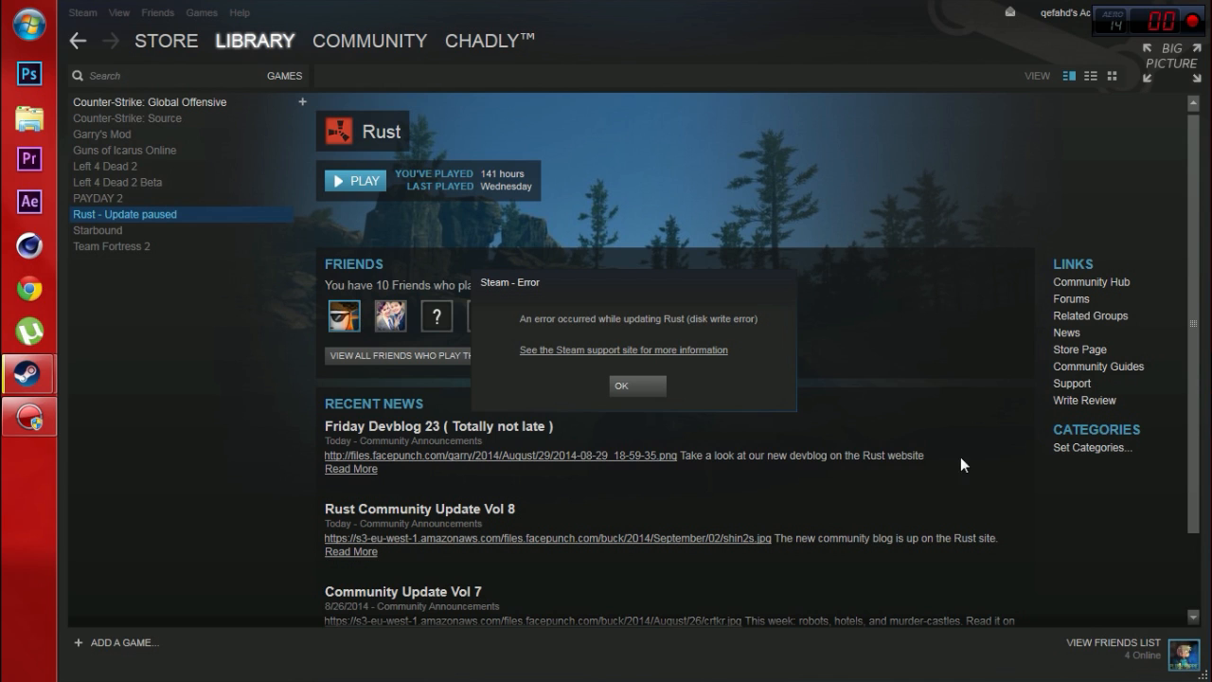
mouse_move(700, 329)
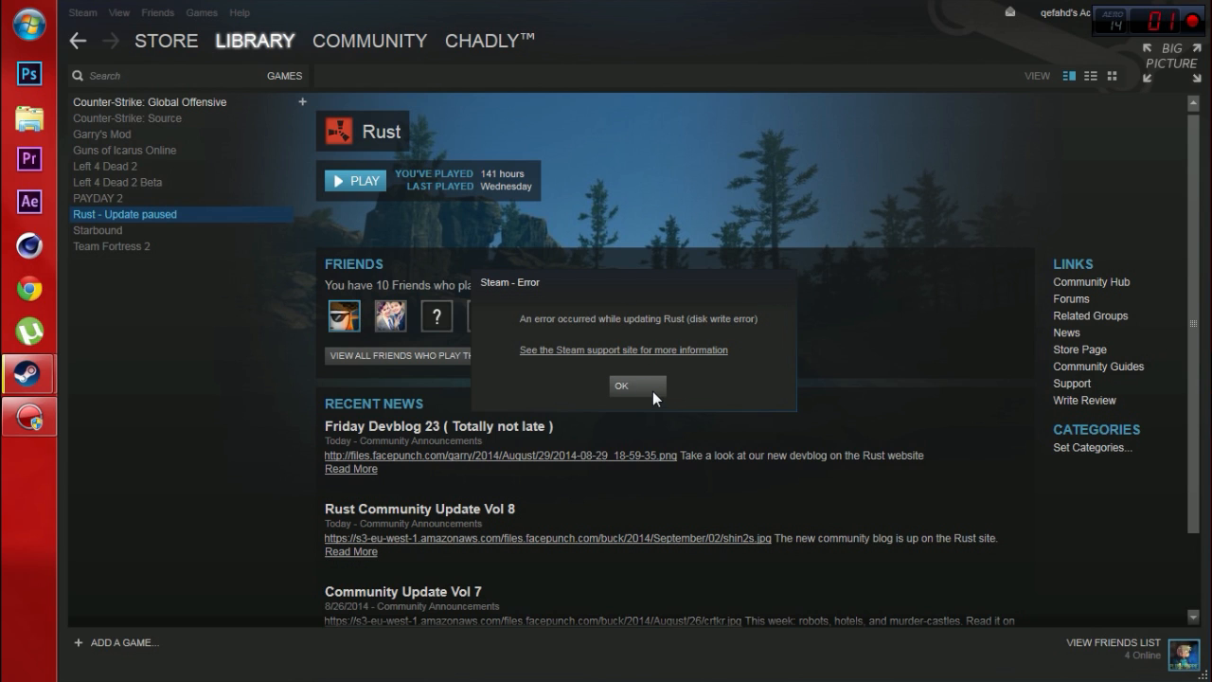
left_click(621, 386)
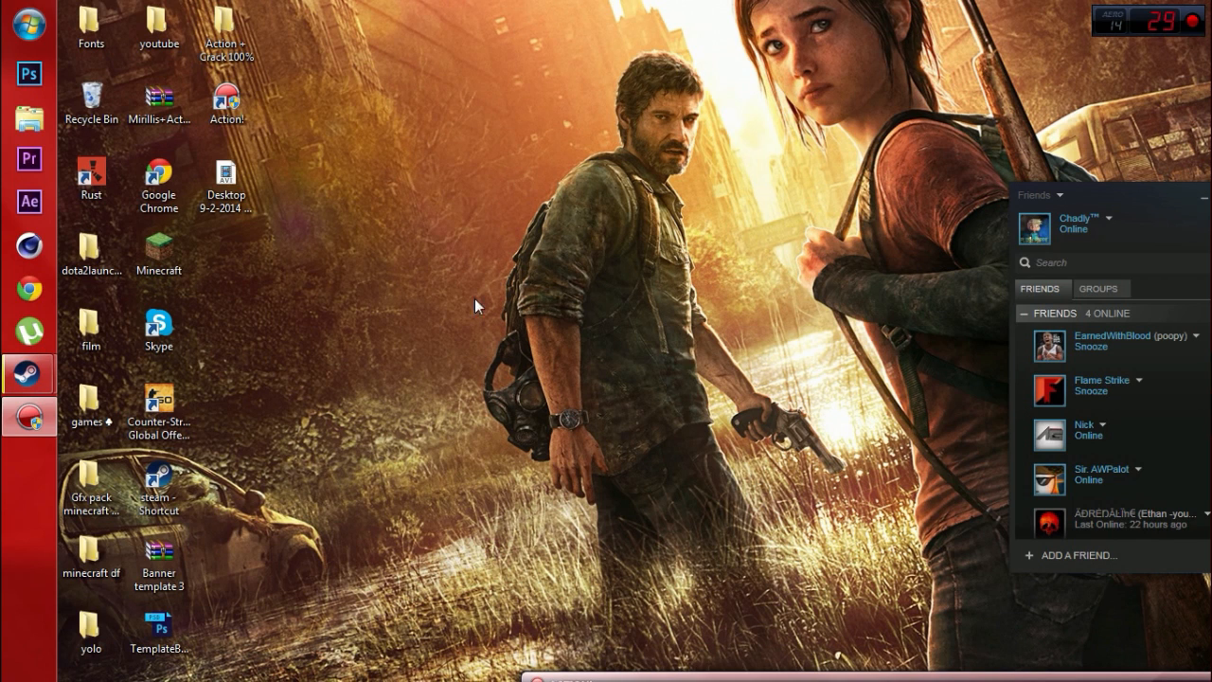
Go to the Steam shortcut's file location and enter the logs folder.
right_click(158, 488)
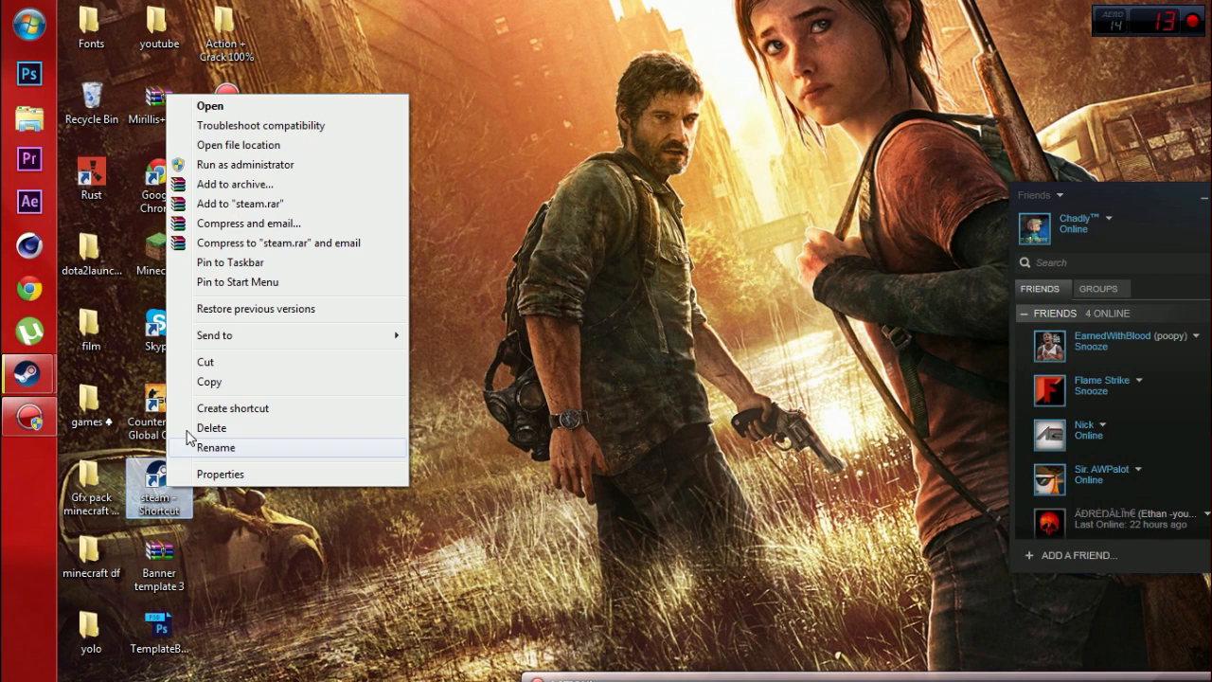
left_click(237, 145)
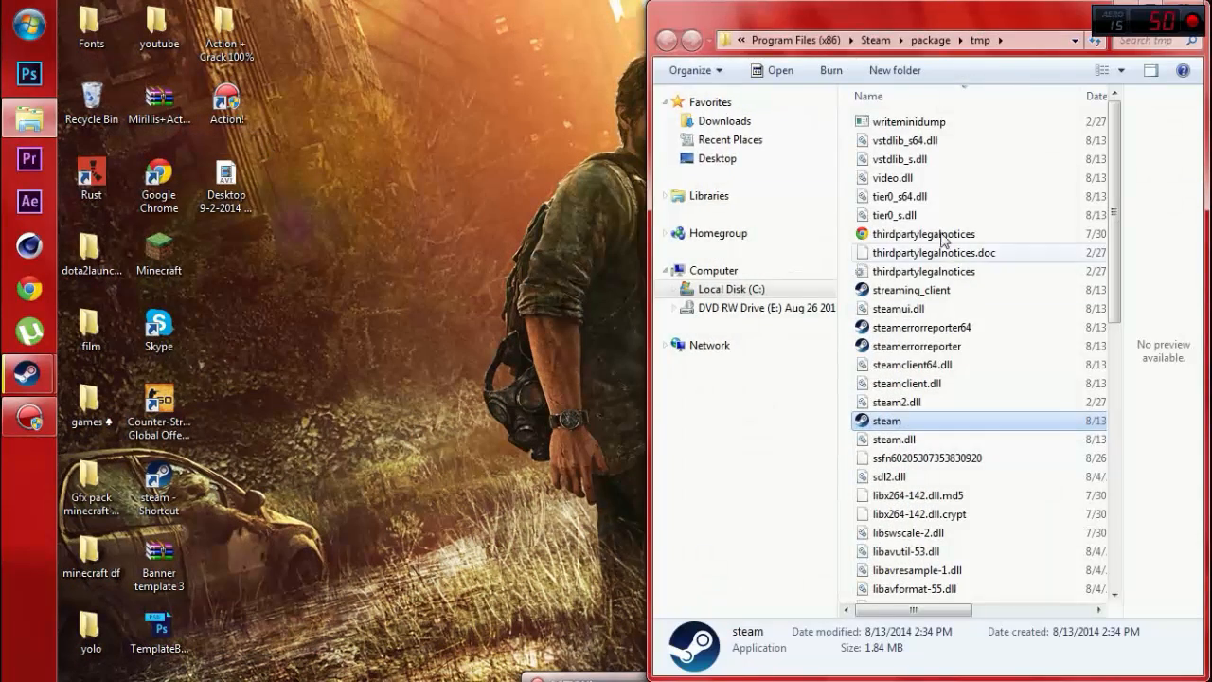
scroll("down", 3)
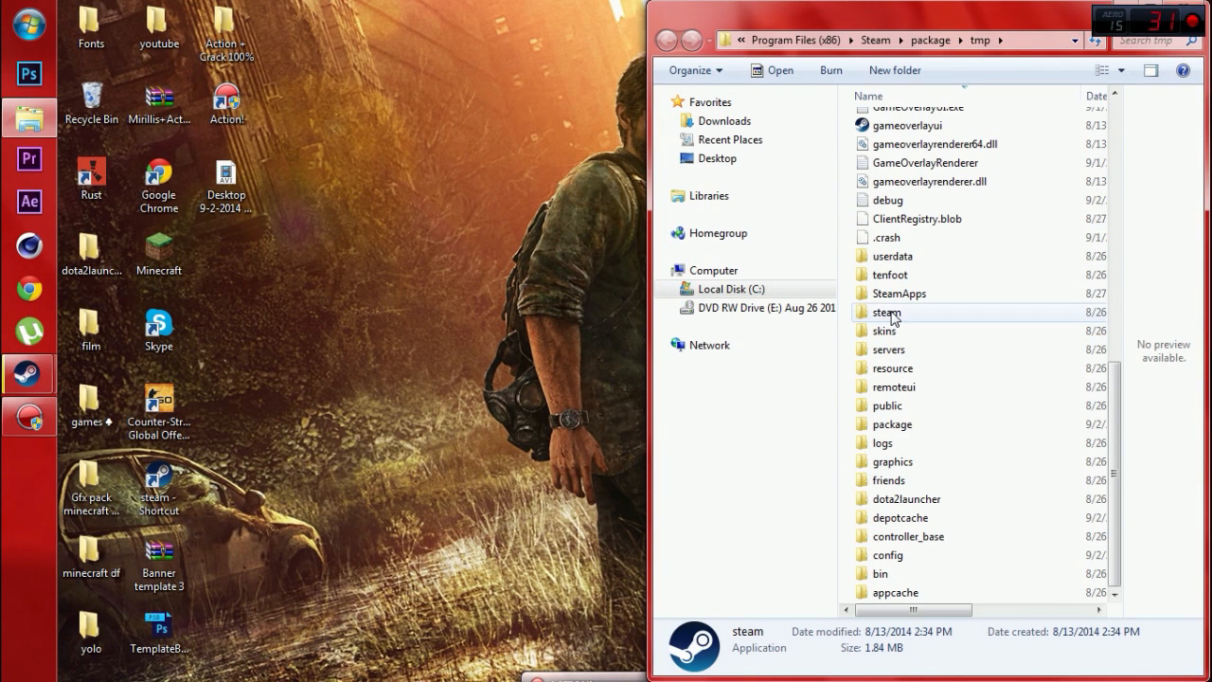
double_click(883, 442)
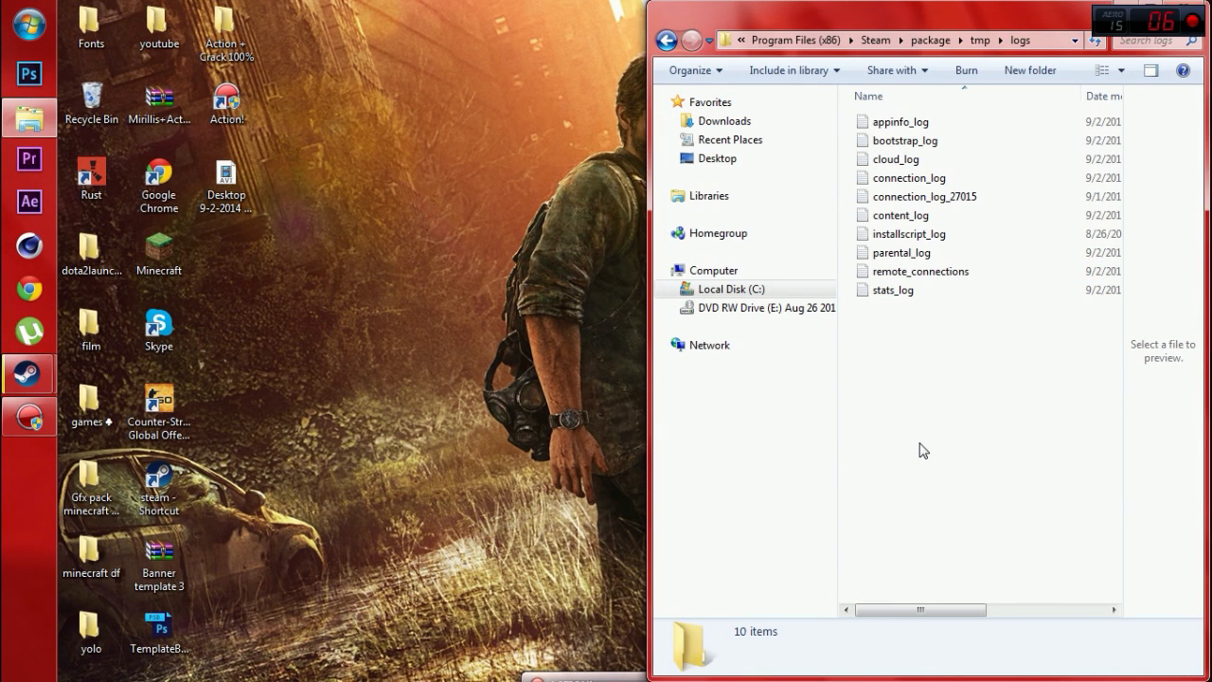
right_click(923, 450)
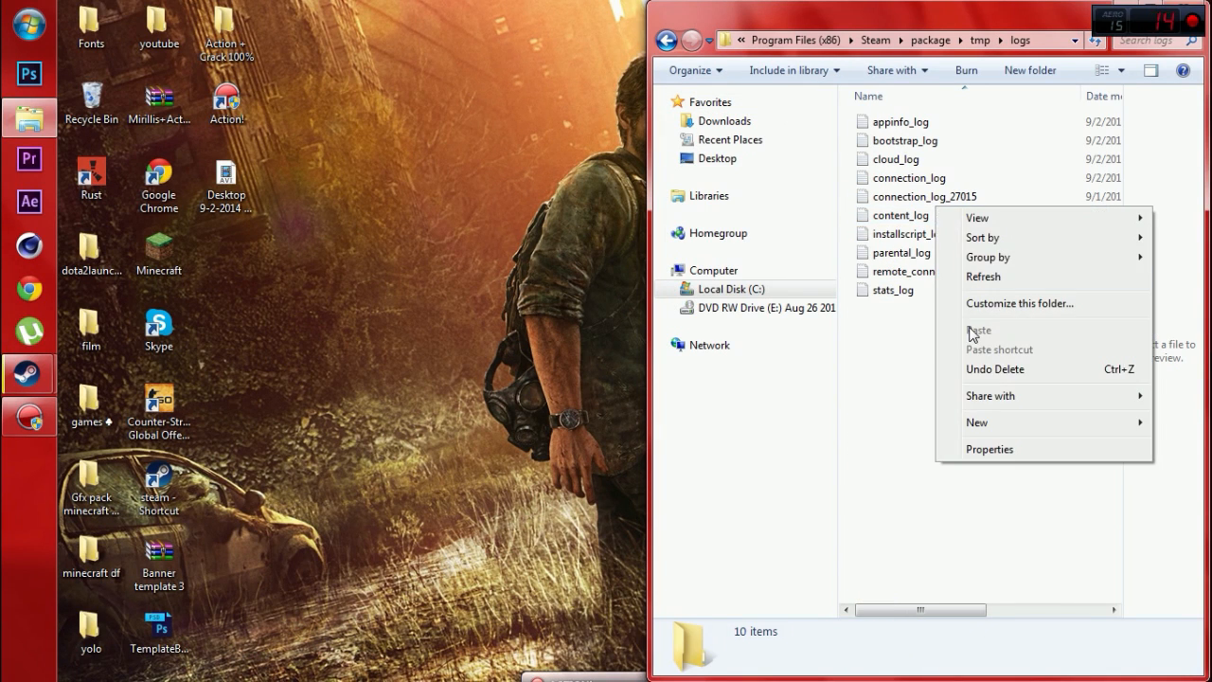
Open content_log in Notepad and scroll to the Mono.Security.dll disk write failures.
double_click(899, 215)
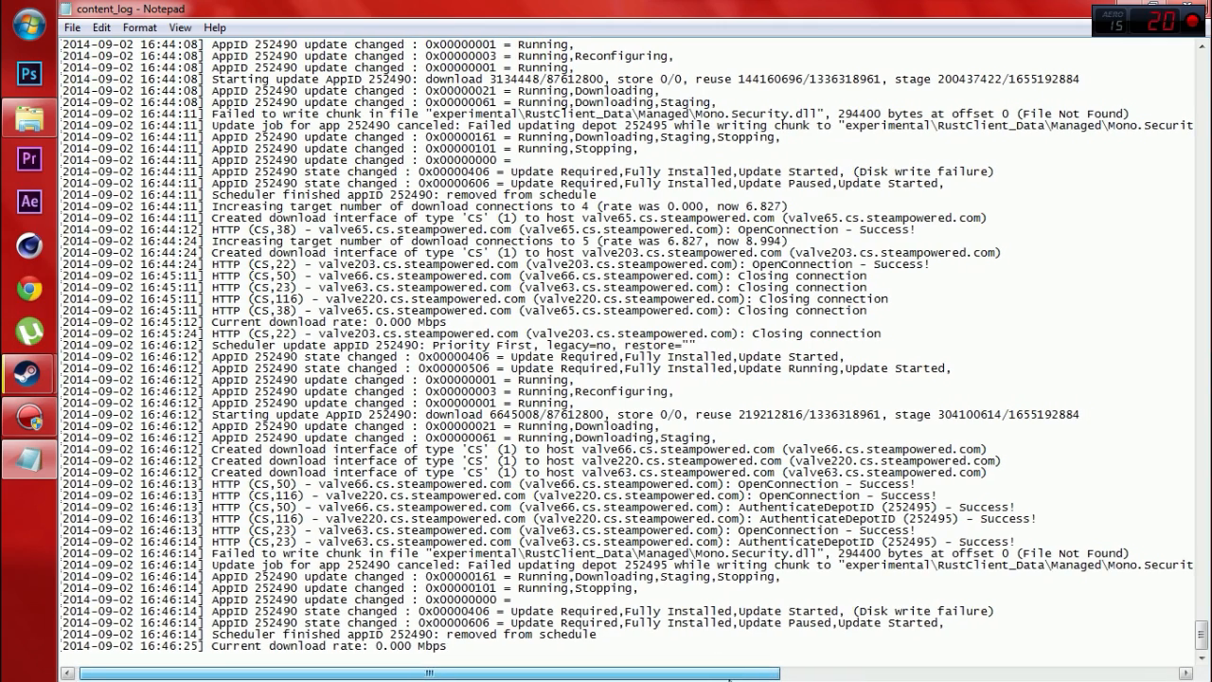
scroll("right", 3)
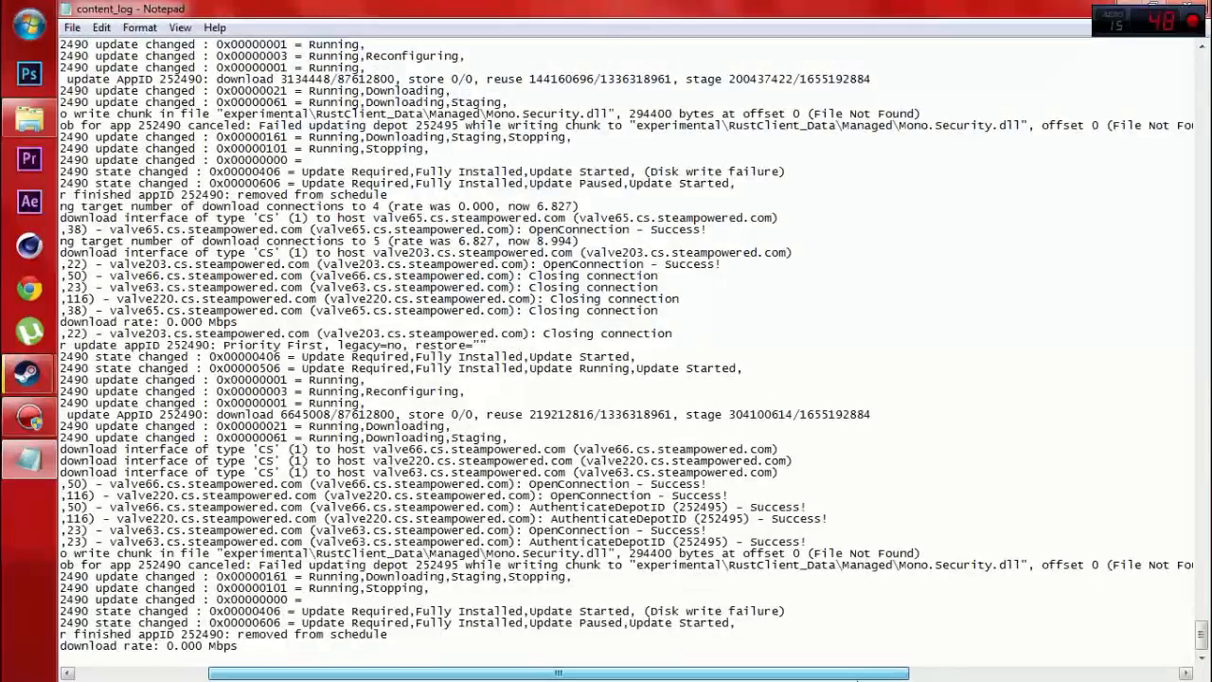
scroll("right", 3)
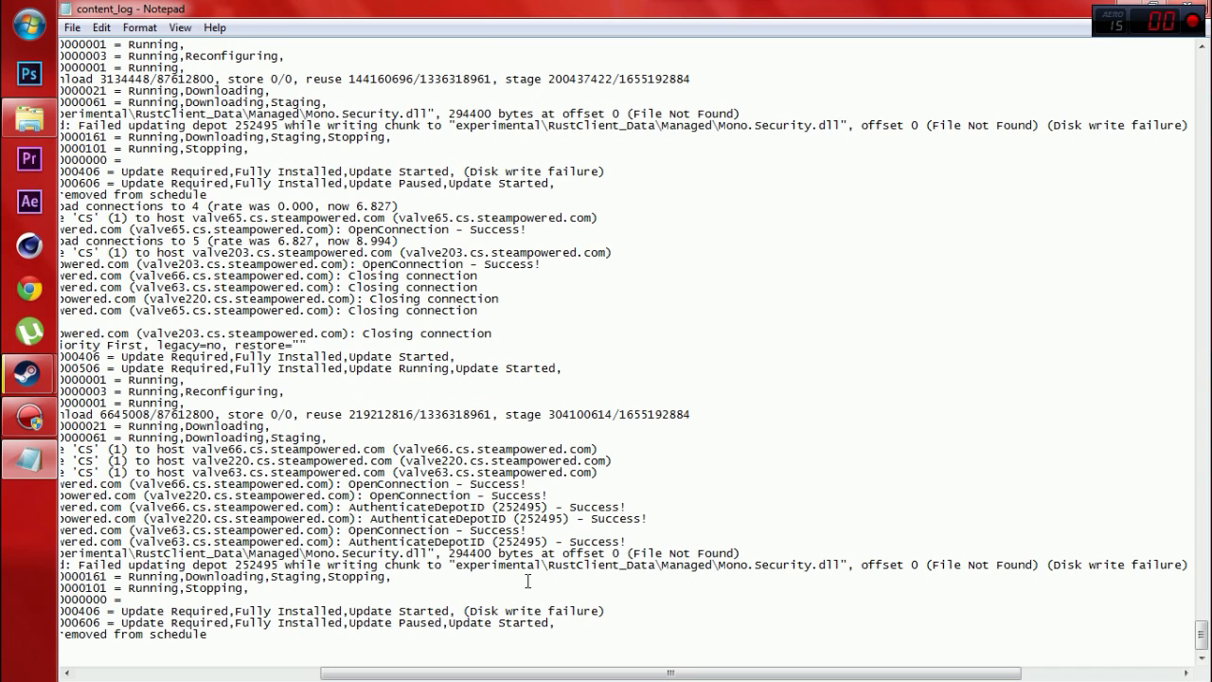
mouse_move(867, 554)
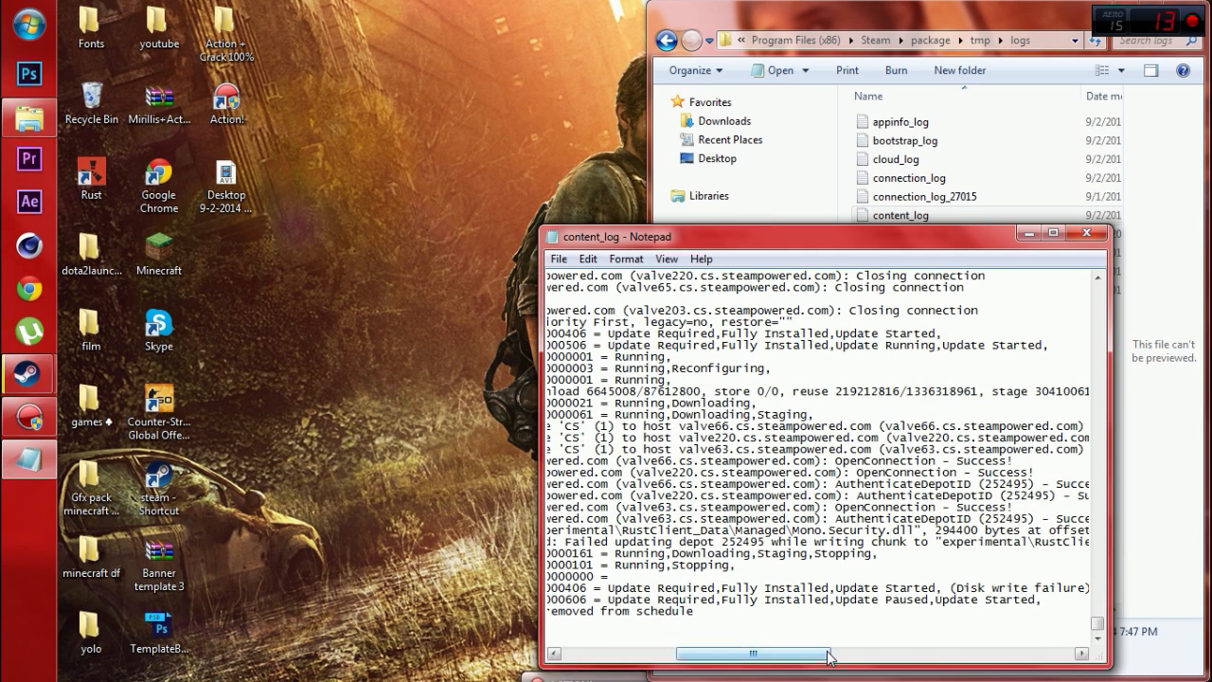
Snap the log beside Explorer and browse to SteamApps\common\Rust\experimental\RustClient_Data\Managed.
left_click_drag(748, 653, 839, 654)
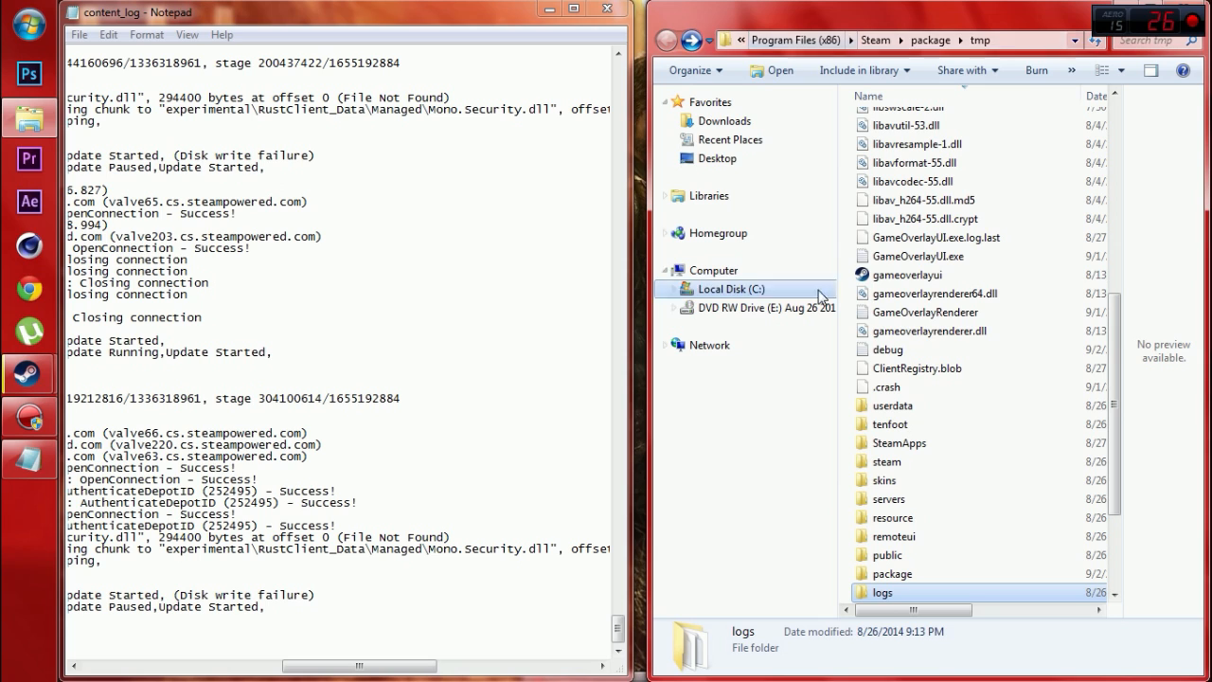
double_click(899, 442)
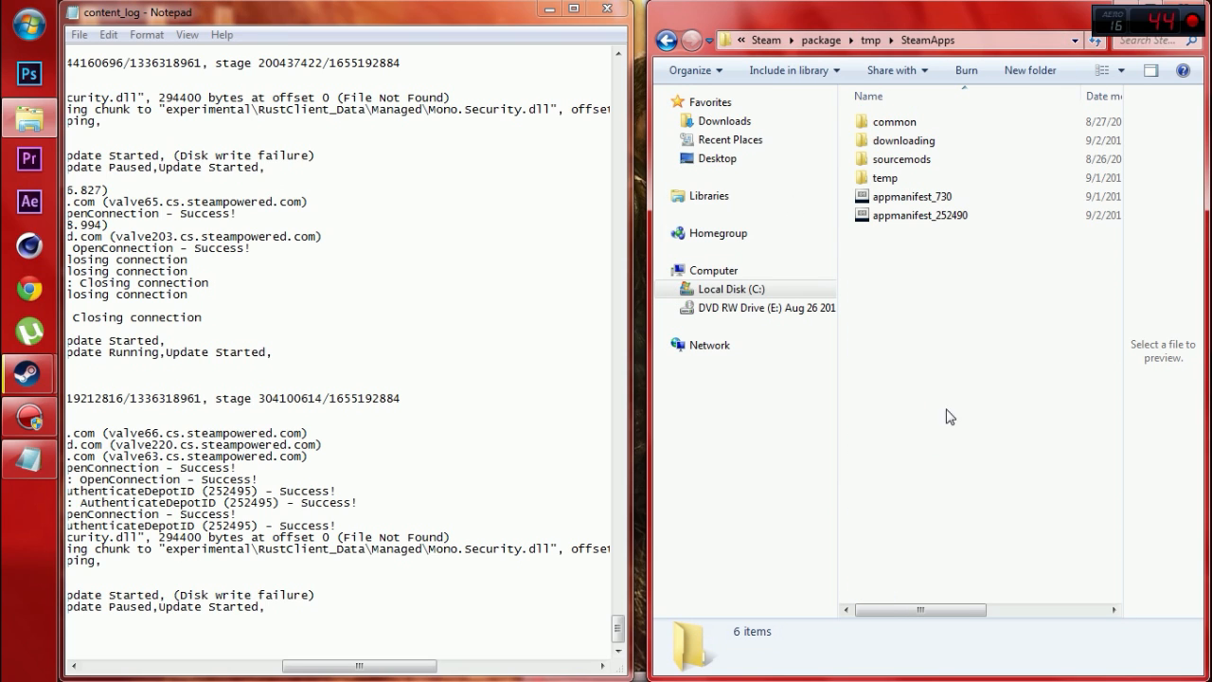
double_click(894, 121)
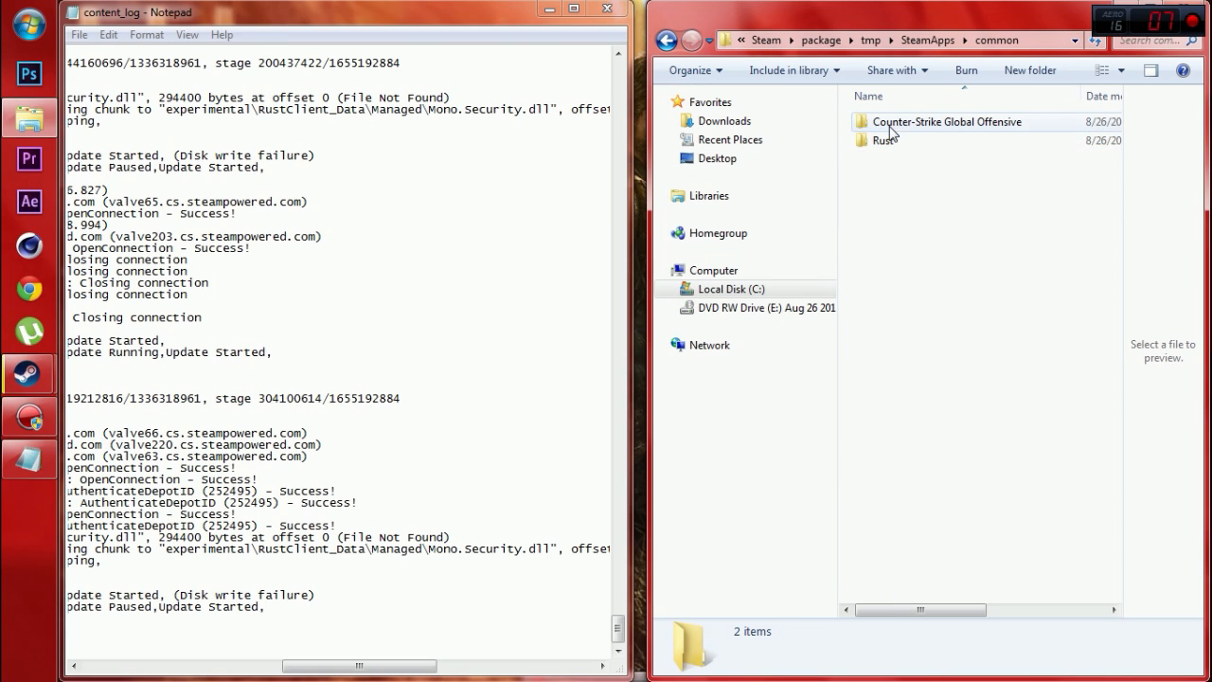
double_click(886, 139)
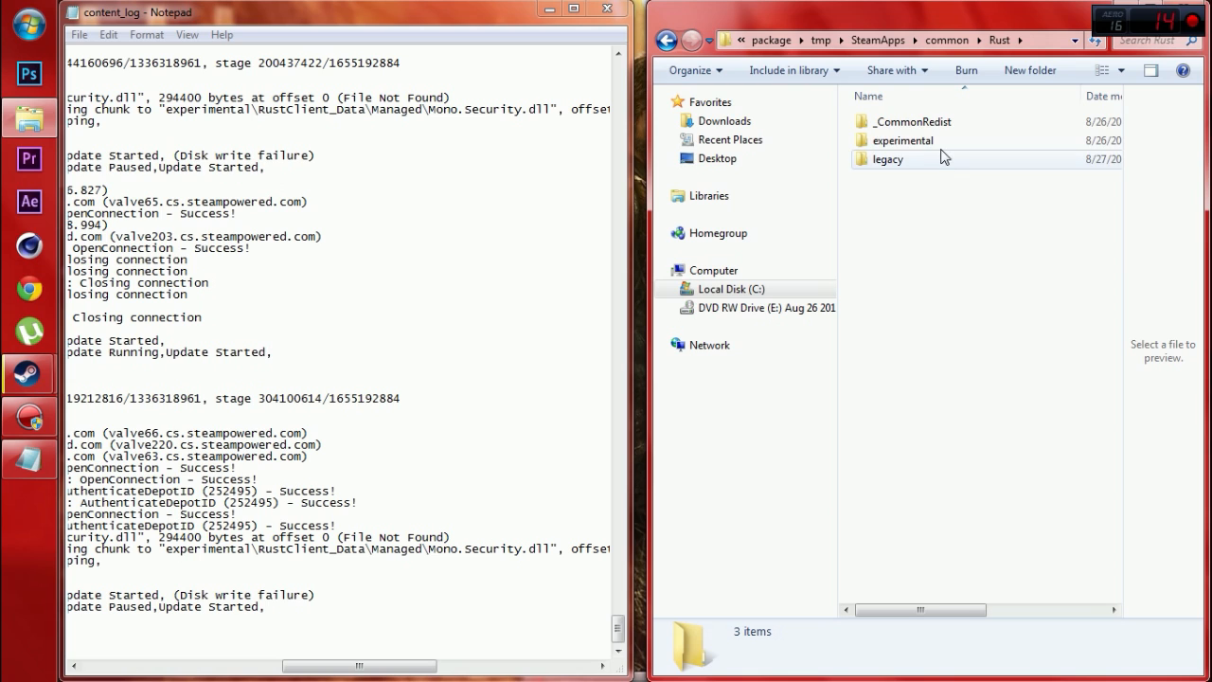
double_click(901, 140)
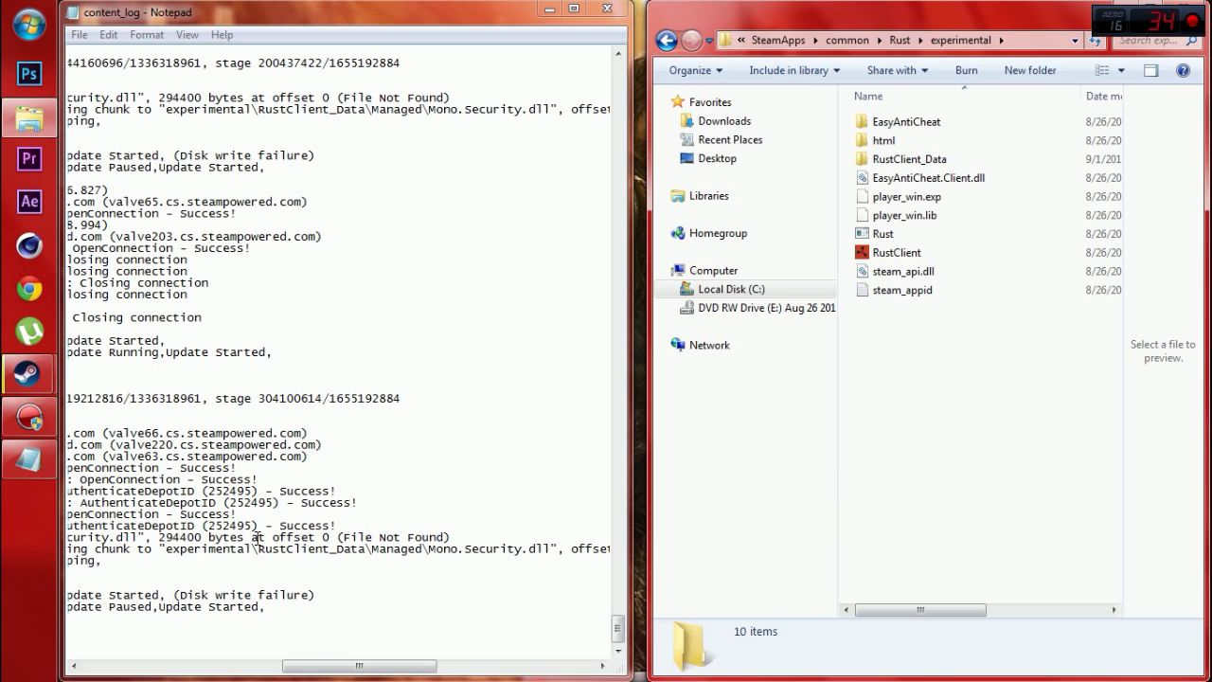
double_click(914, 158)
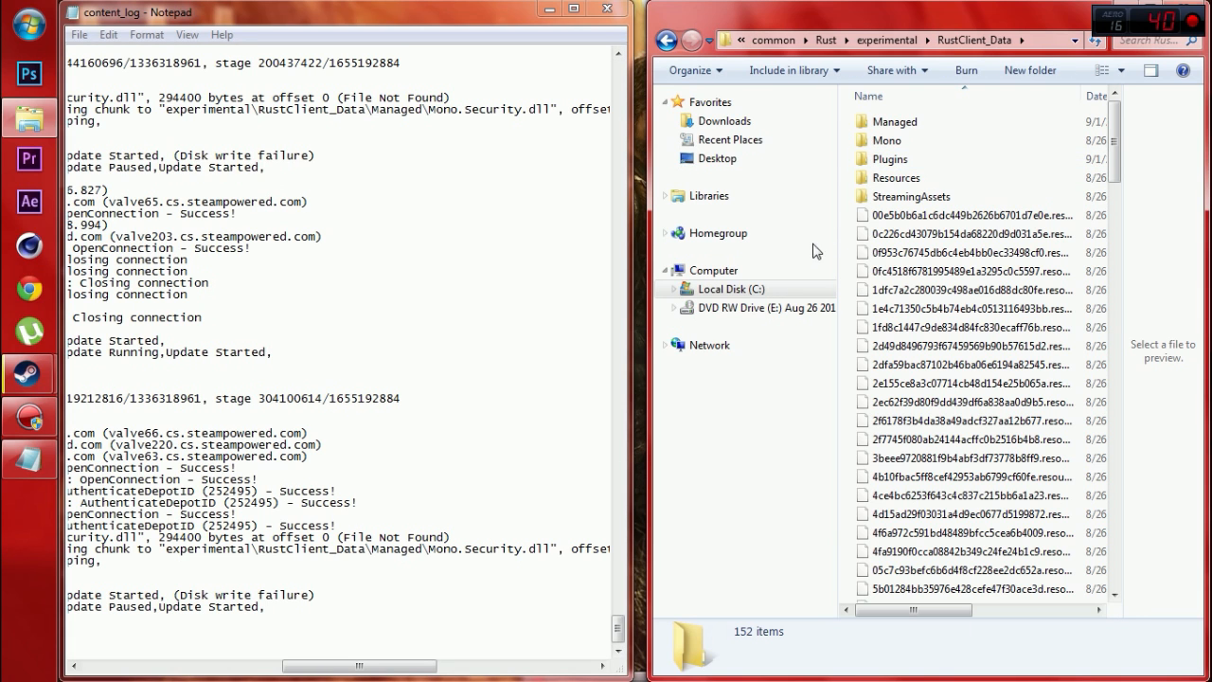
double_click(895, 121)
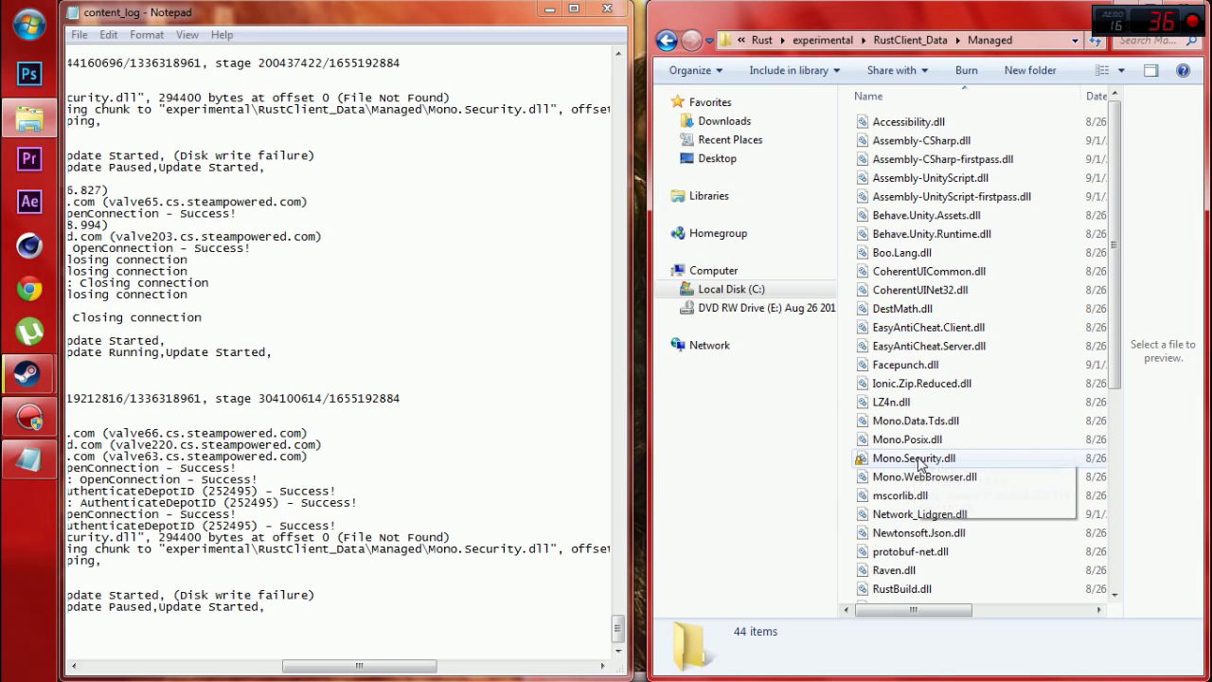
Add the Owner account to Mono.Security.dll's security permissions and close its properties.
right_click(915, 458)
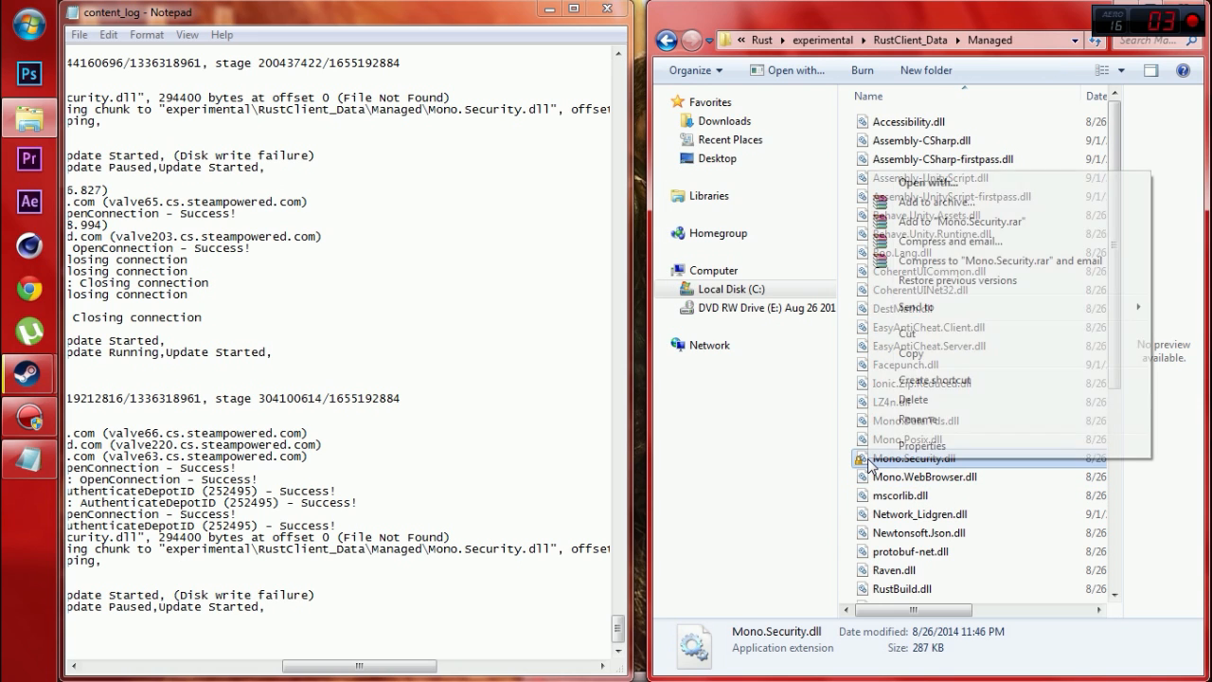
left_click(920, 447)
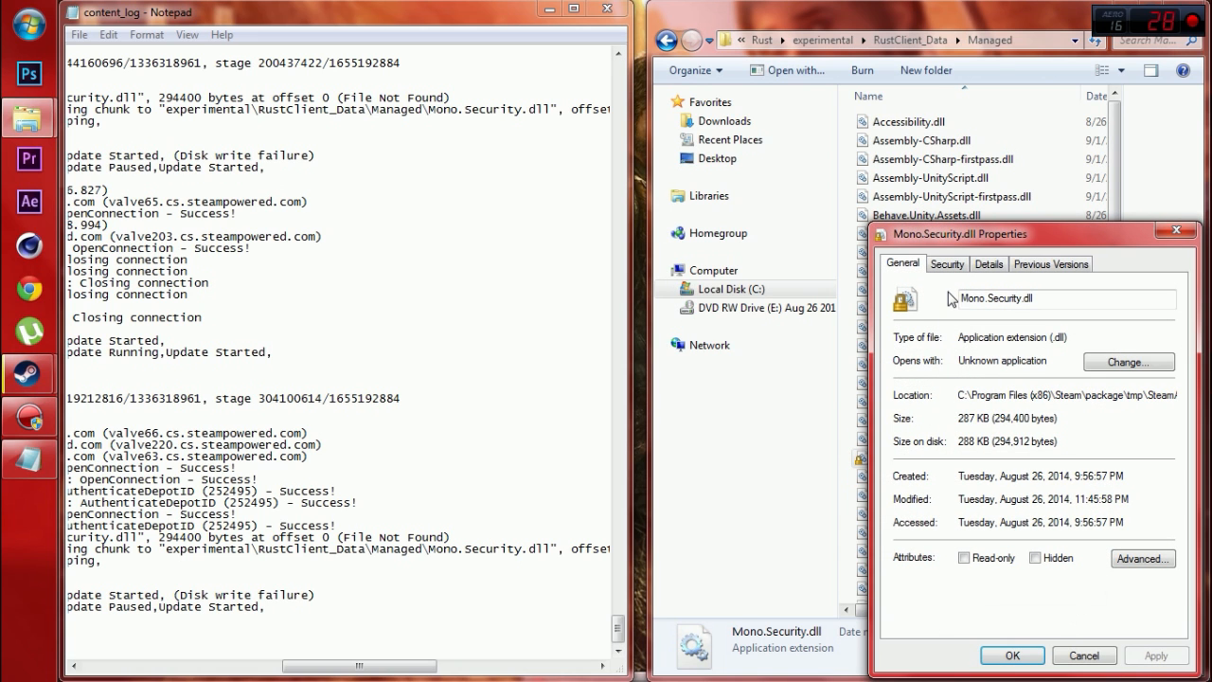
left_click(947, 263)
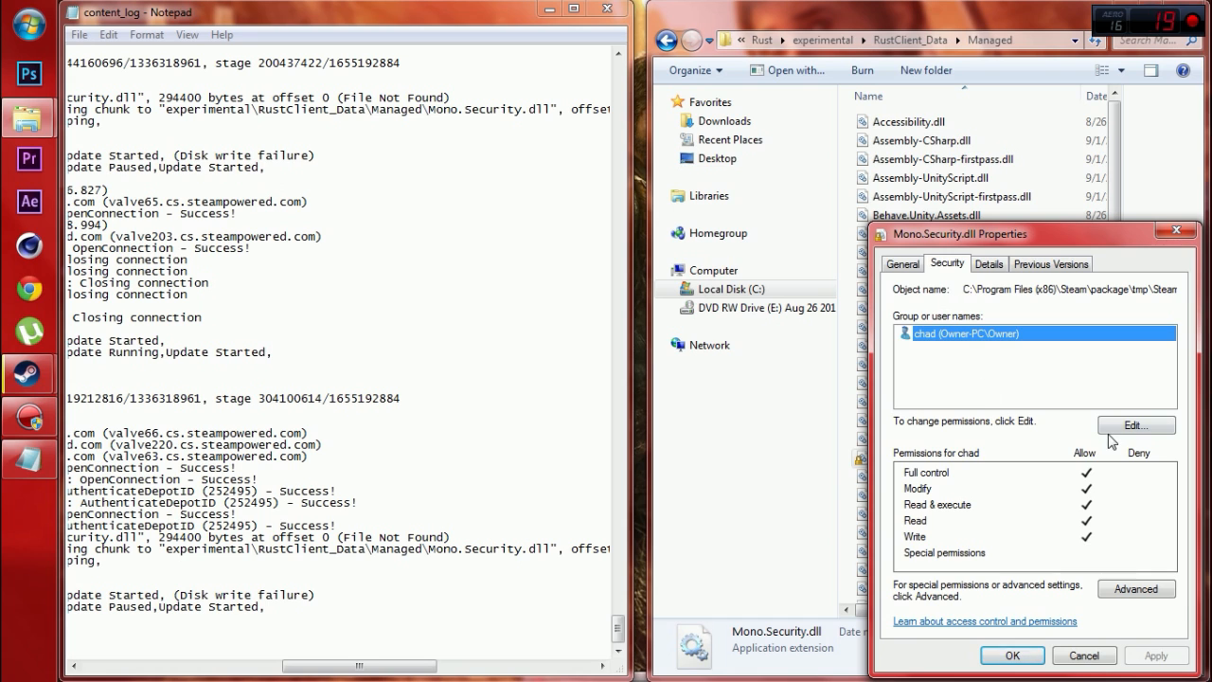
left_click(1136, 424)
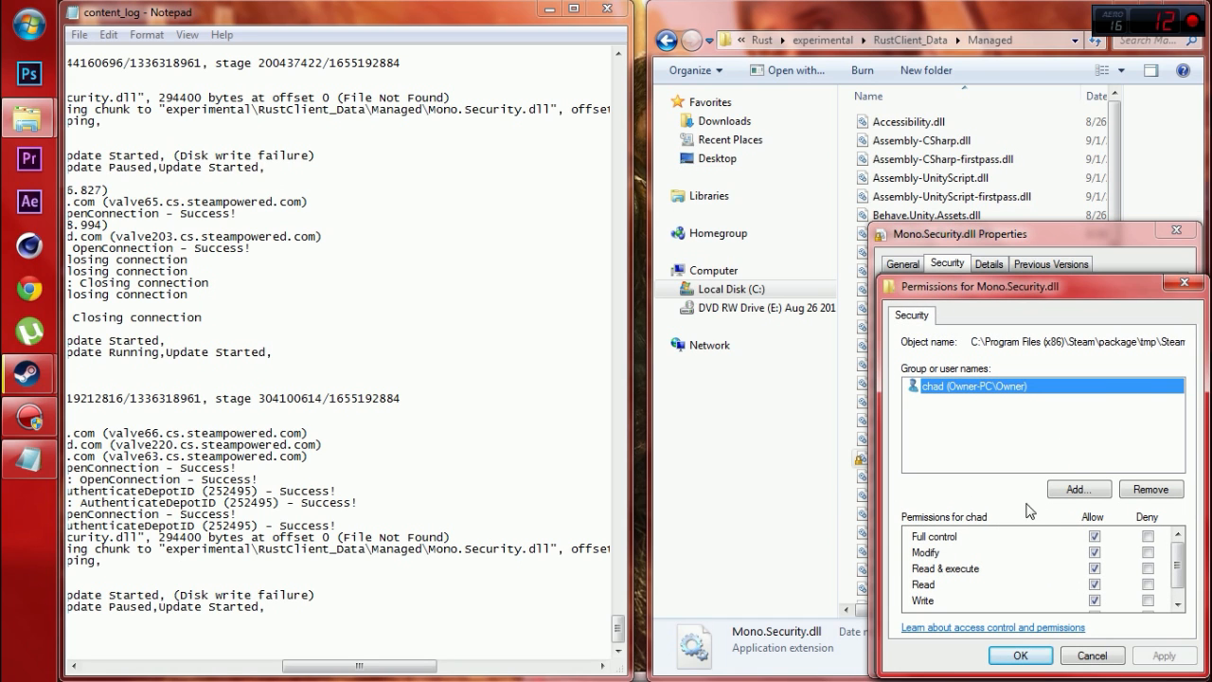
left_click(1077, 489)
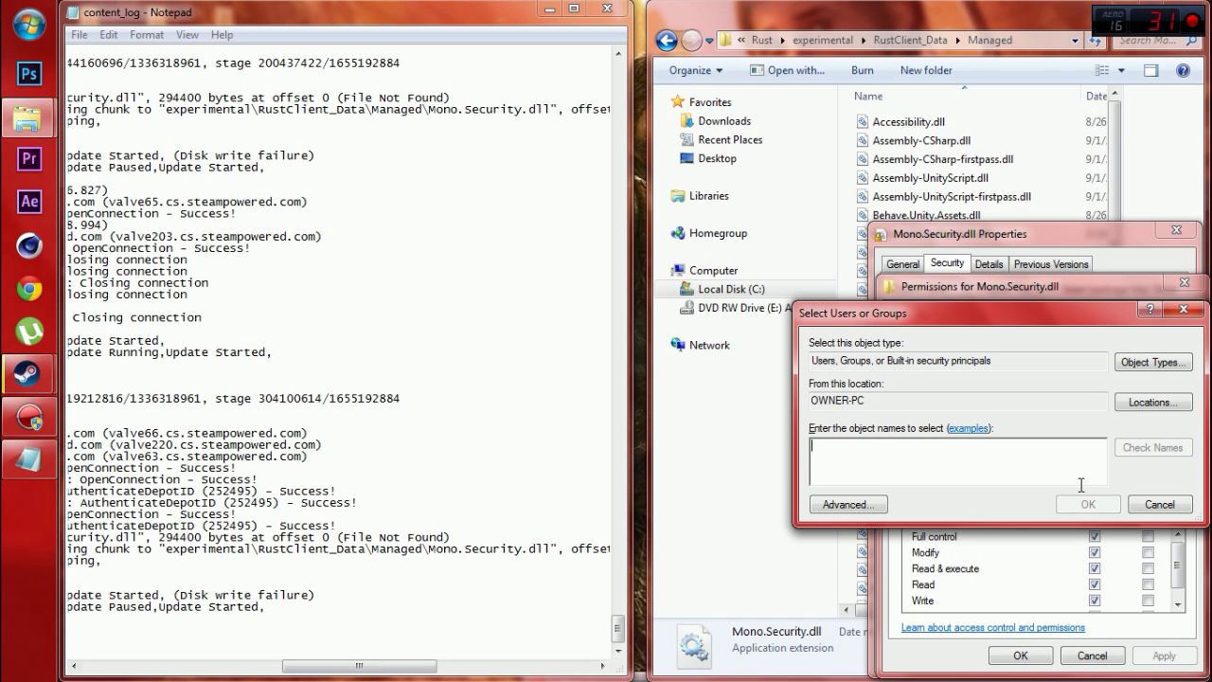
left_click(1154, 447)
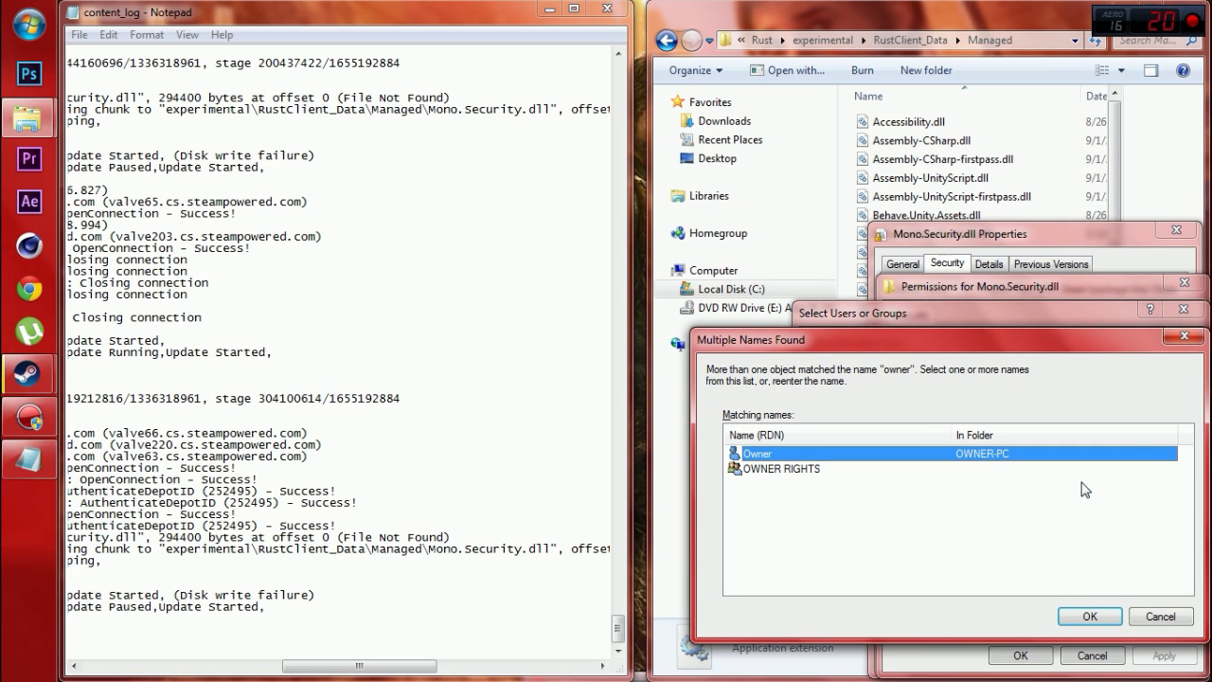
left_click(1089, 615)
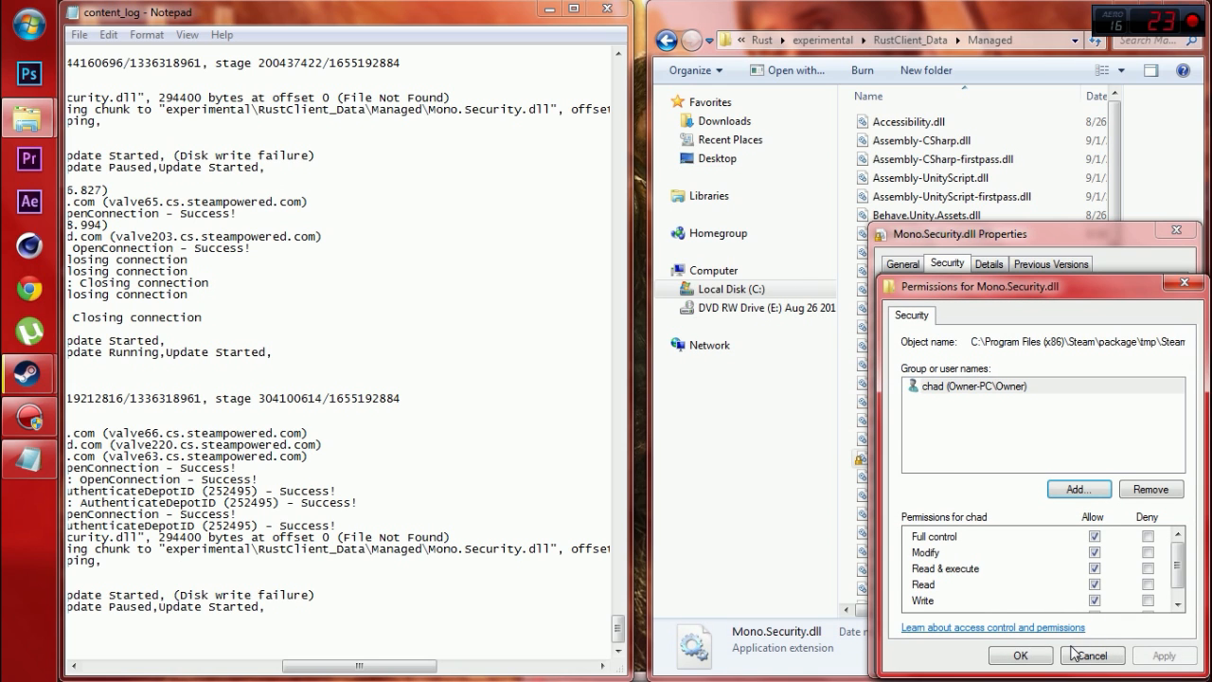
left_click(1092, 655)
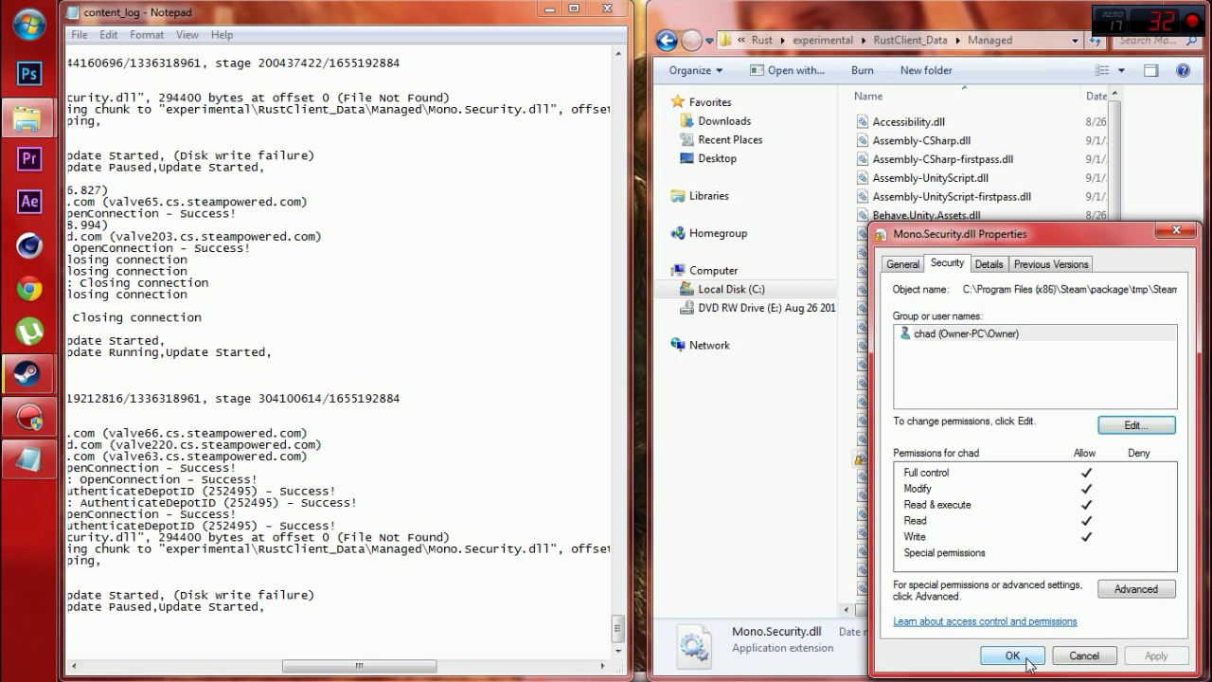
left_click(1011, 655)
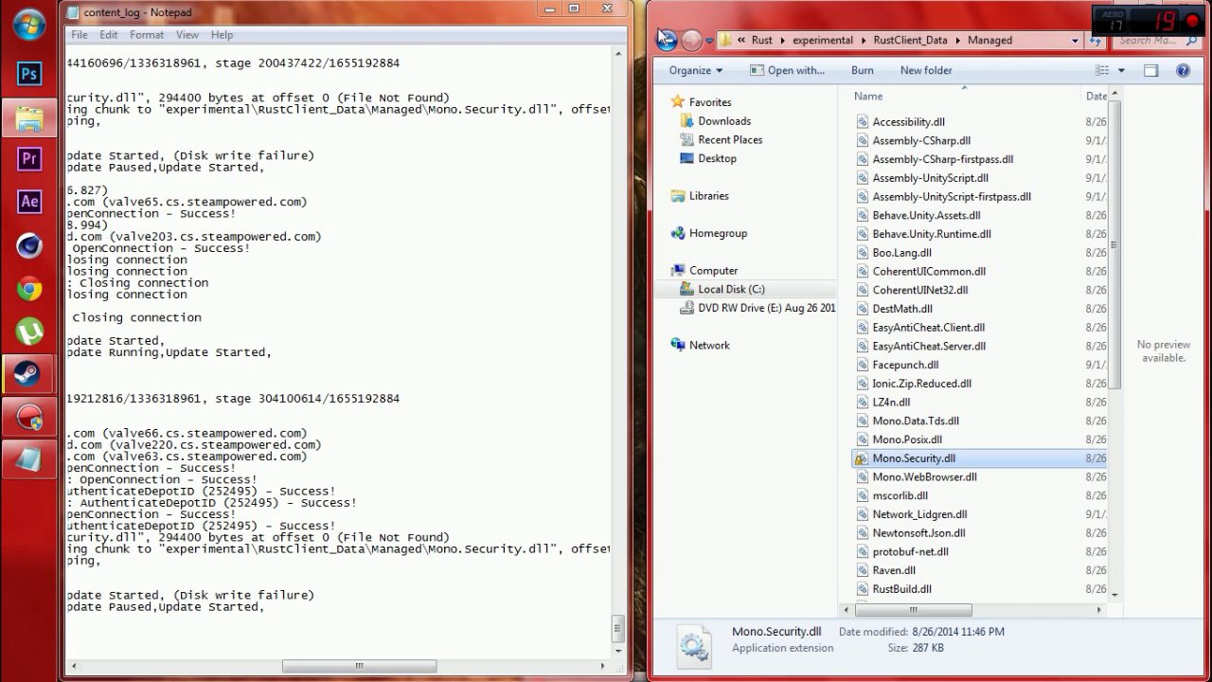
Return to SteamApps and browse to downloading\252490\experimental\RustClient_Data\Managed's Mono.Security.dll.
left_click(669, 39)
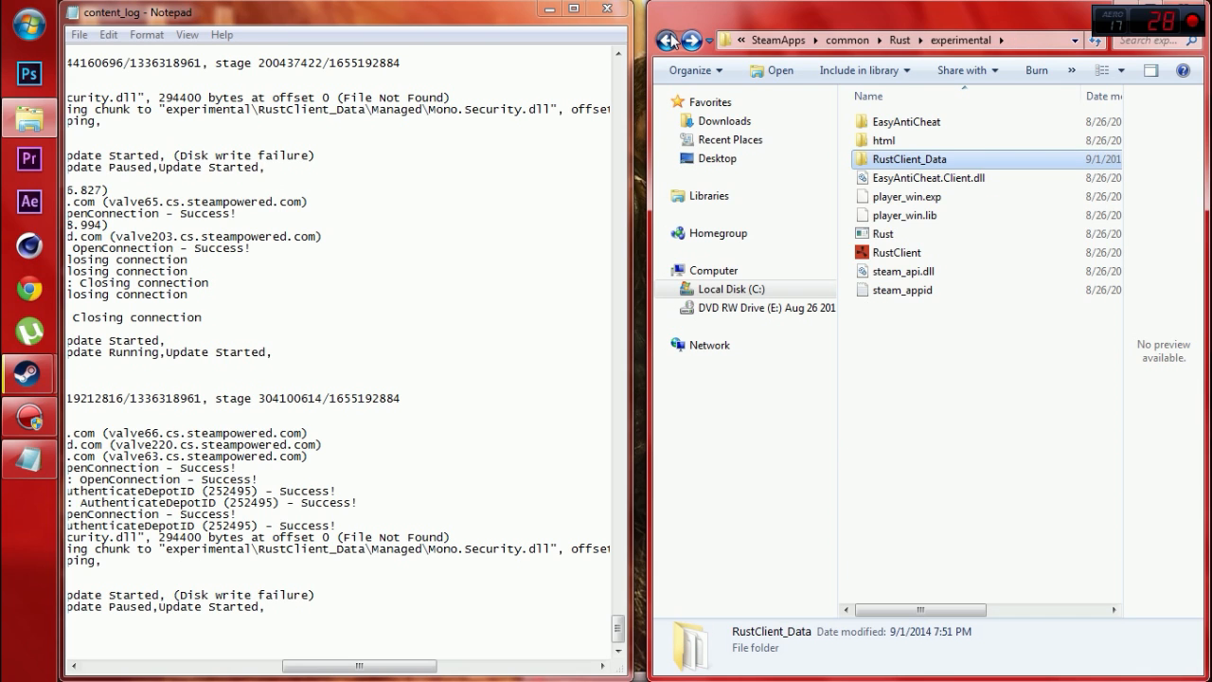
left_click(669, 40)
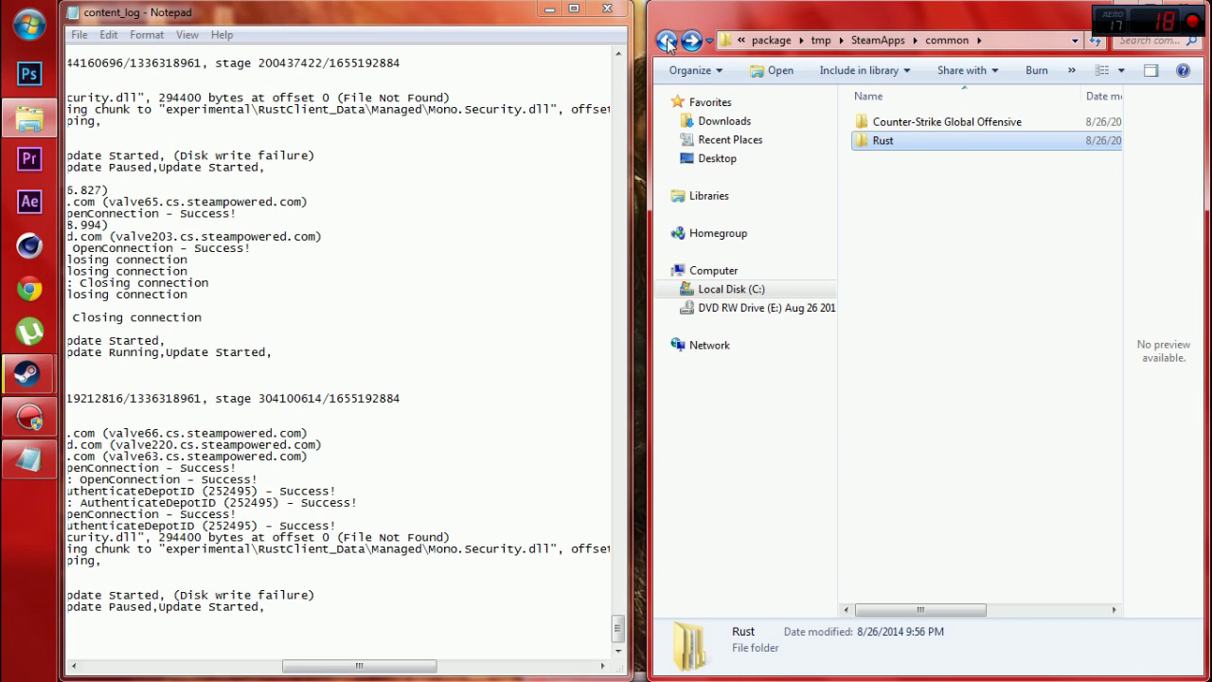
left_click(668, 40)
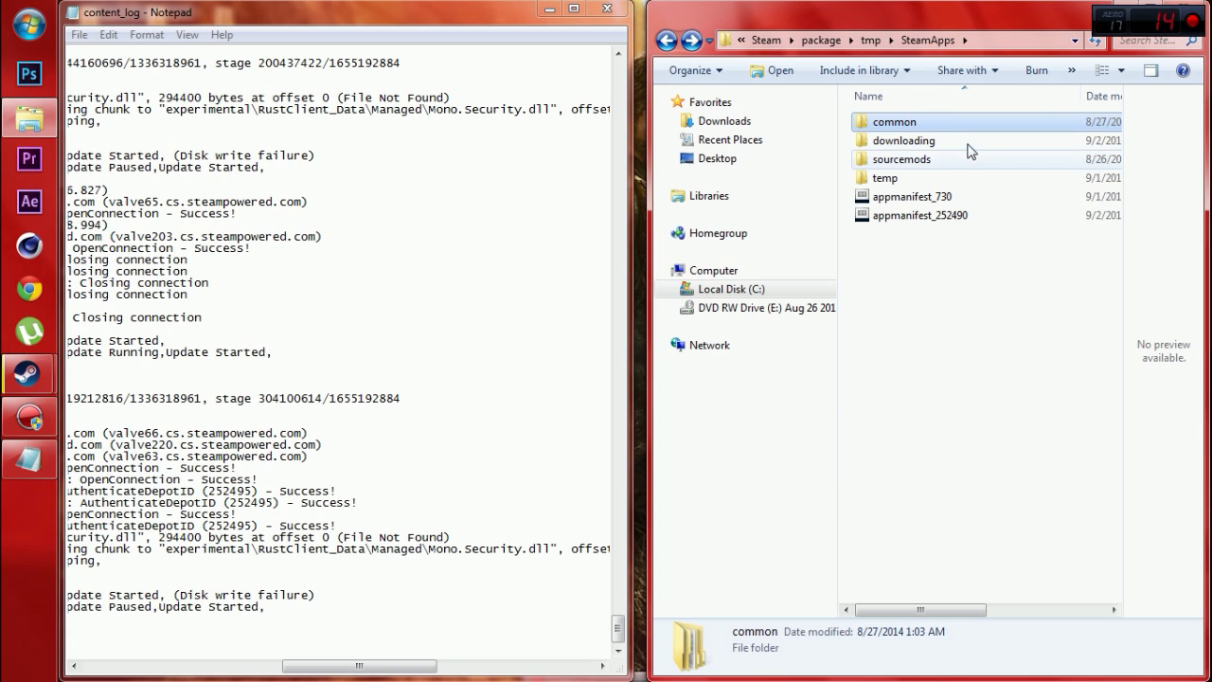
double_click(903, 140)
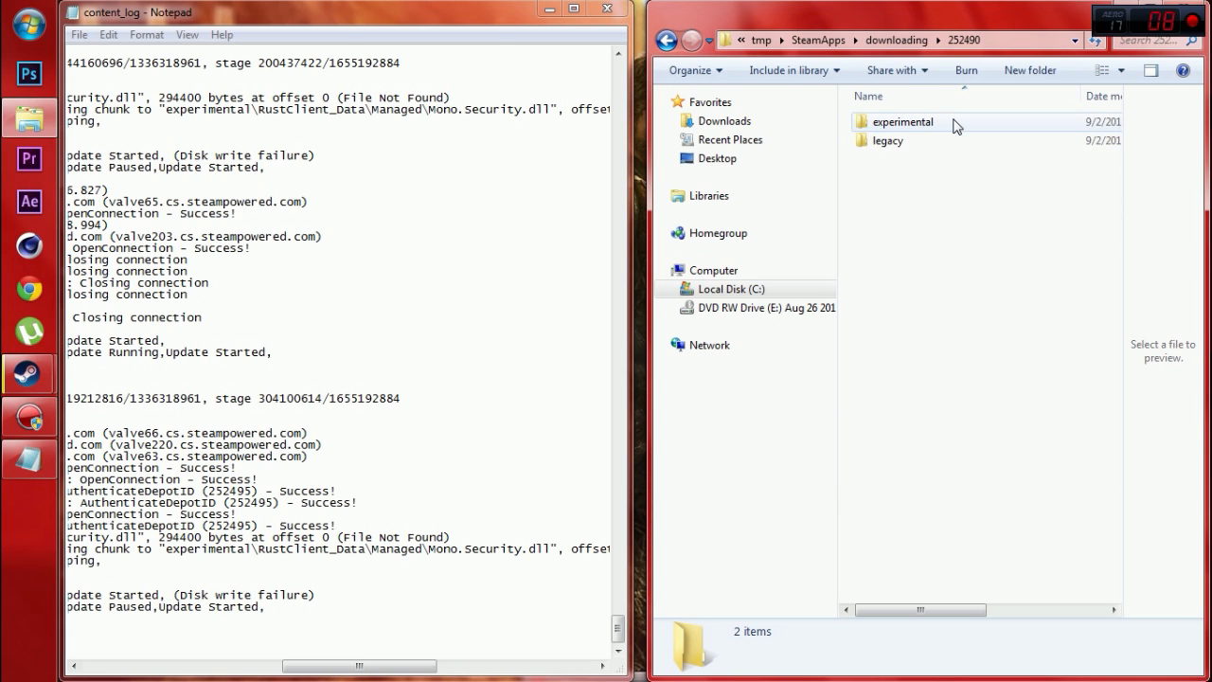
double_click(901, 121)
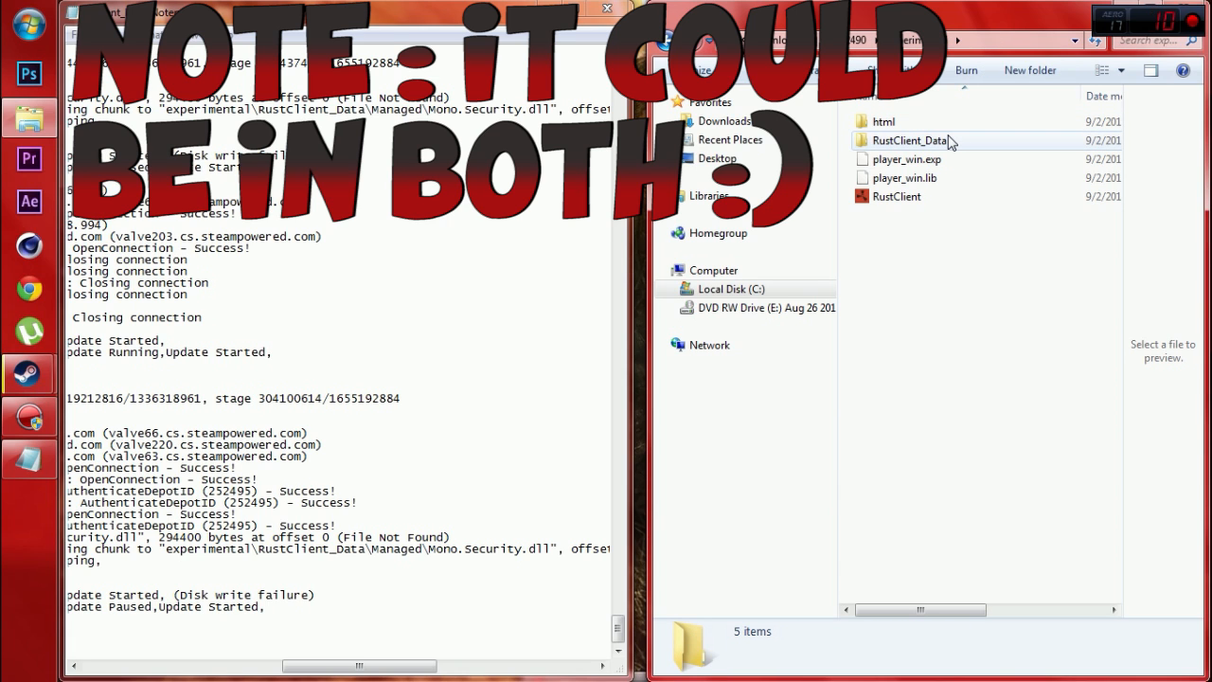
double_click(911, 139)
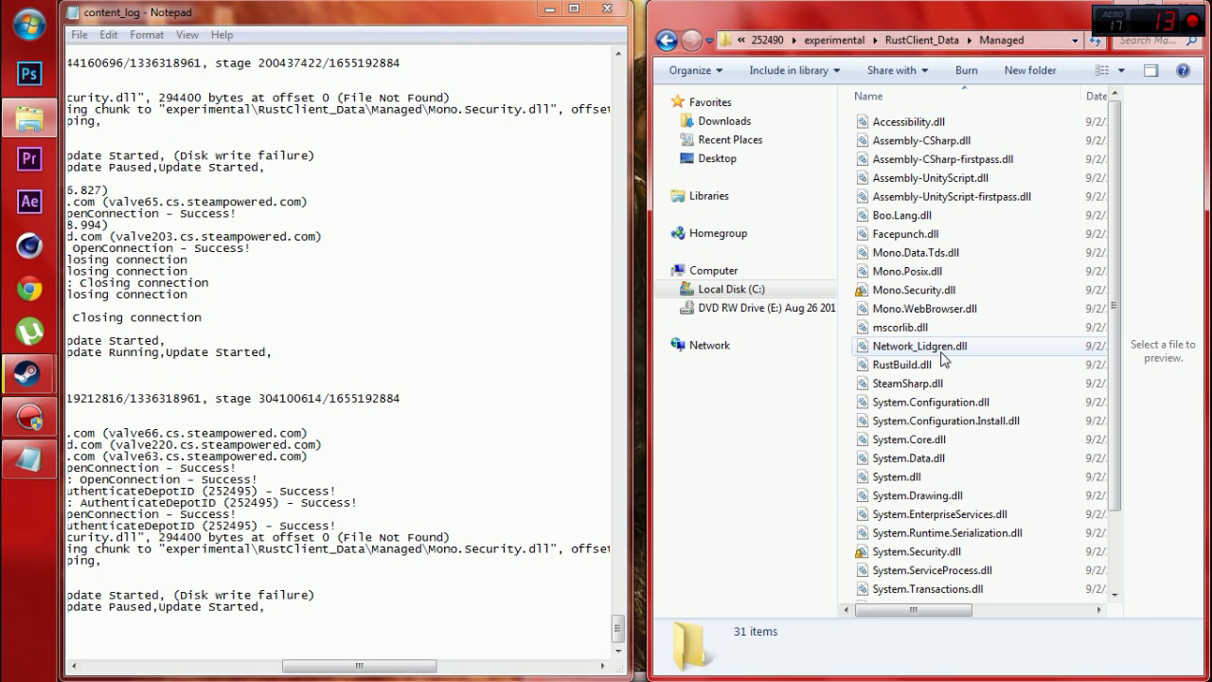
right_click(912, 290)
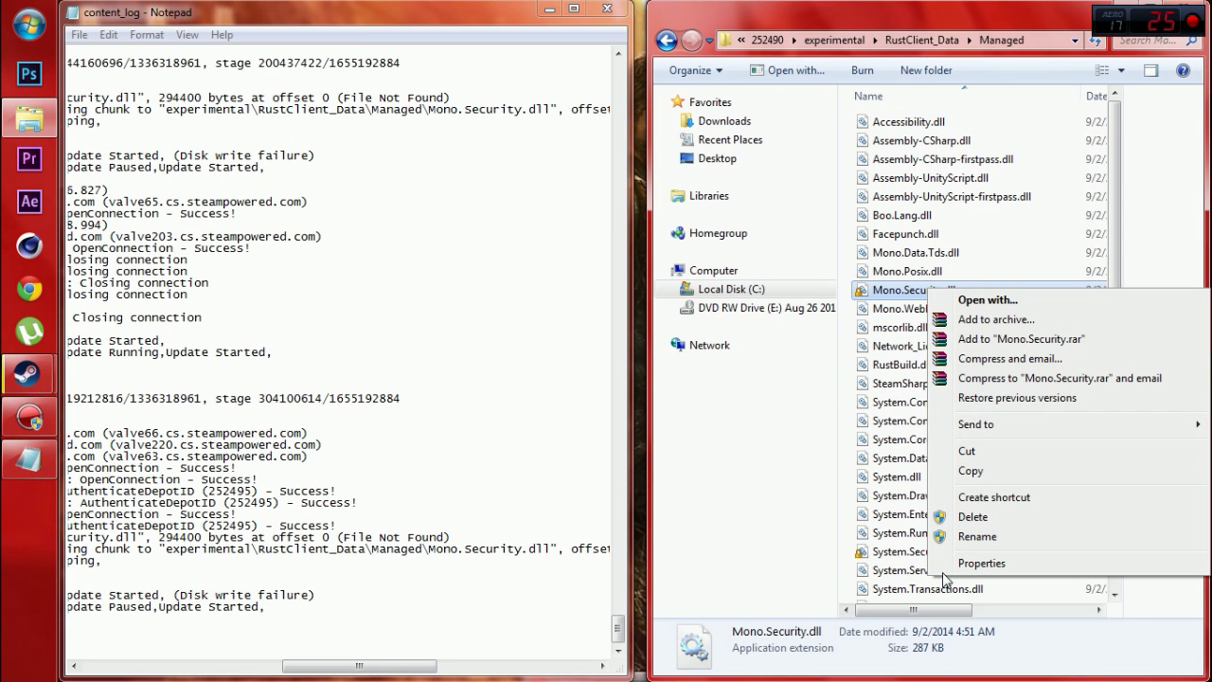
Add Owner with Full control allowed to the downloading copy of Mono.Security.dll.
left_click(981, 563)
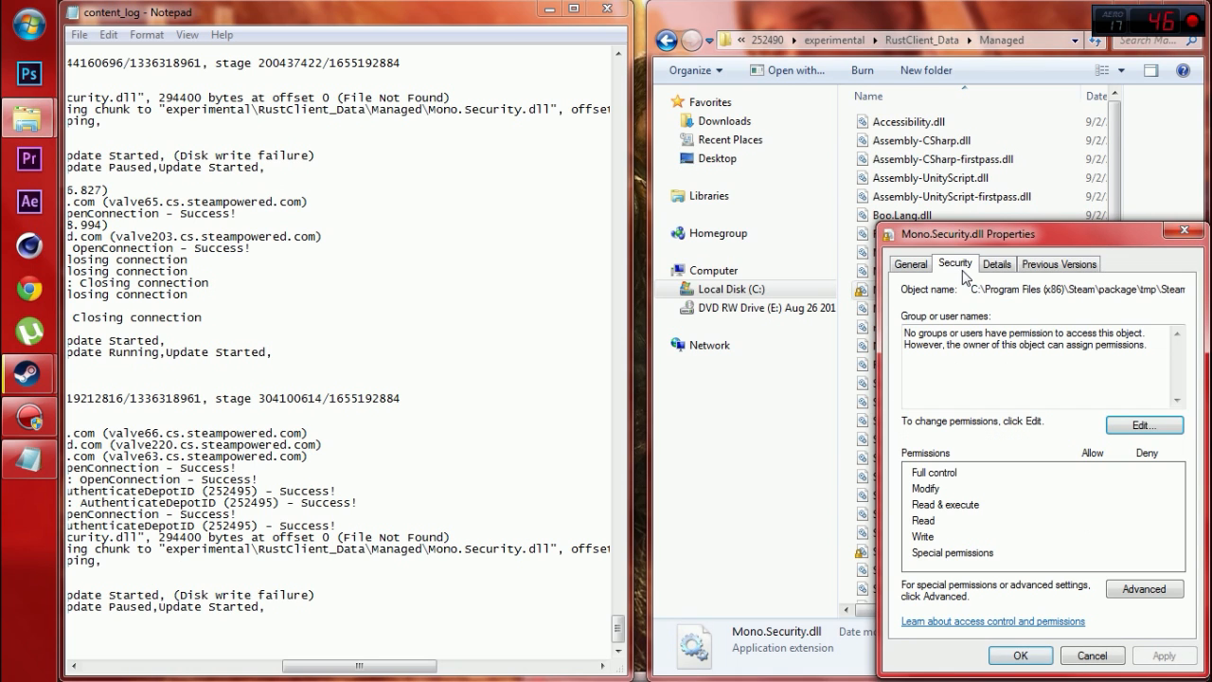
left_click(1143, 425)
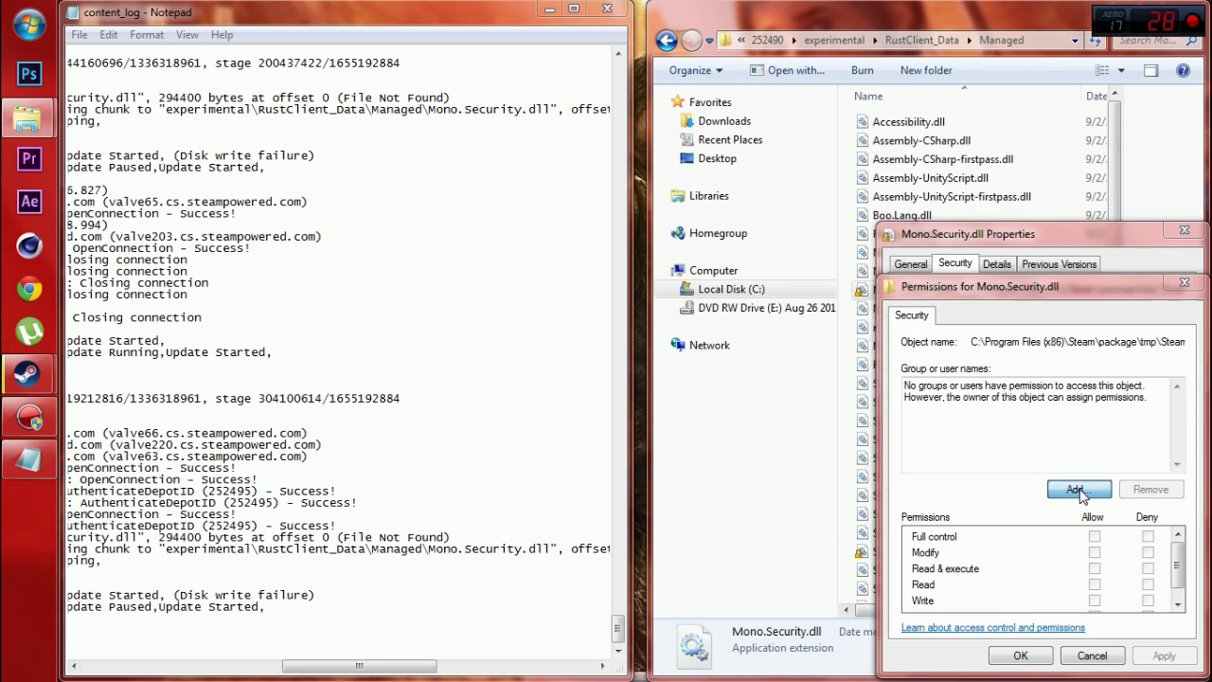
left_click(1078, 489)
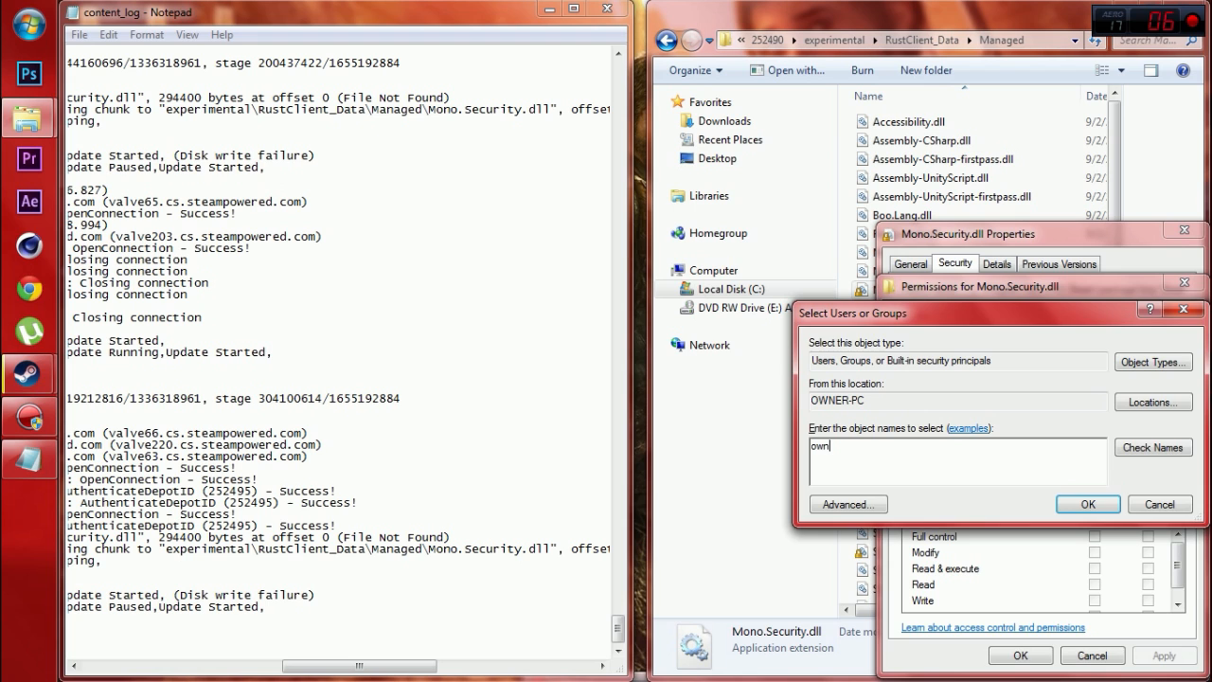
left_click(1152, 446)
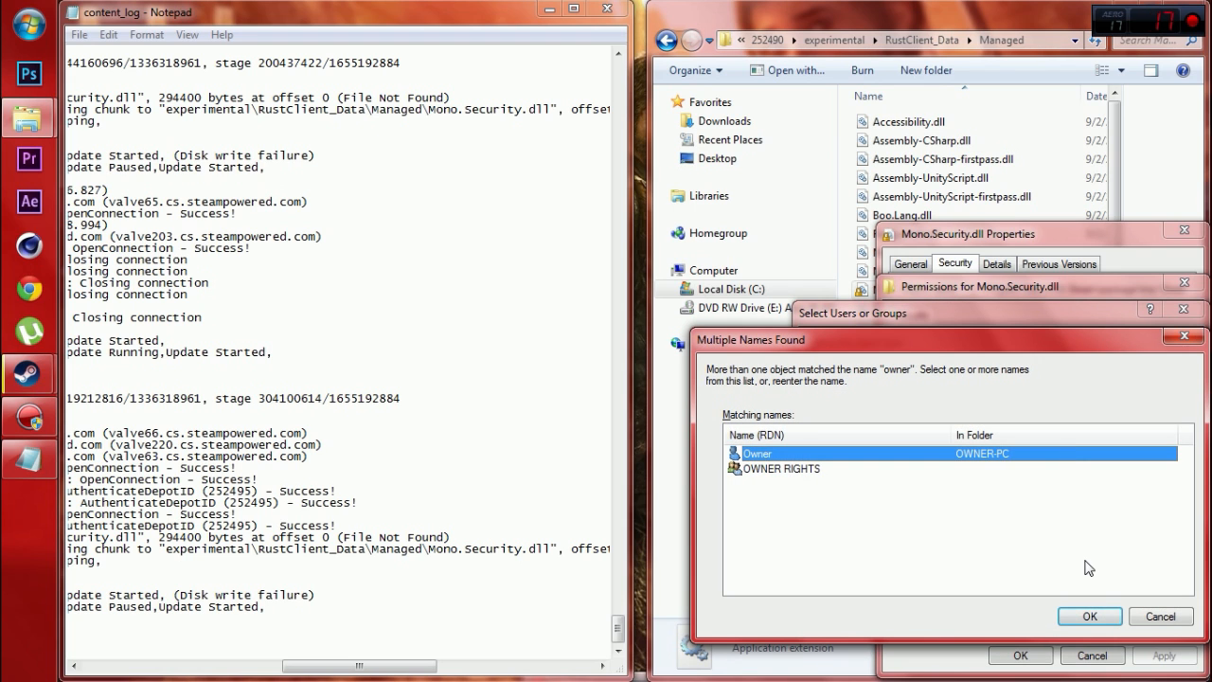
left_click(1089, 616)
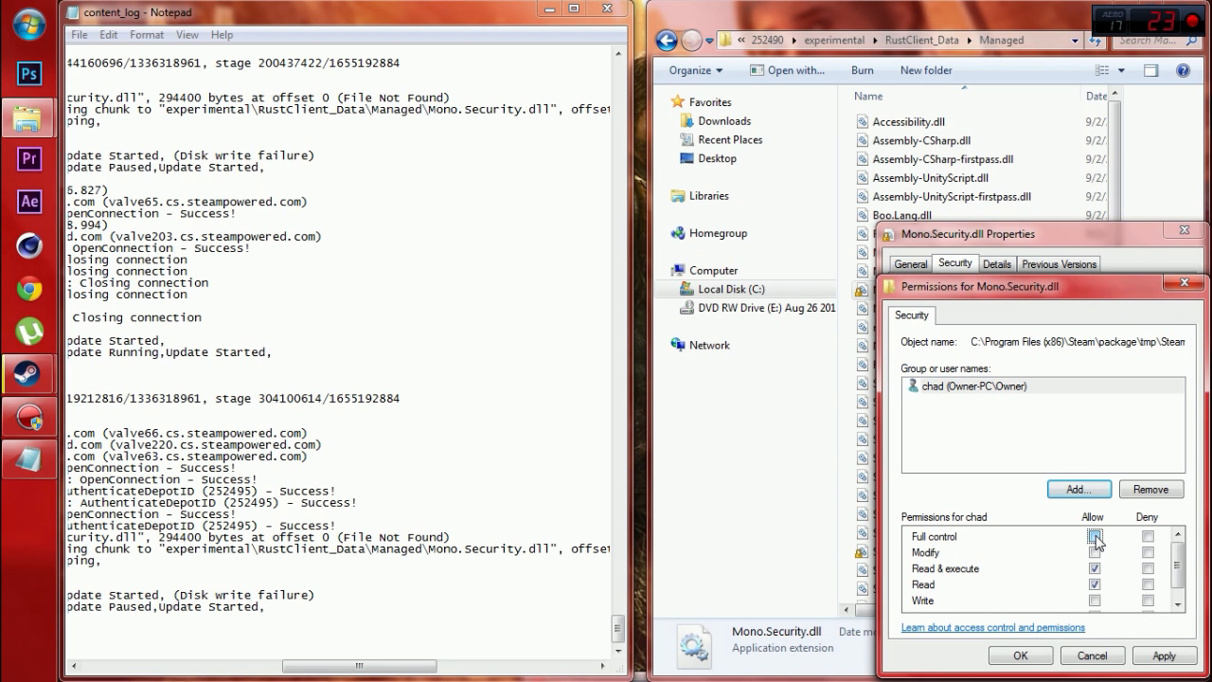
left_click(1095, 537)
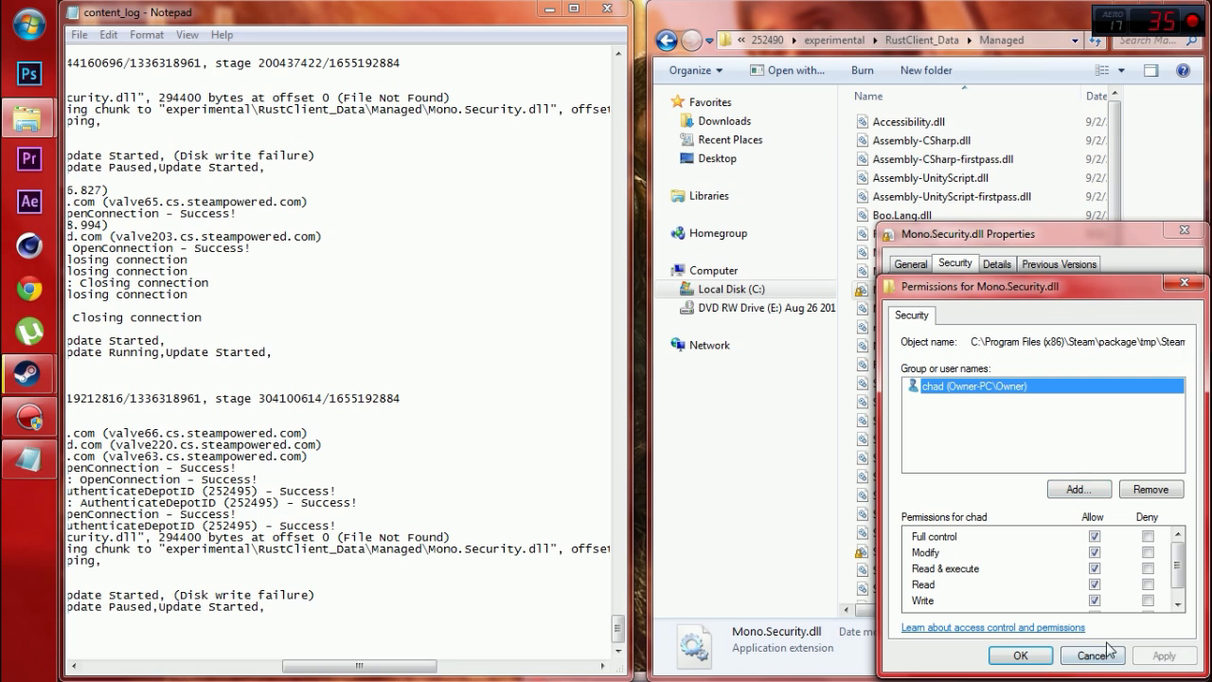
left_click(1091, 654)
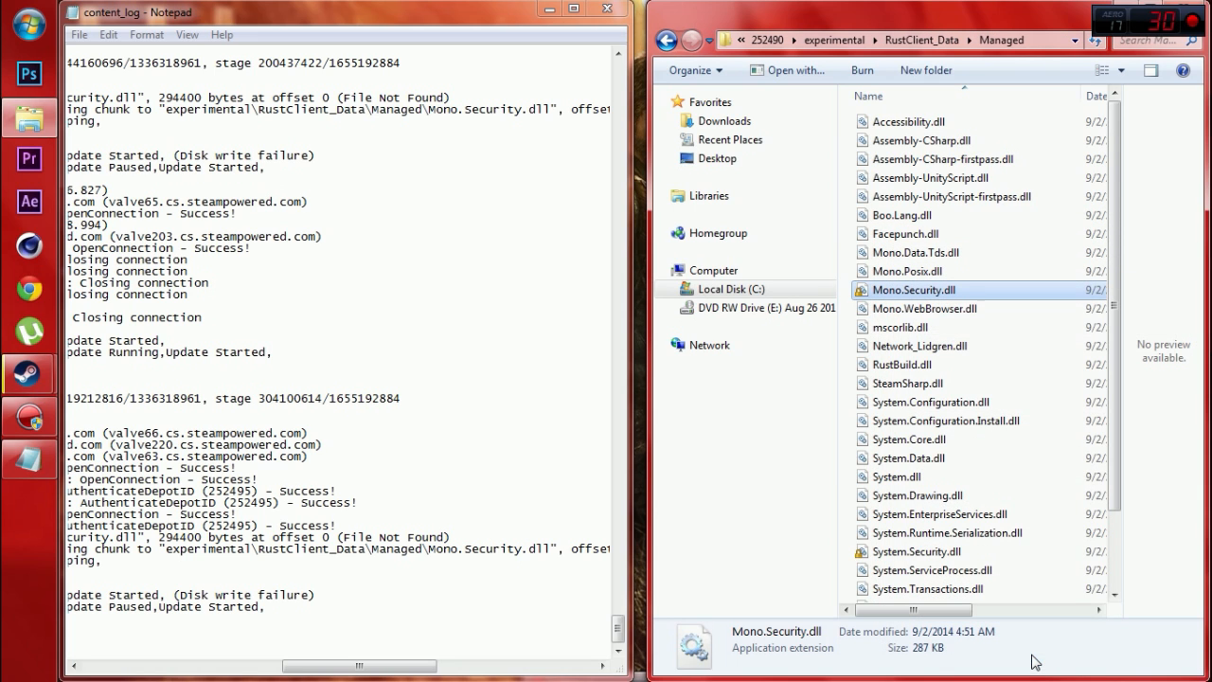
scroll("down", 3)
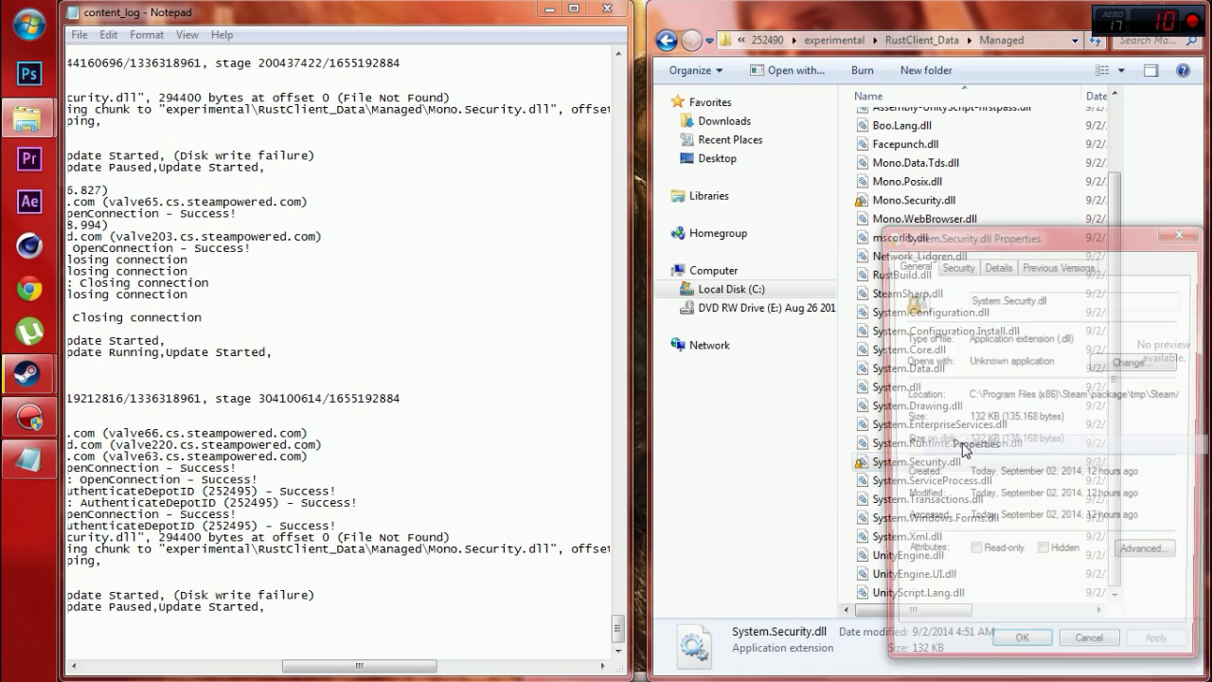
Add Owner with Full control to System.Security.dll's security permissions.
left_click(955, 263)
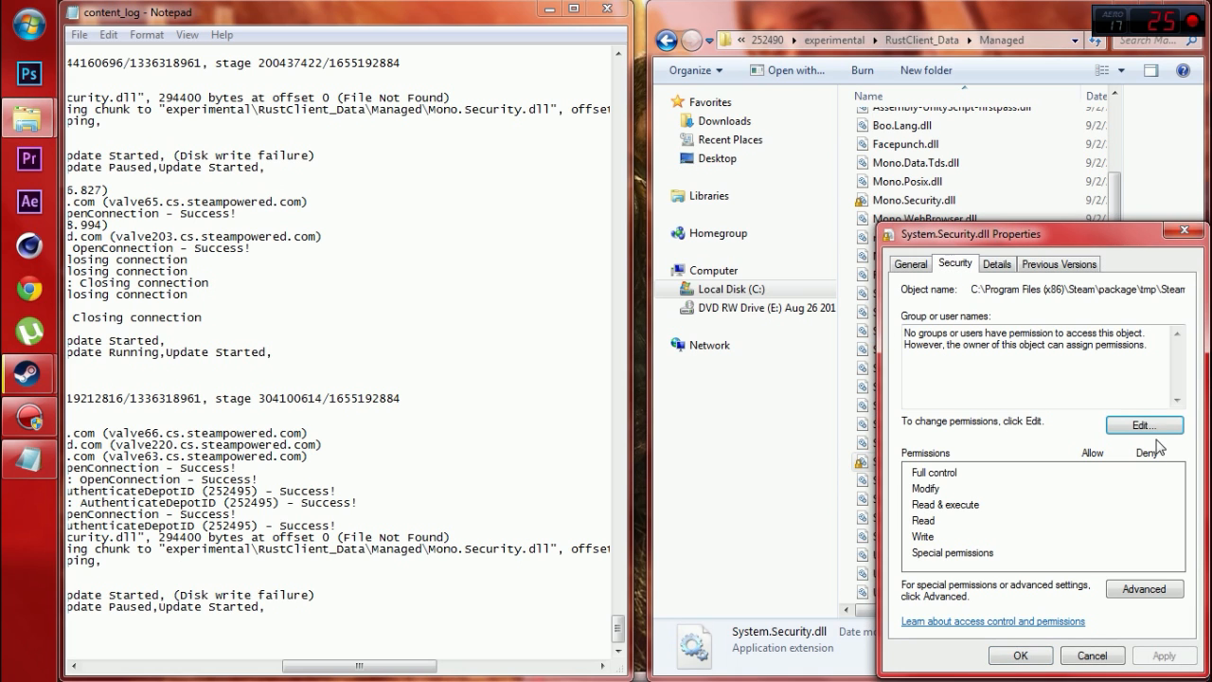
left_click(1144, 424)
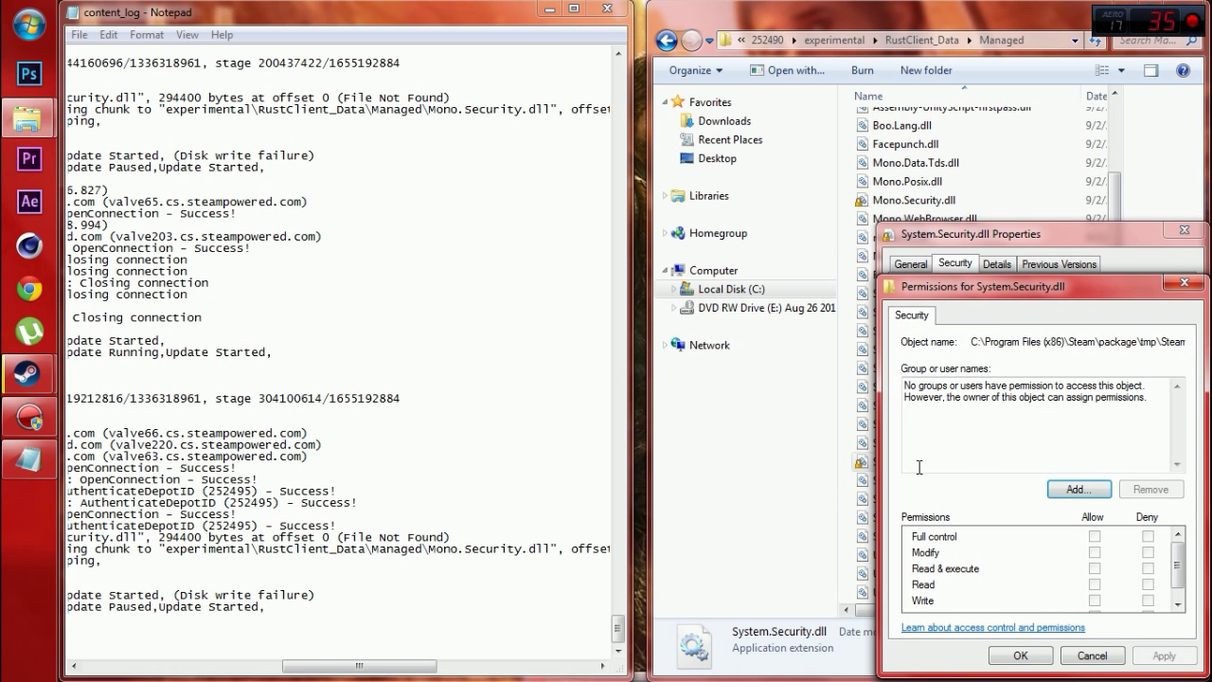
left_click(1079, 489)
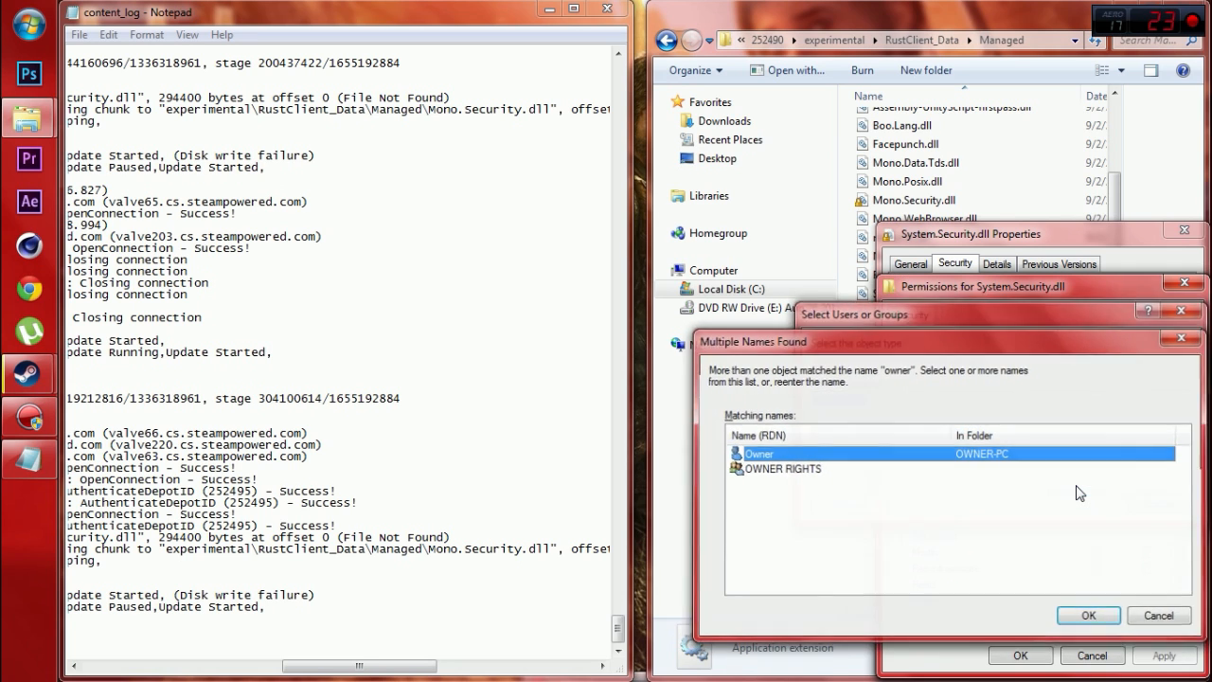
left_click(1088, 614)
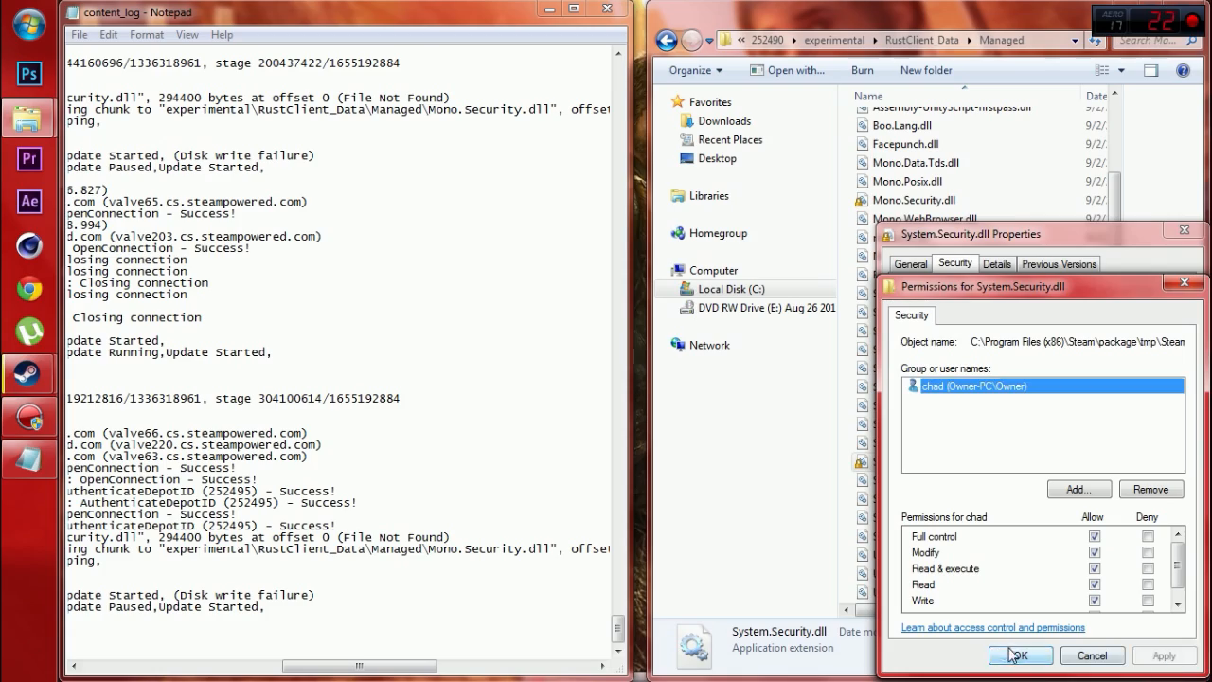
left_click(1018, 656)
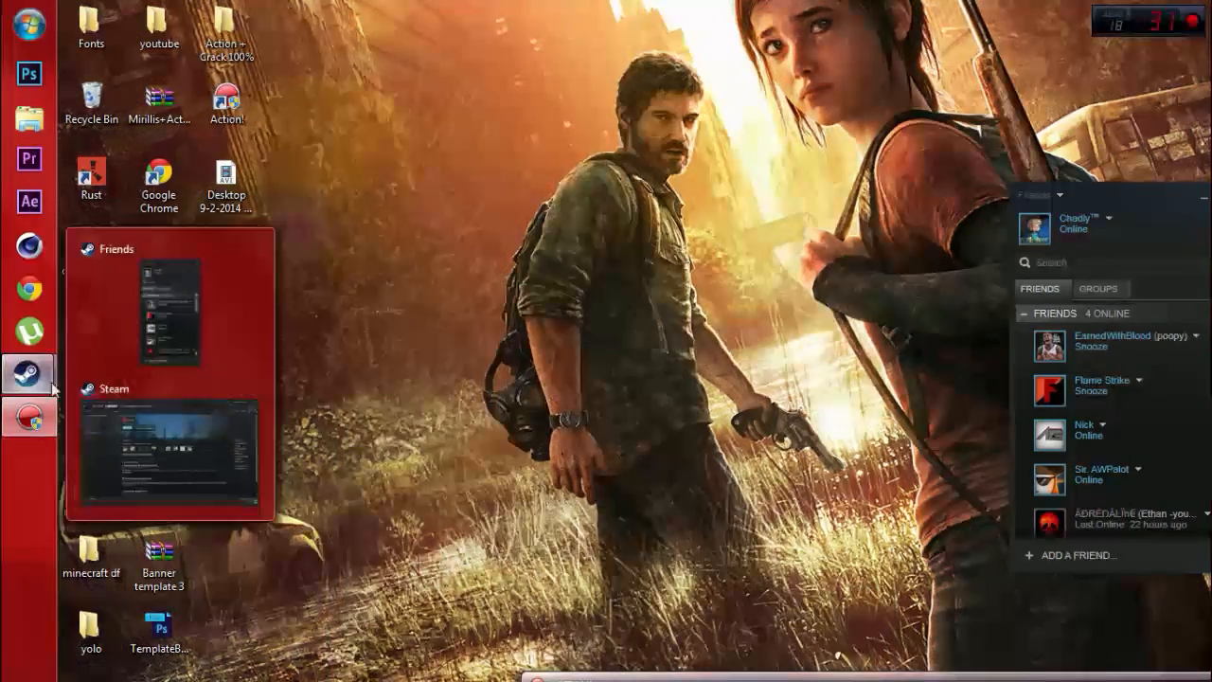
Bring Steam forward, retry Play on Rust, and dismiss the disk read error.
left_click(168, 454)
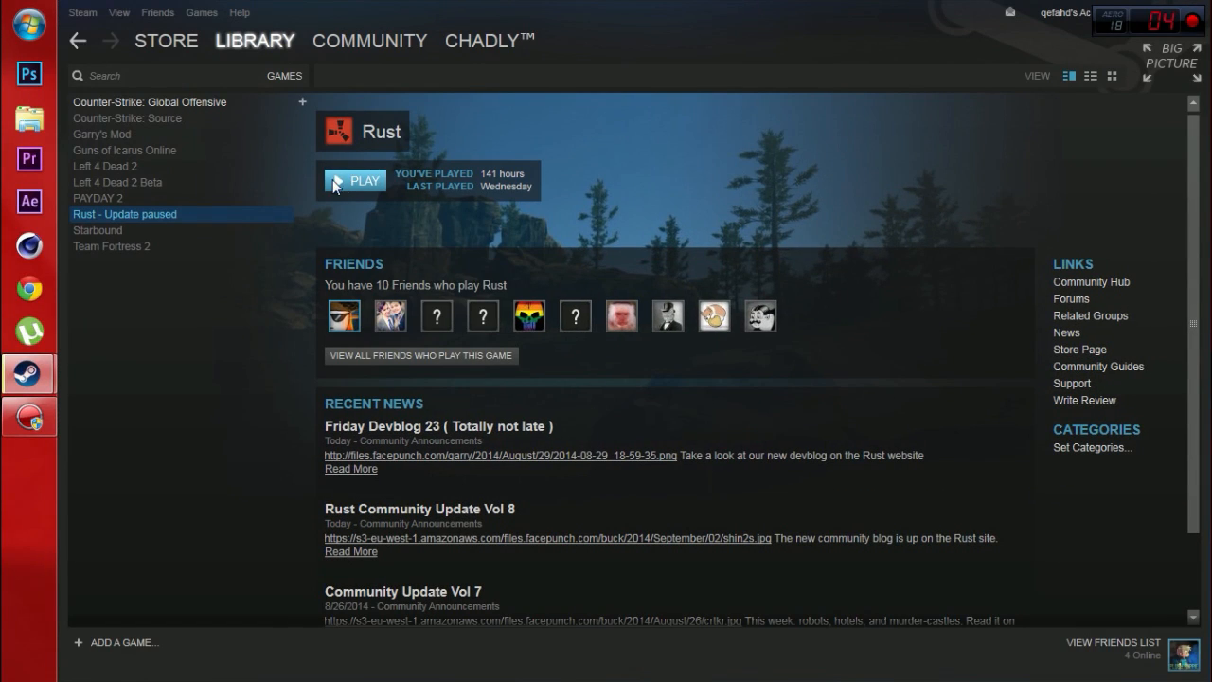
left_click(355, 180)
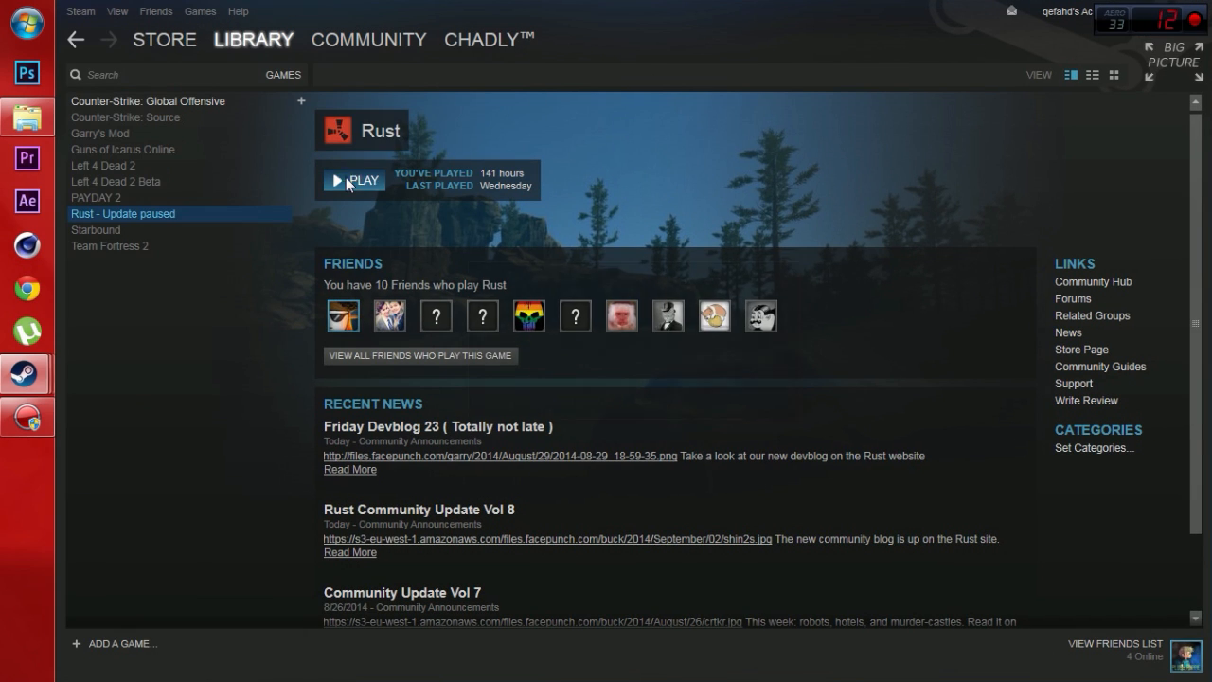
left_click(354, 180)
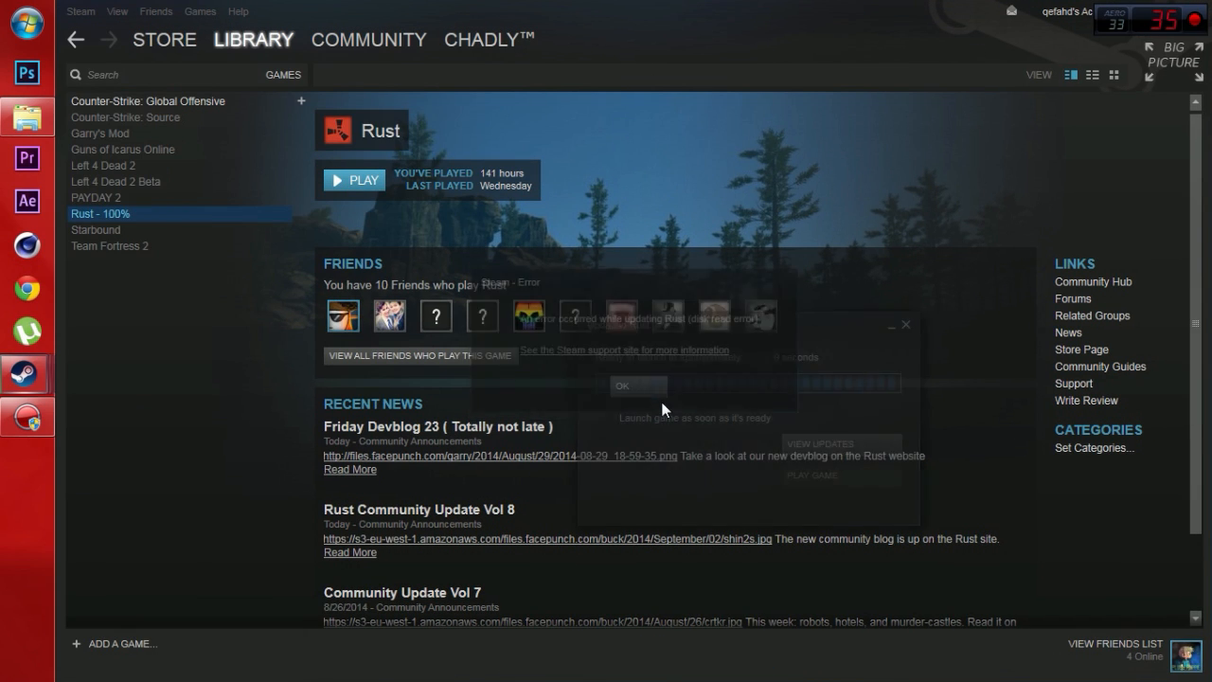
left_click(623, 385)
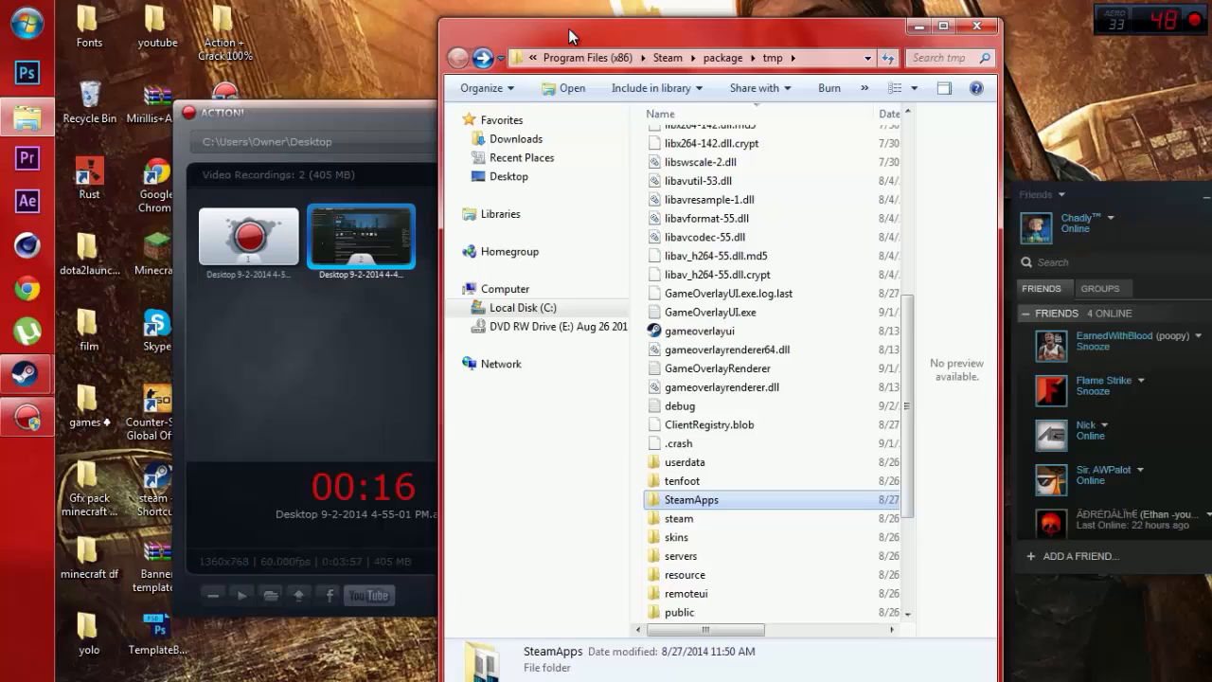
Open content_log from the logs folder and read System.Security.dll's disk read failures.
scroll("down", 3)
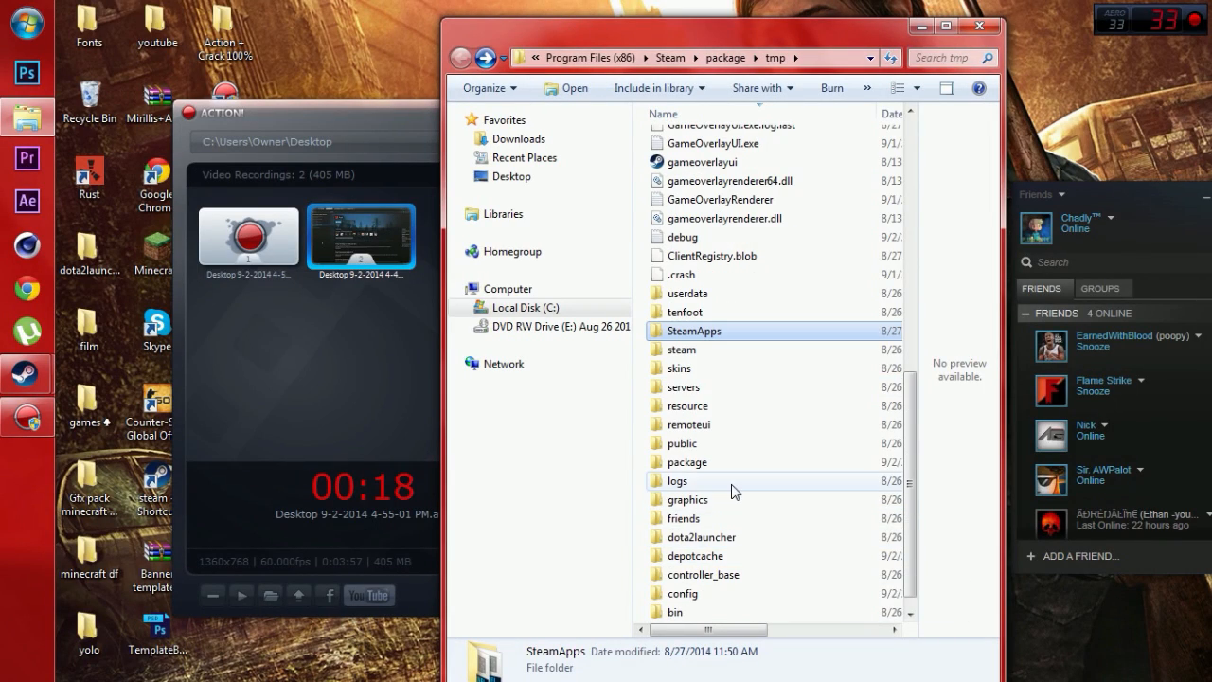
double_click(677, 480)
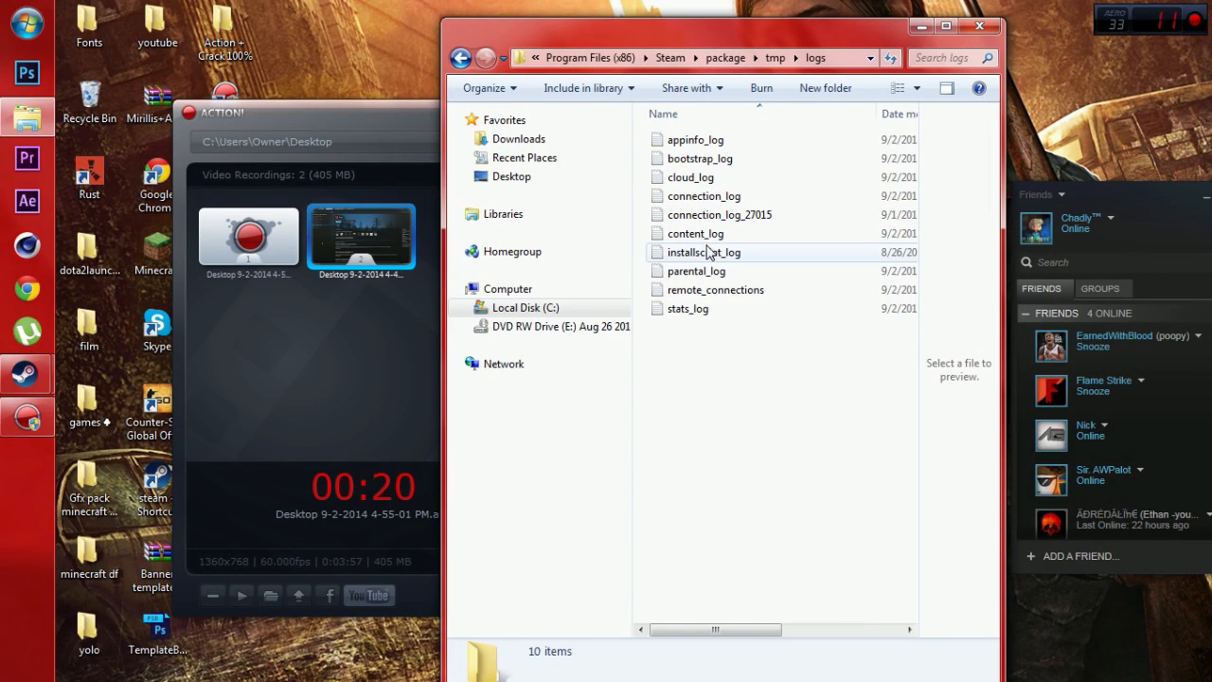
double_click(695, 233)
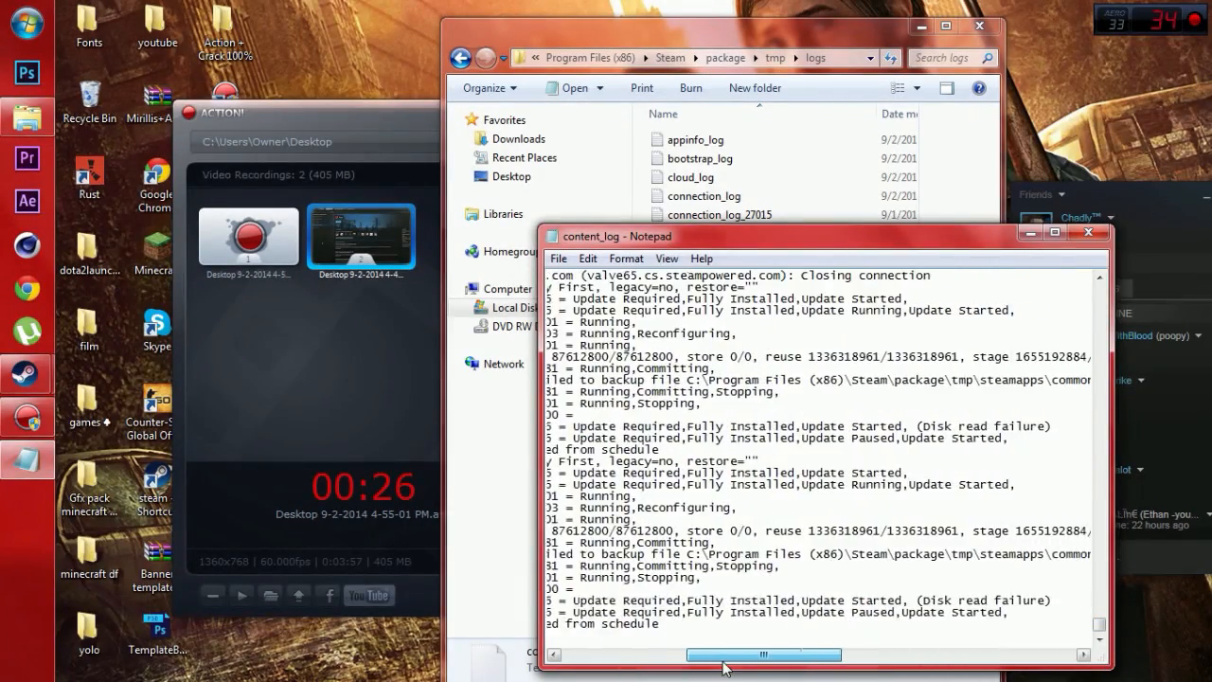
left_click_drag(762, 654, 876, 654)
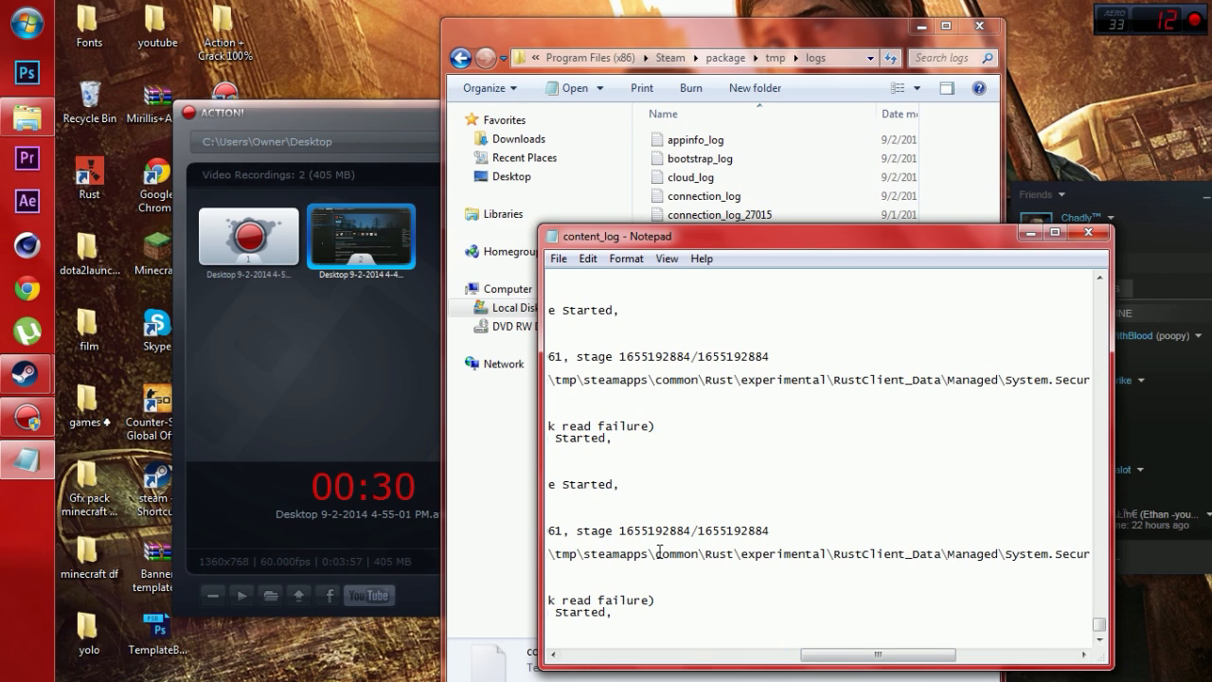
mouse_move(830, 509)
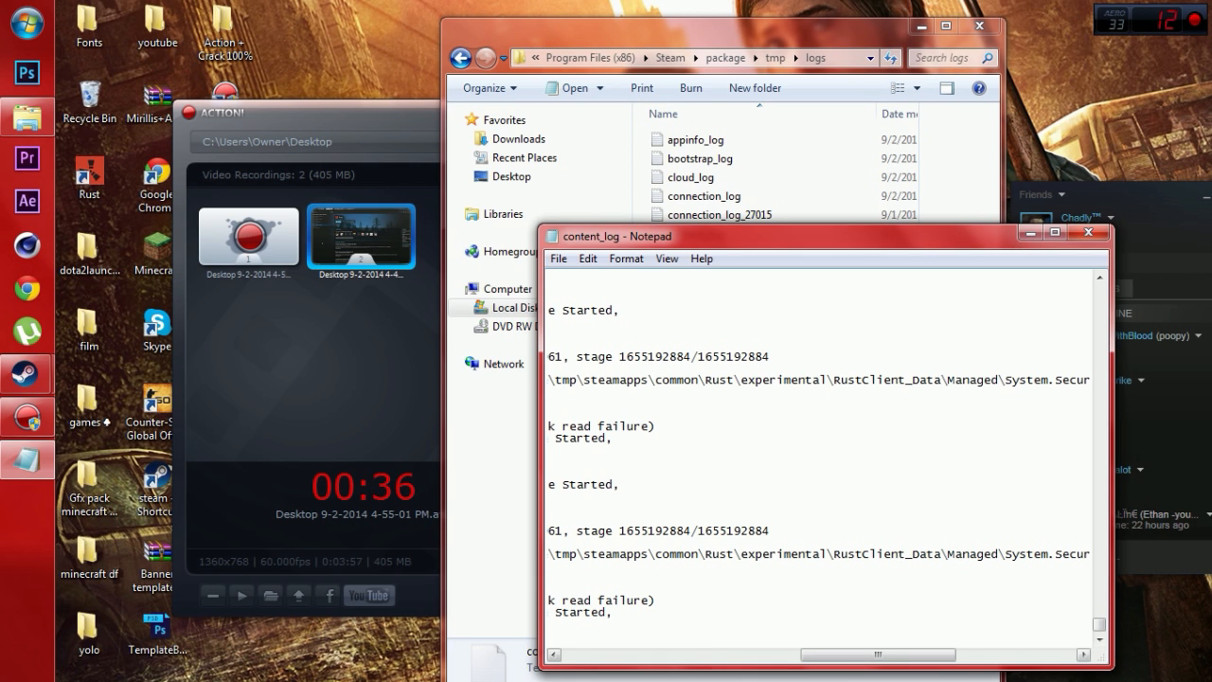
scroll("right", 3)
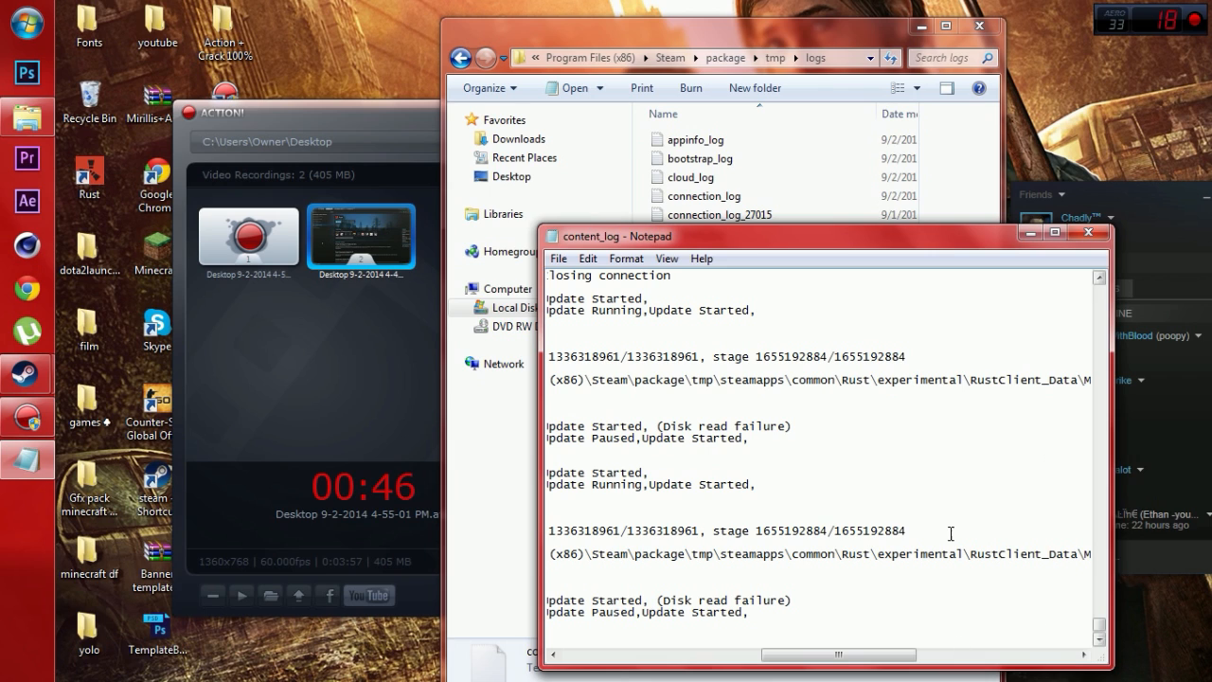
mouse_move(1019, 592)
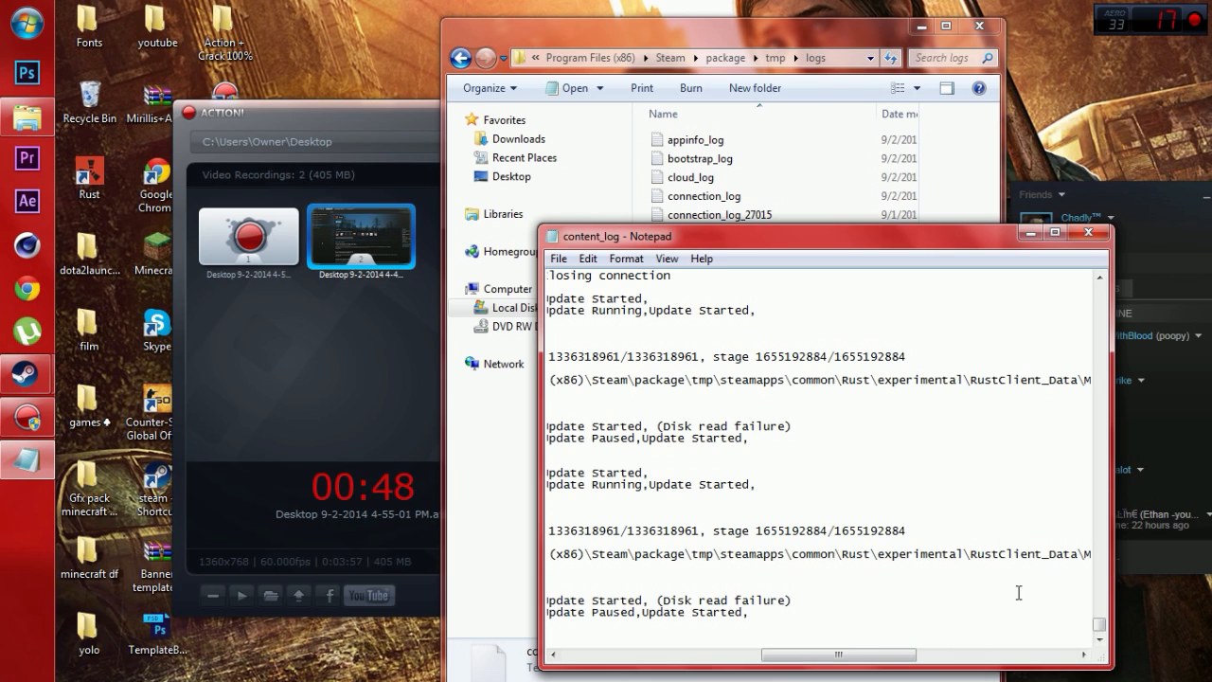
mouse_move(725, 348)
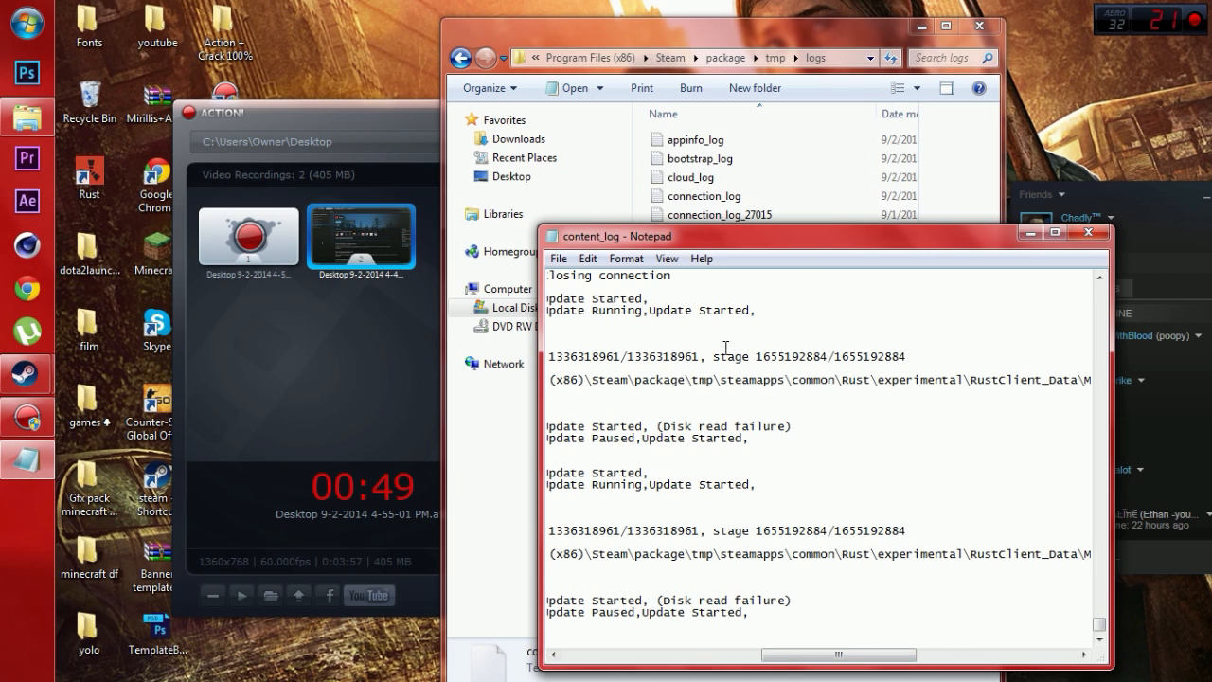
scroll("right", 3)
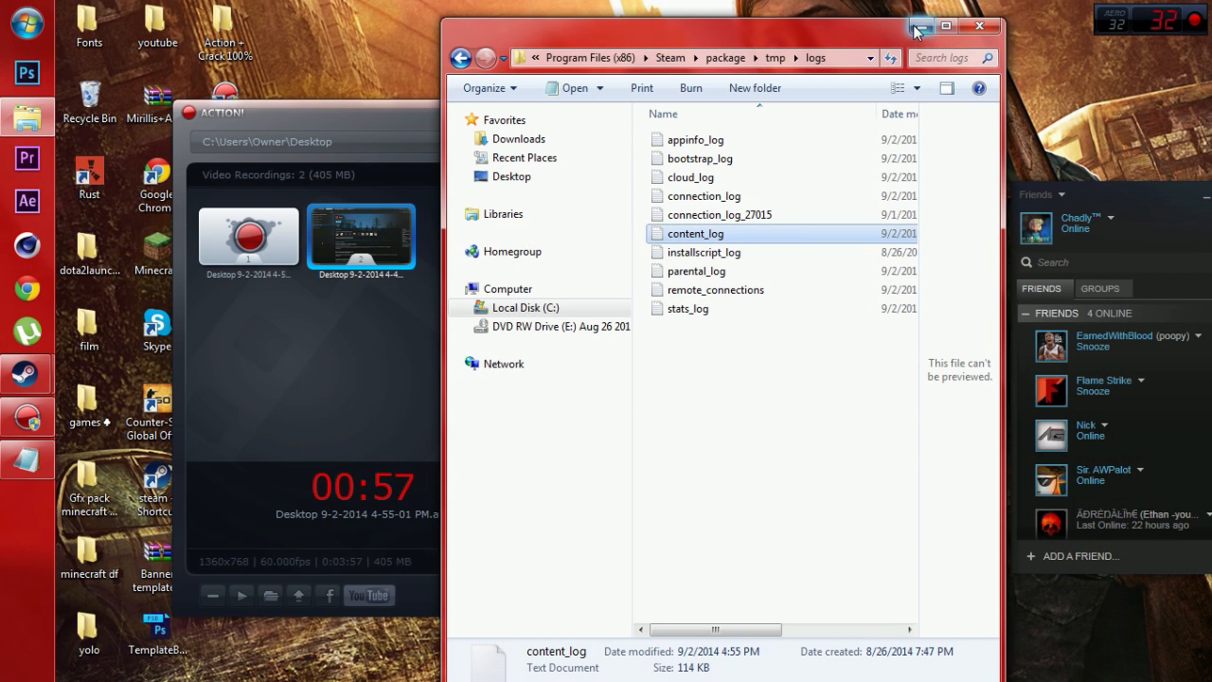
Maximize Explorer and go from tmp into Rust > experimental > RustClient_Data > Managed.
left_click(945, 25)
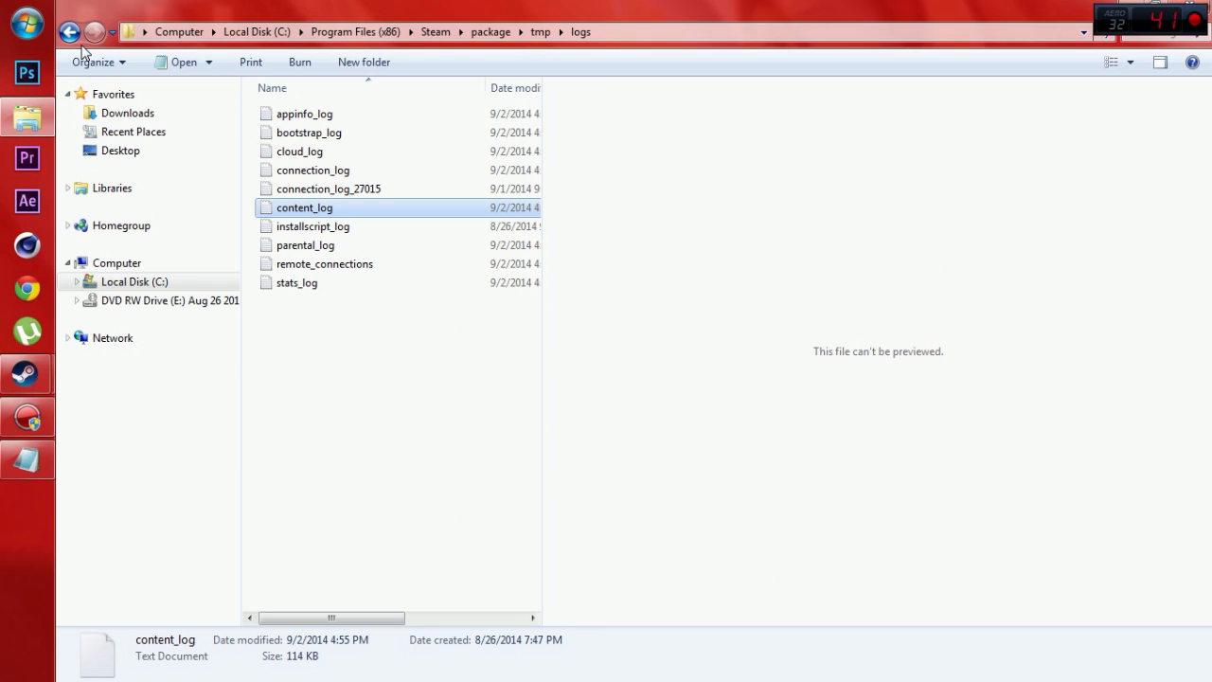
left_click(70, 31)
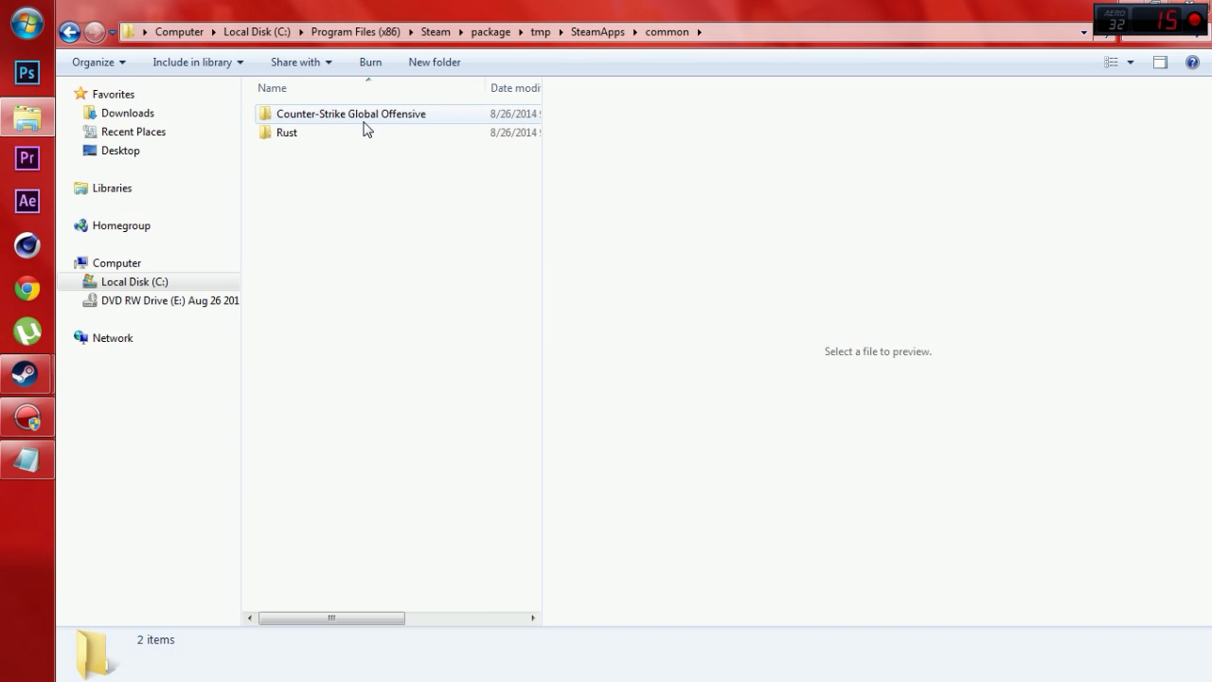
double_click(286, 132)
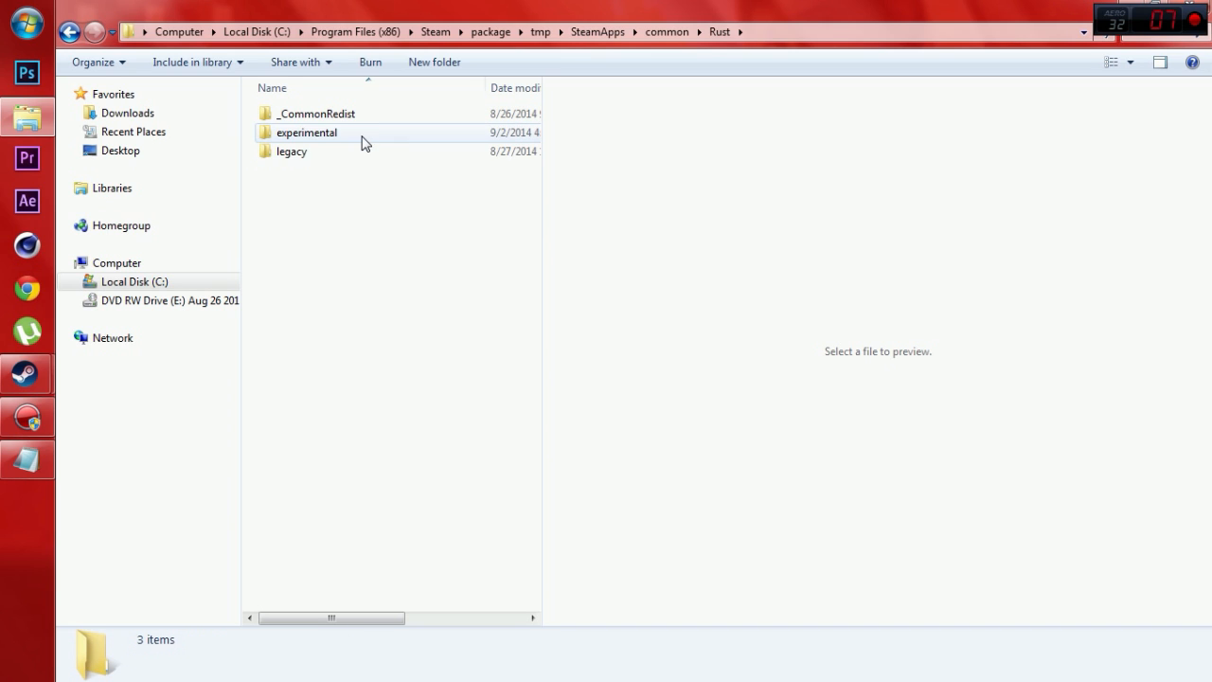
double_click(306, 132)
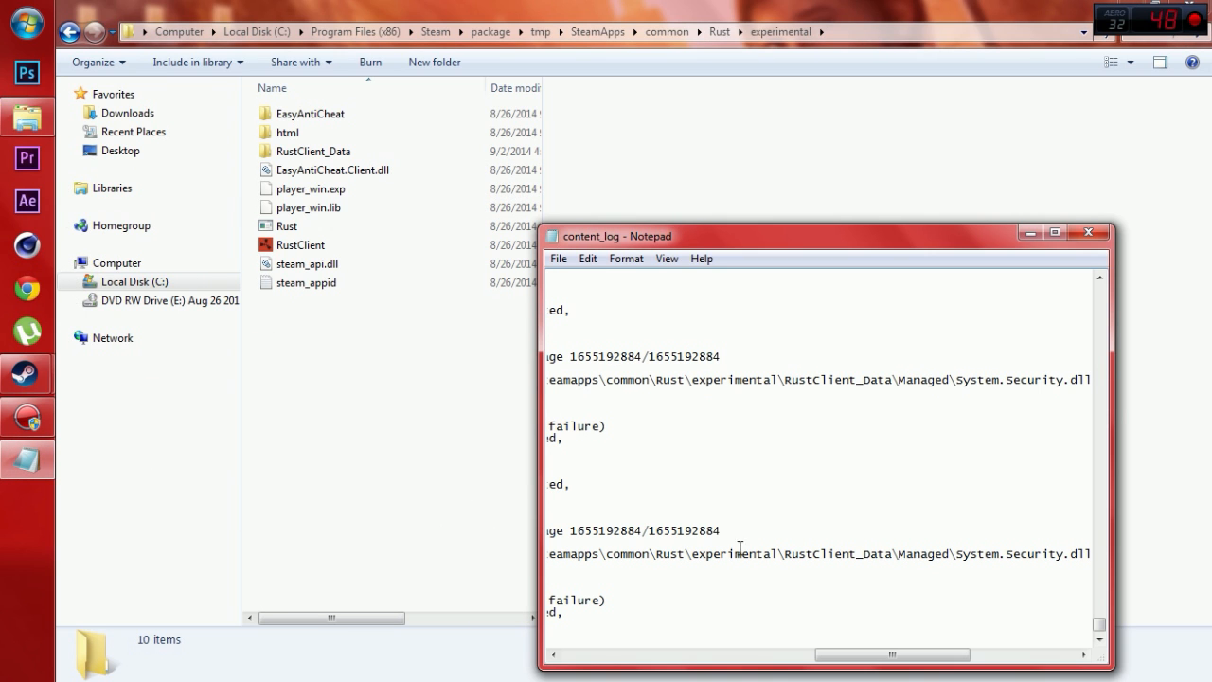
mouse_move(1043, 291)
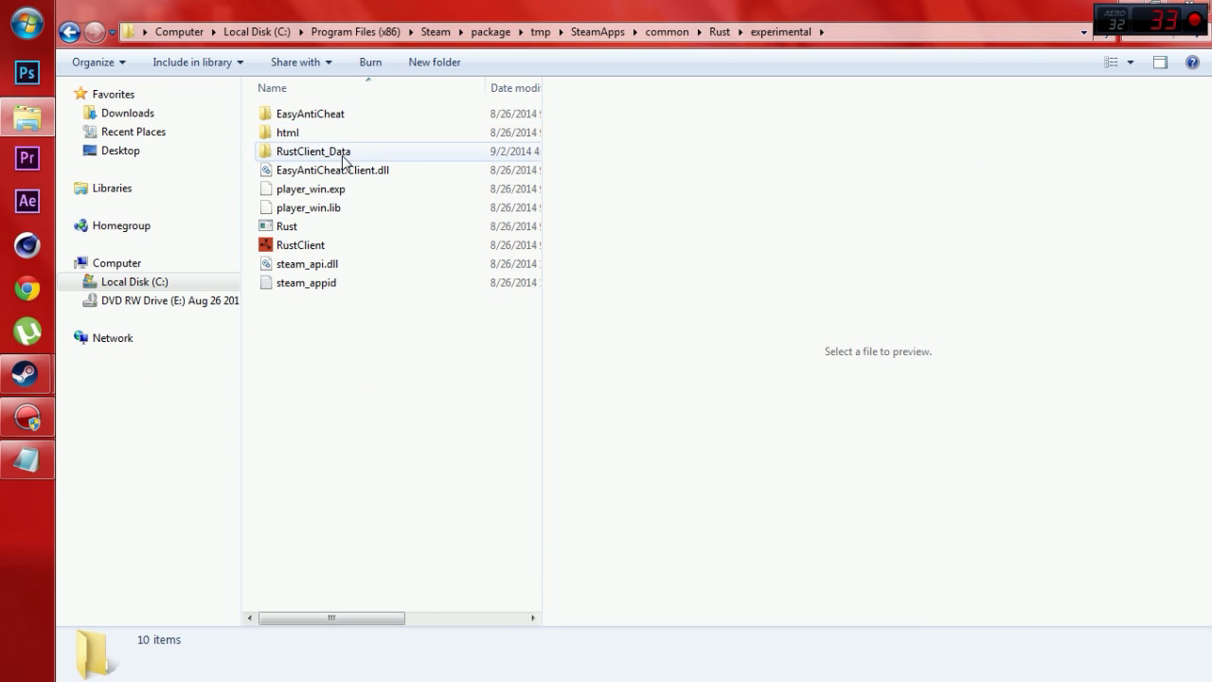
double_click(313, 152)
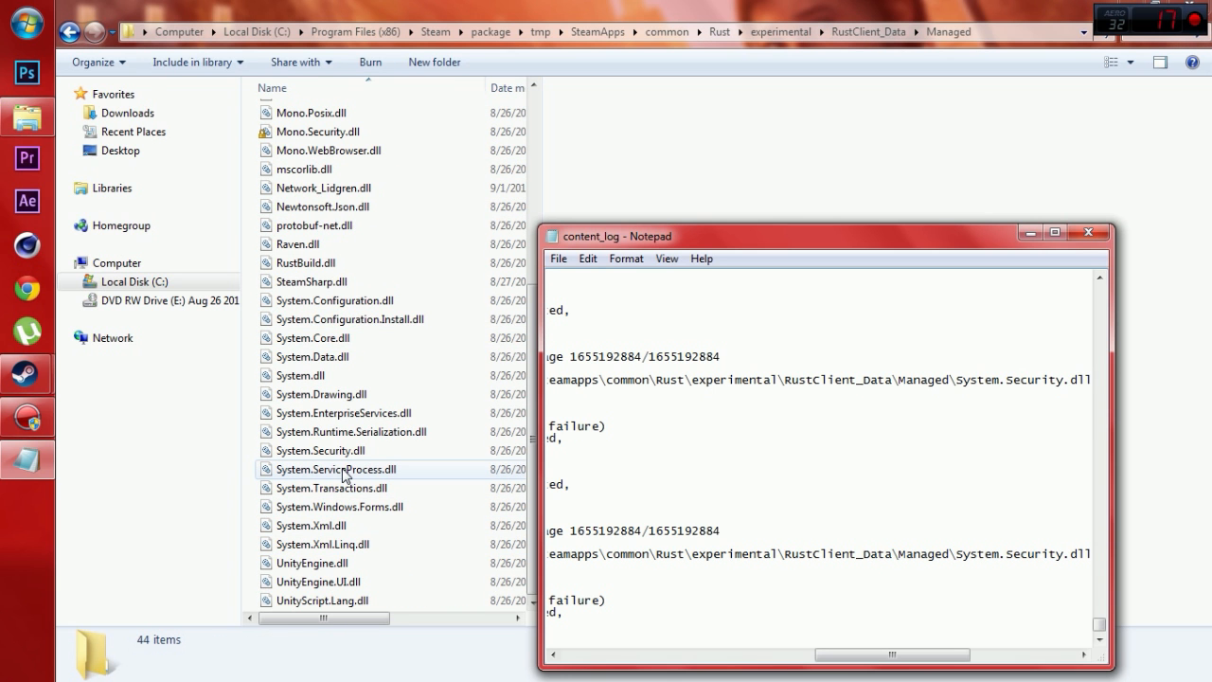
Add the Owner account to System.Security.dll's security permissions with modify, read and write.
right_click(337, 450)
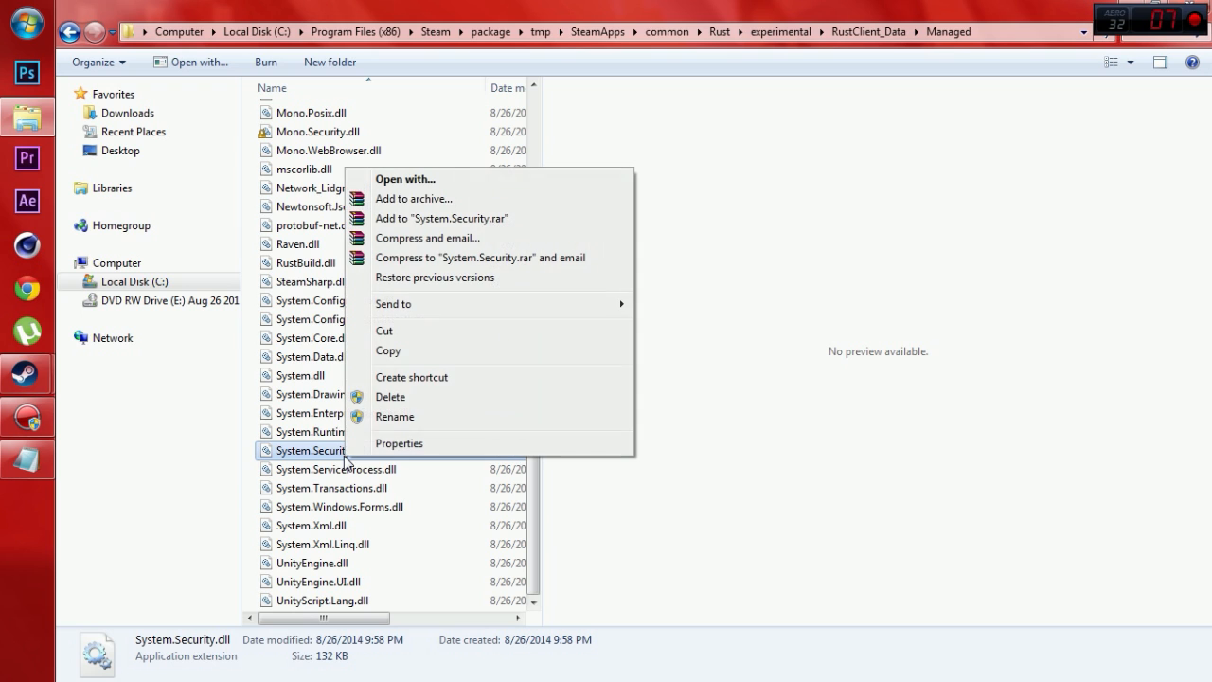
left_click(399, 444)
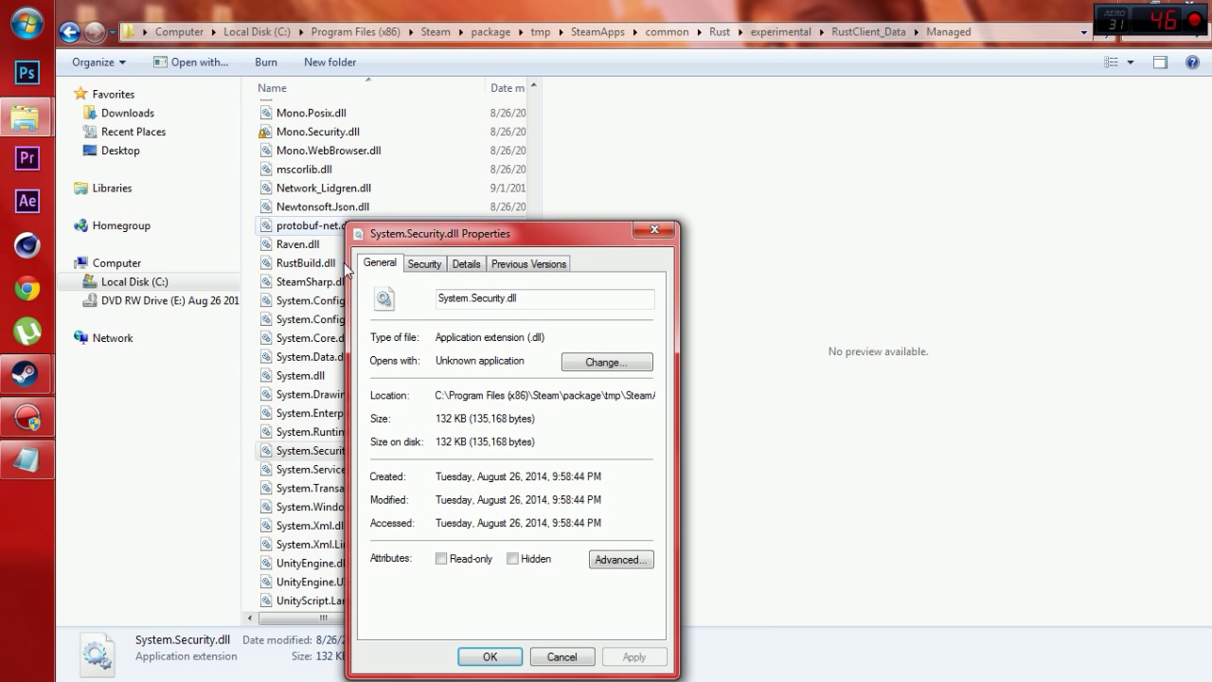
left_click(424, 263)
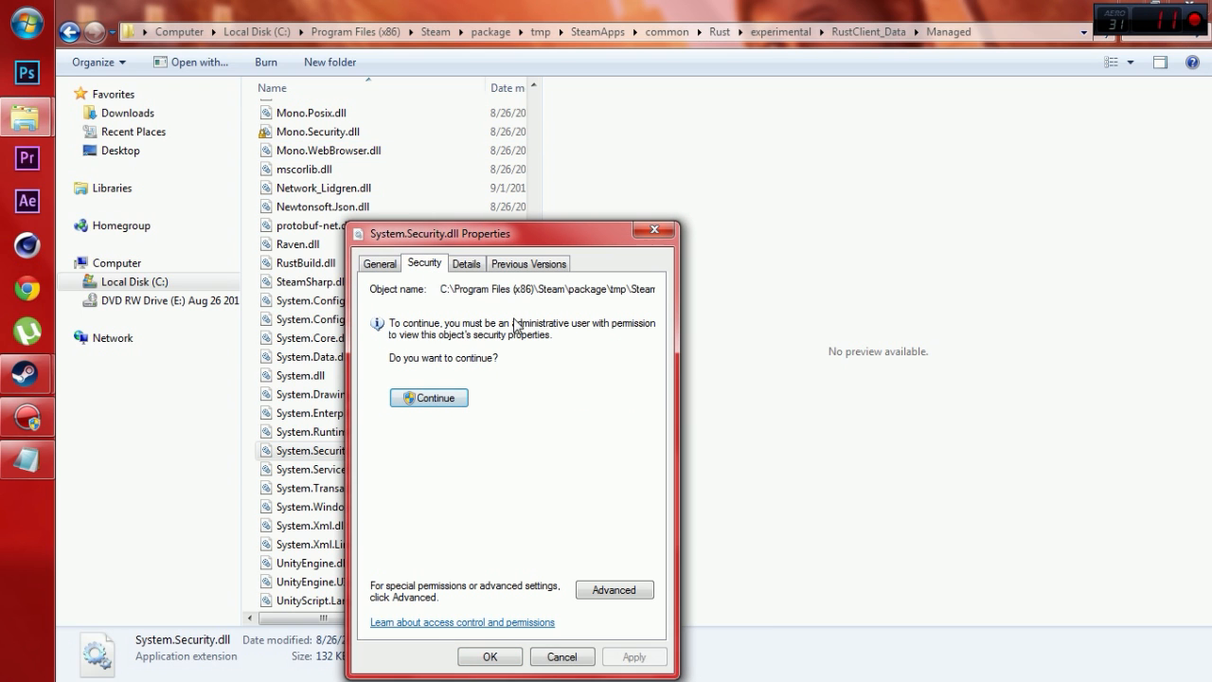
mouse_move(450, 497)
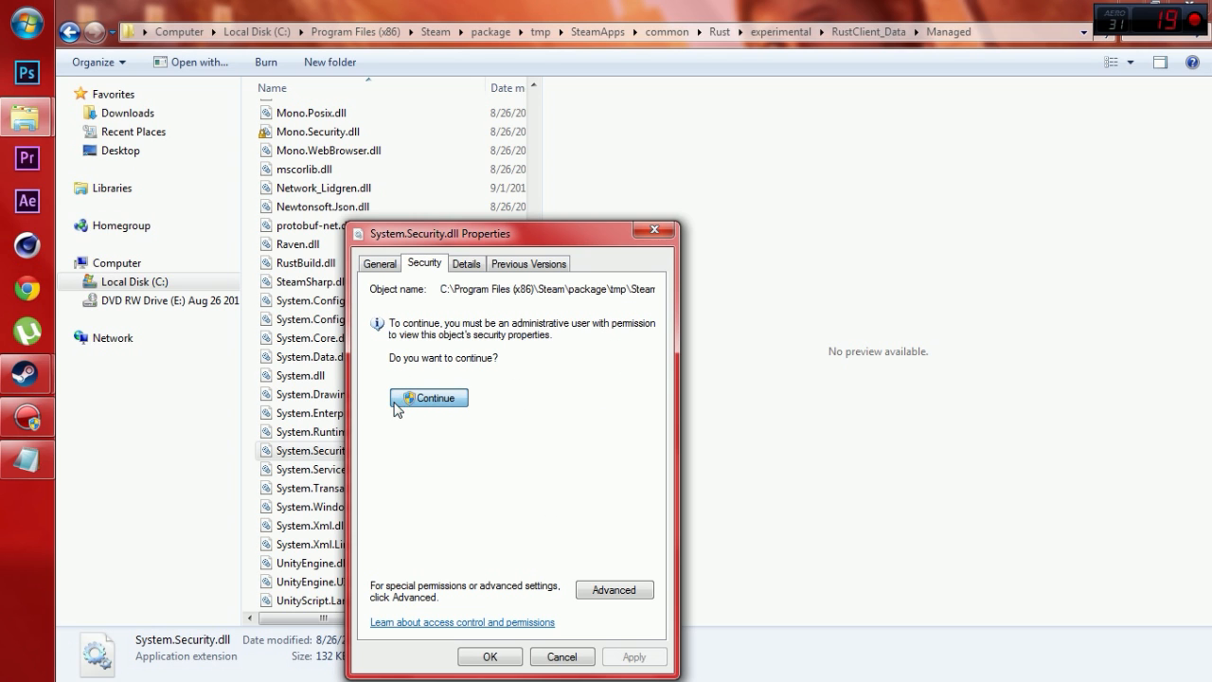
left_click(429, 398)
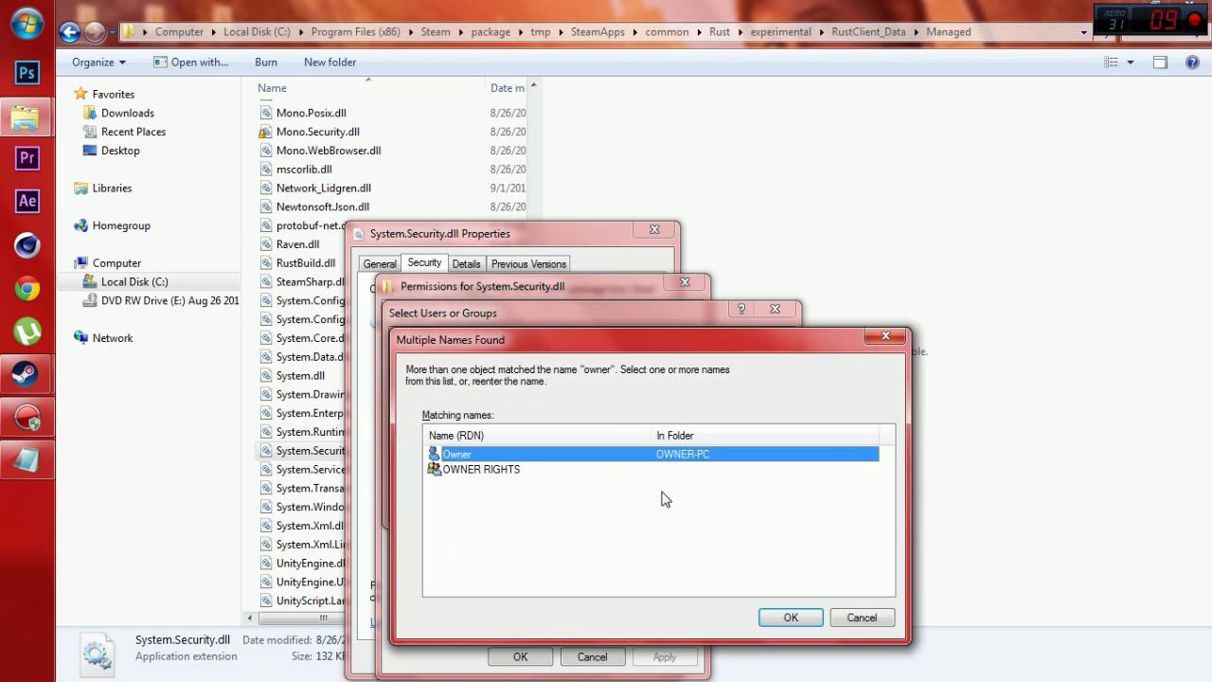
left_click(790, 617)
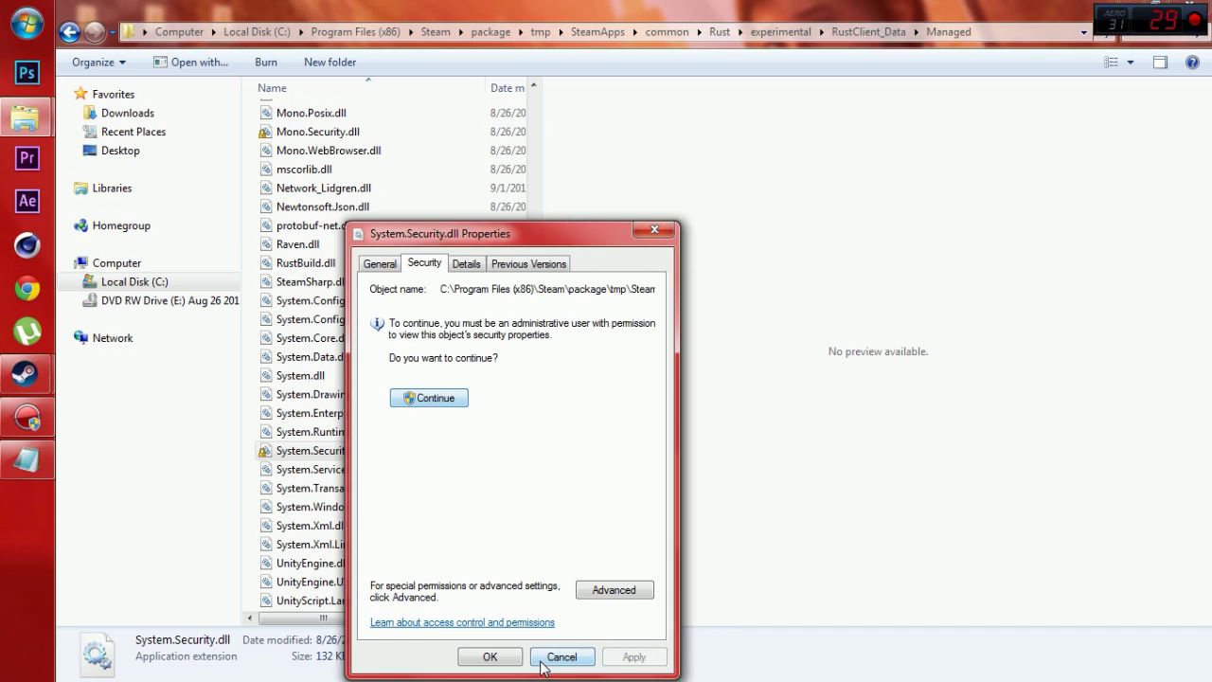
left_click(562, 656)
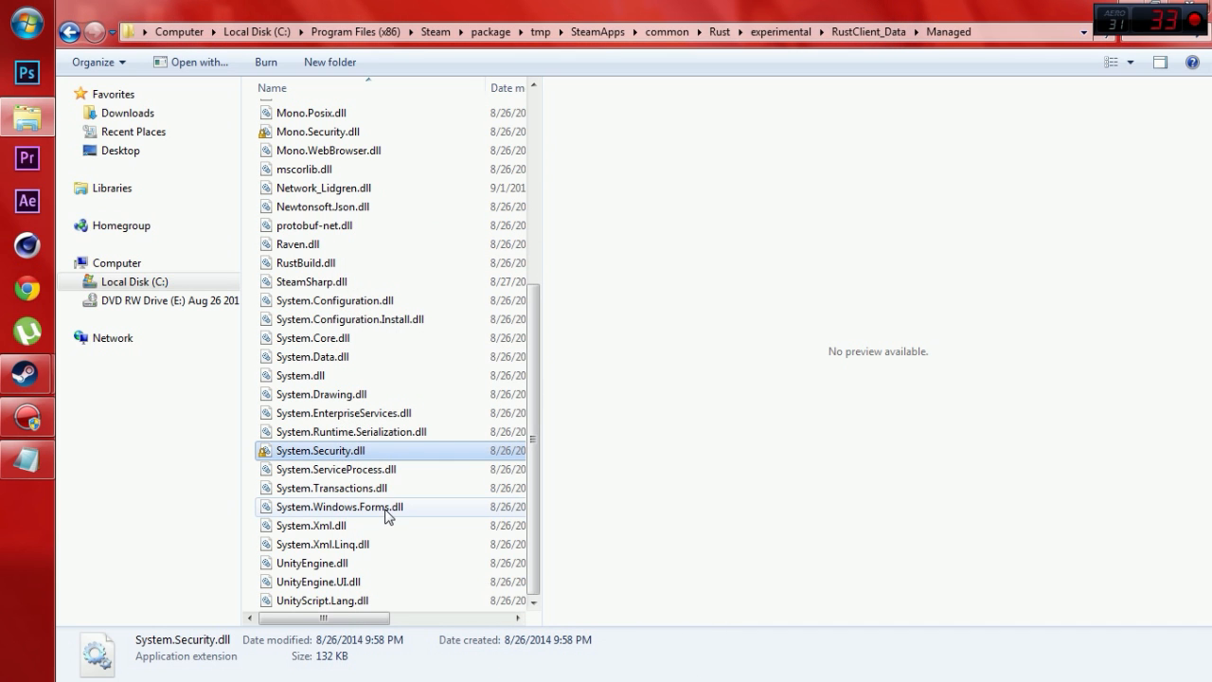
Reopen System.Security.dll's properties to confirm Owner's permissions.
right_click(321, 450)
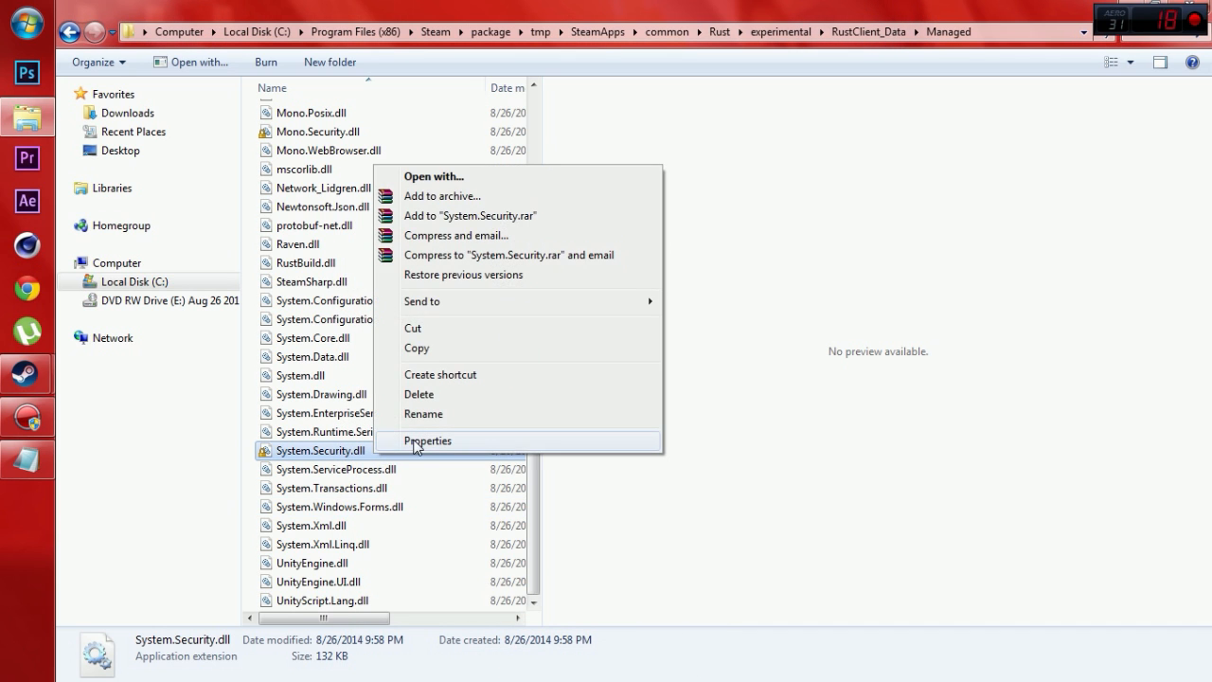
left_click(428, 440)
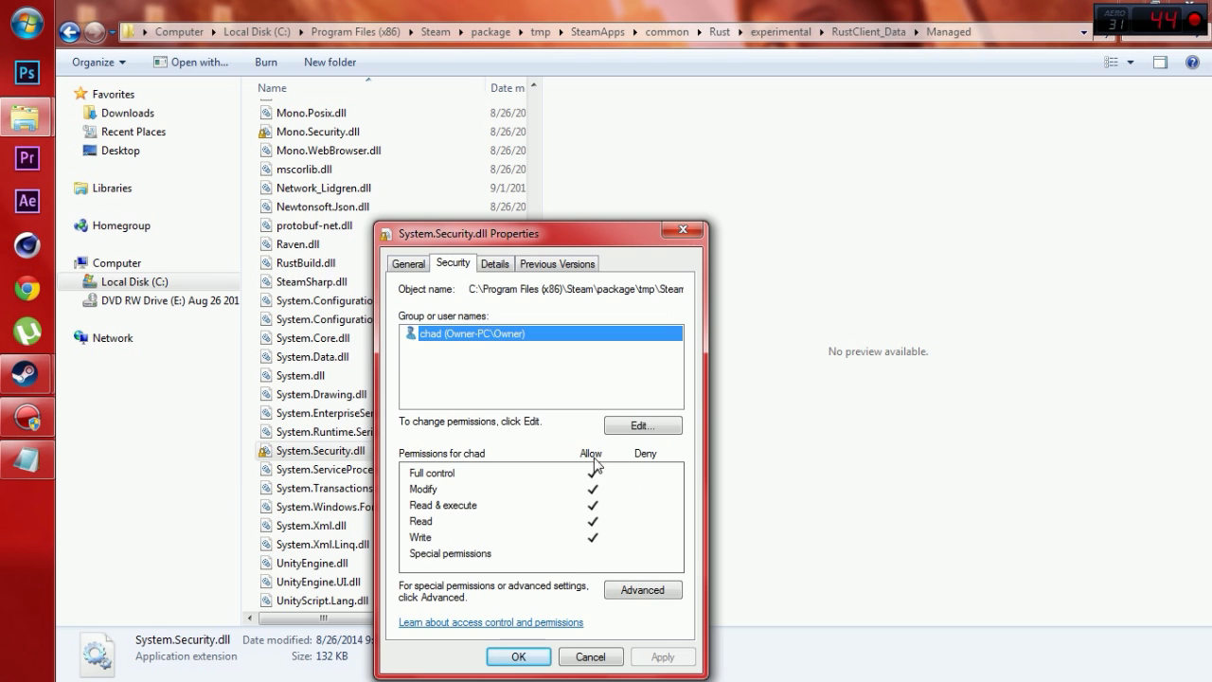
left_click(518, 656)
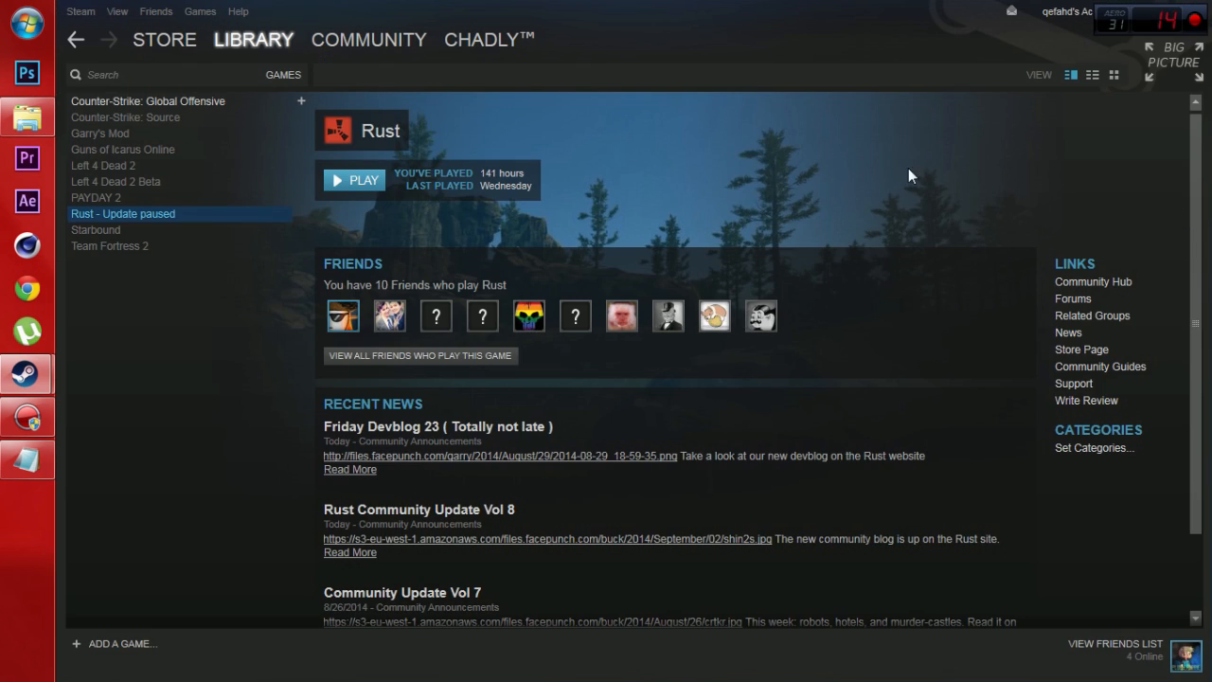
Launch Rust from the Steam library with 'Play Rust' selected.
left_click(353, 180)
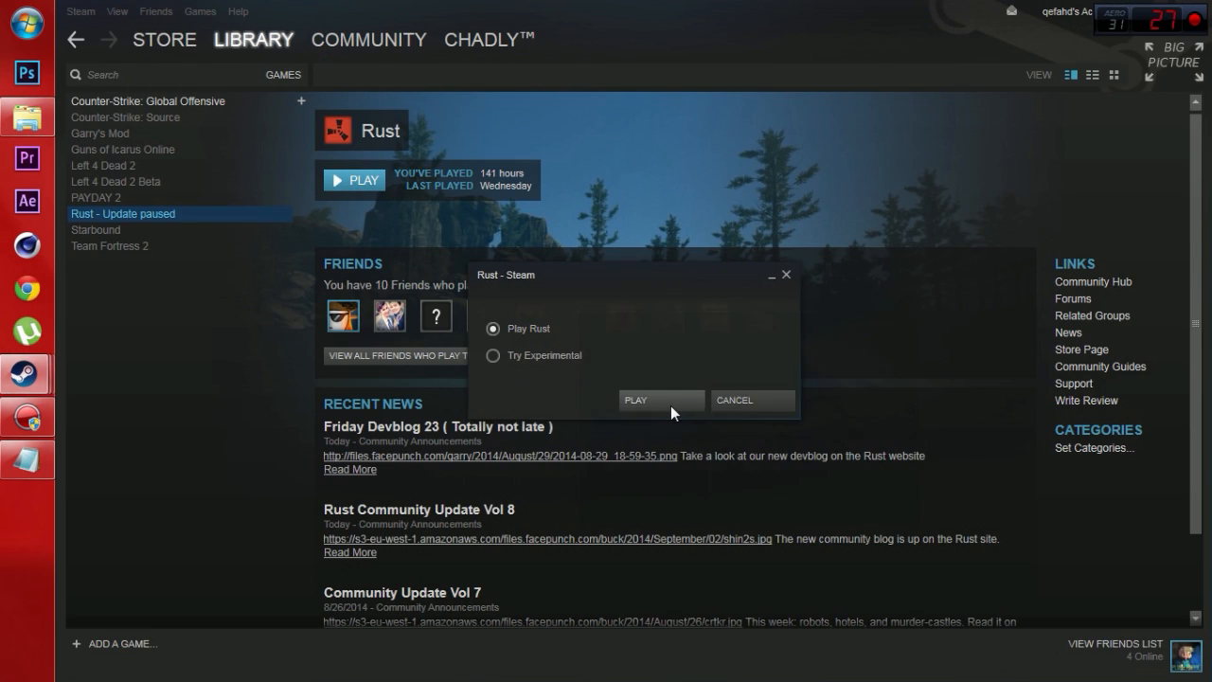
left_click(660, 399)
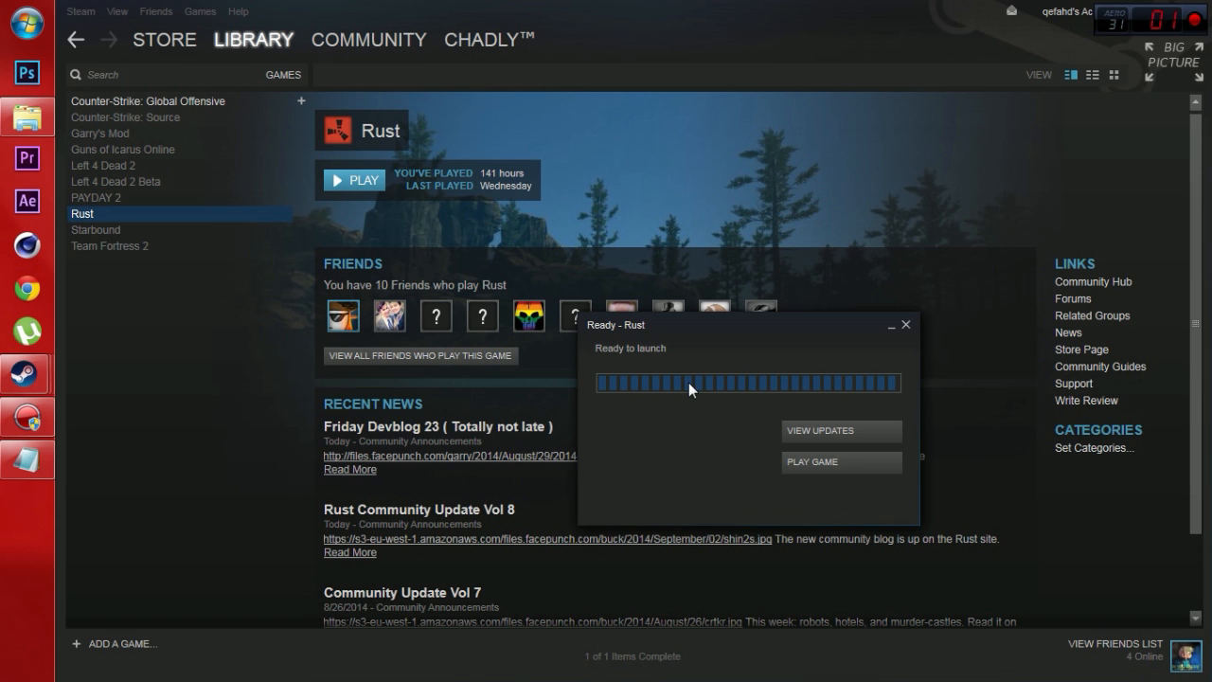
mouse_move(800, 314)
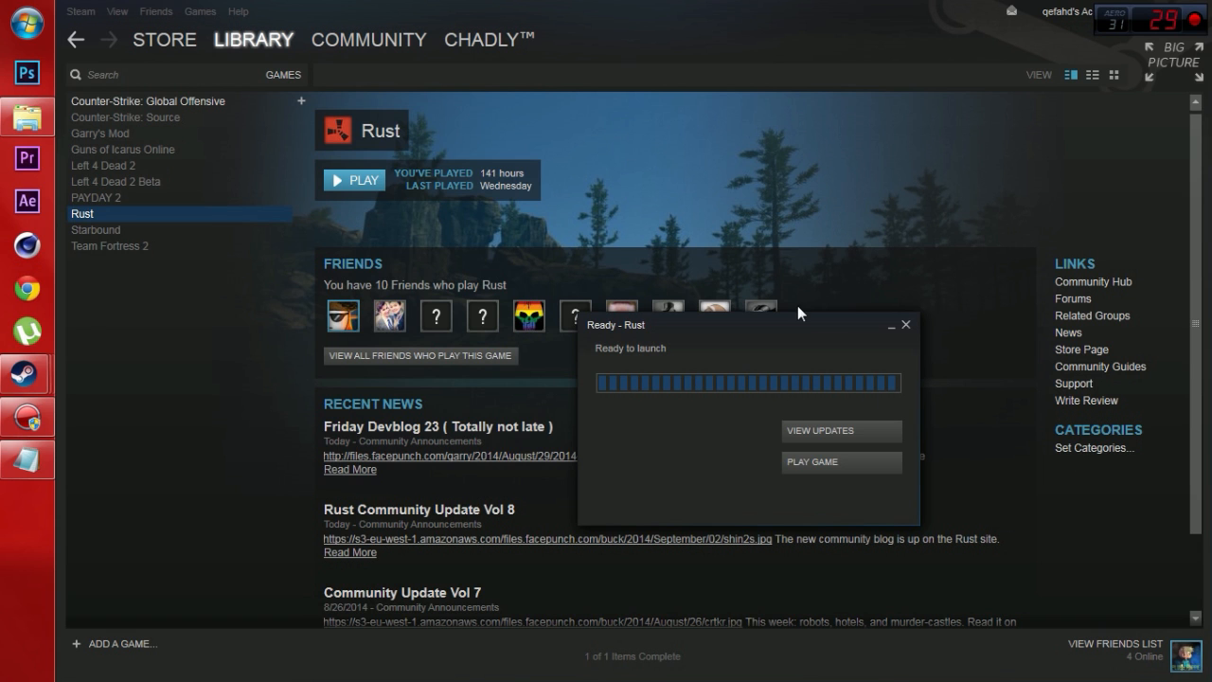